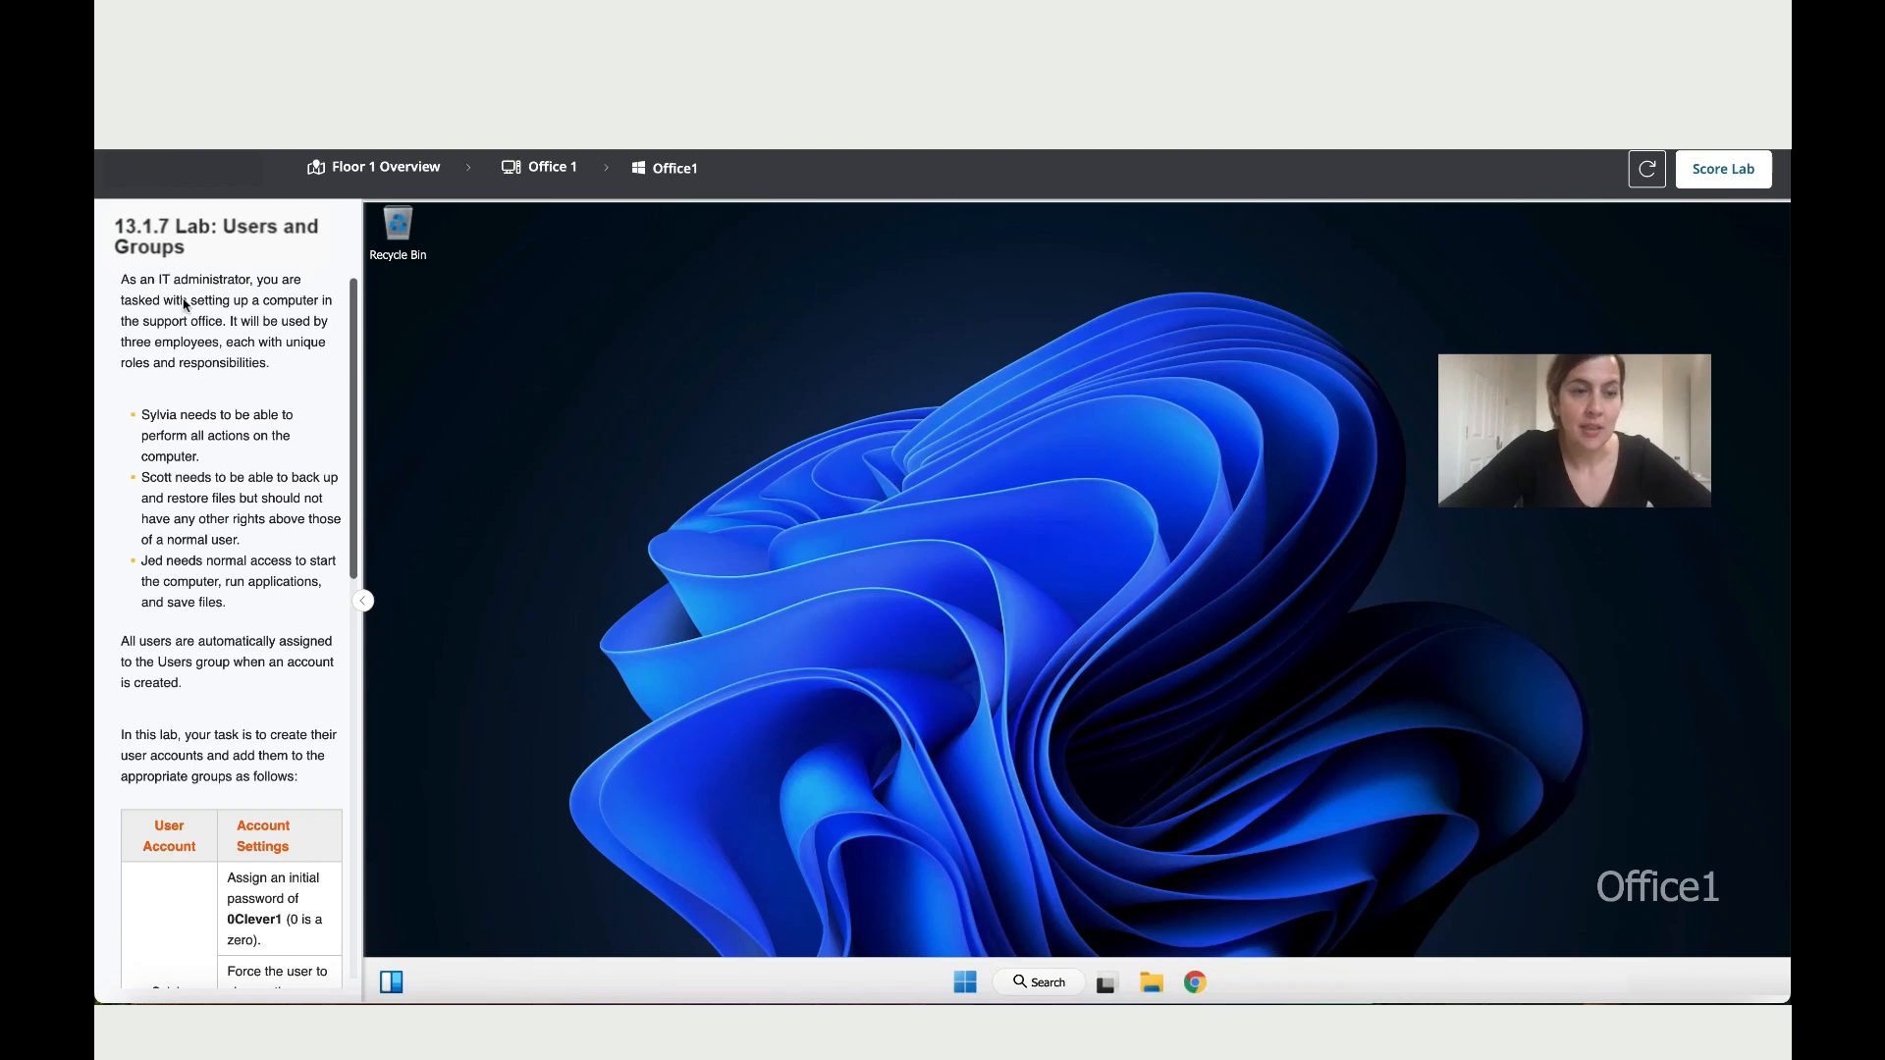
mouse_move(198, 312)
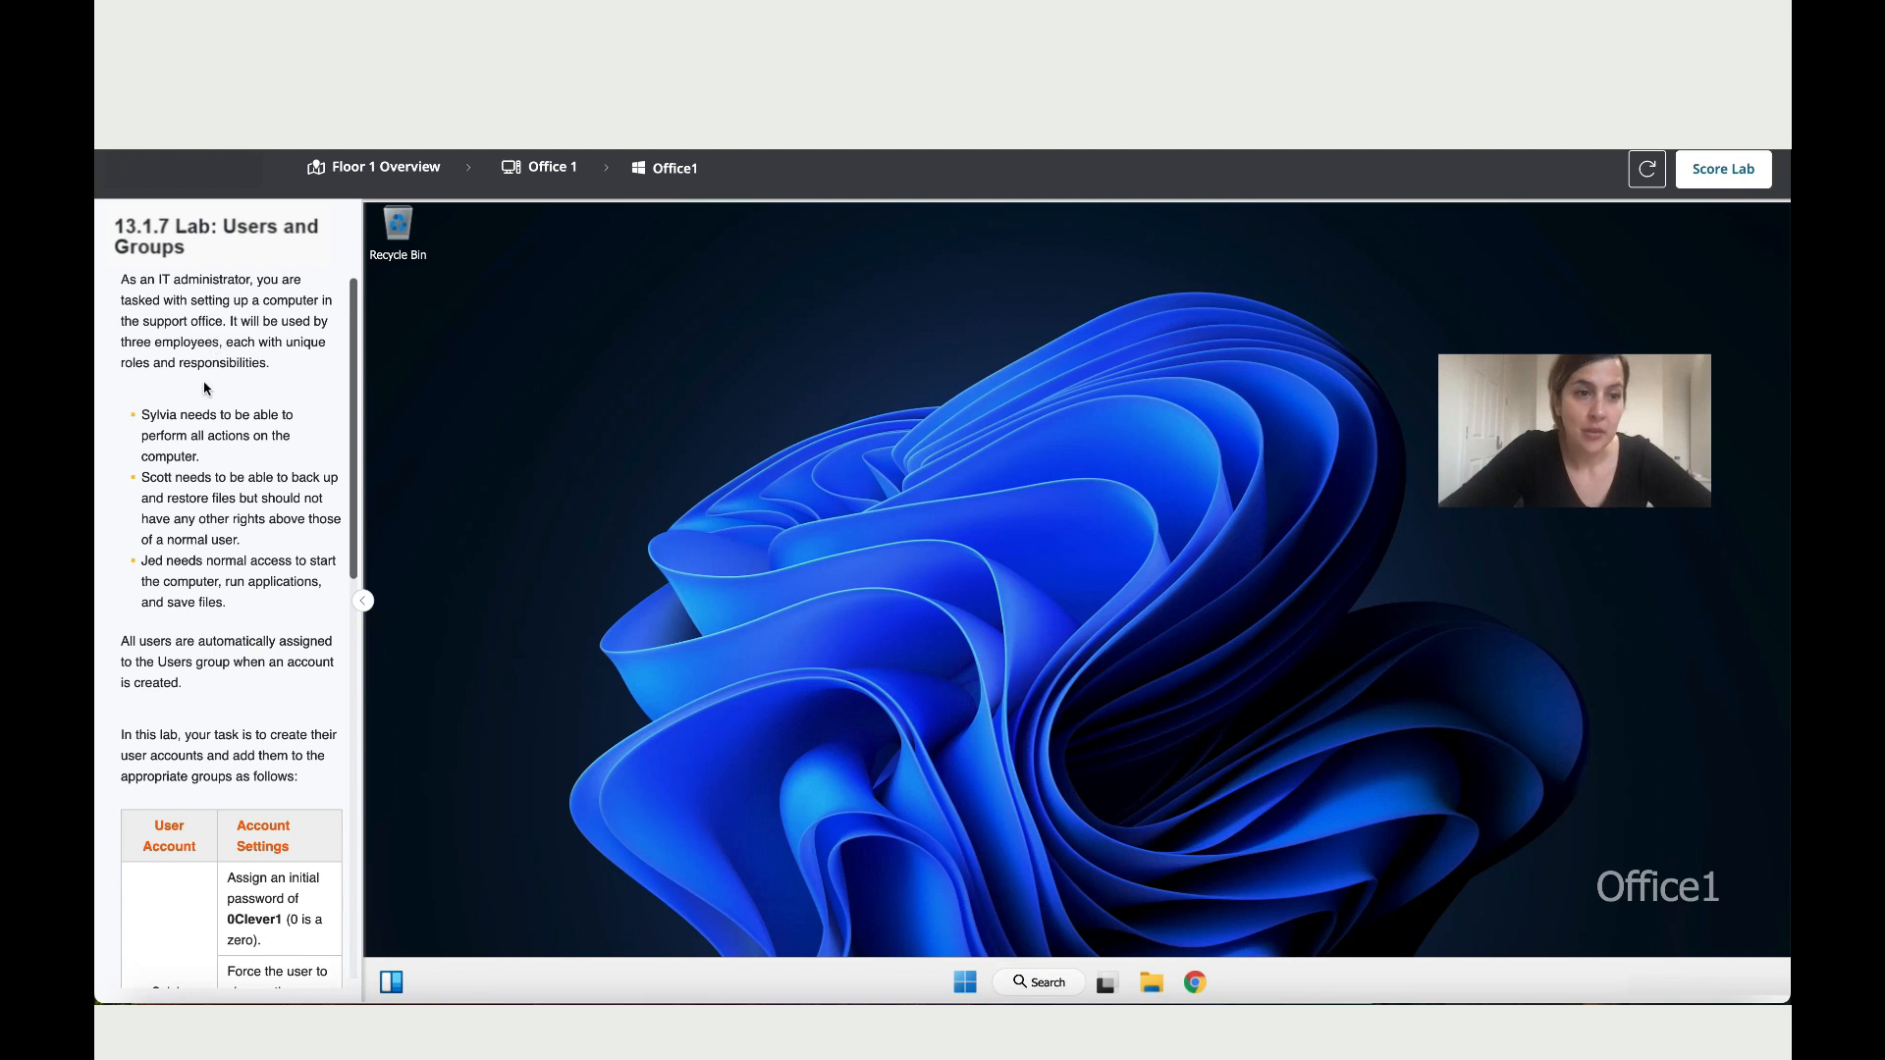
mouse_move(286, 376)
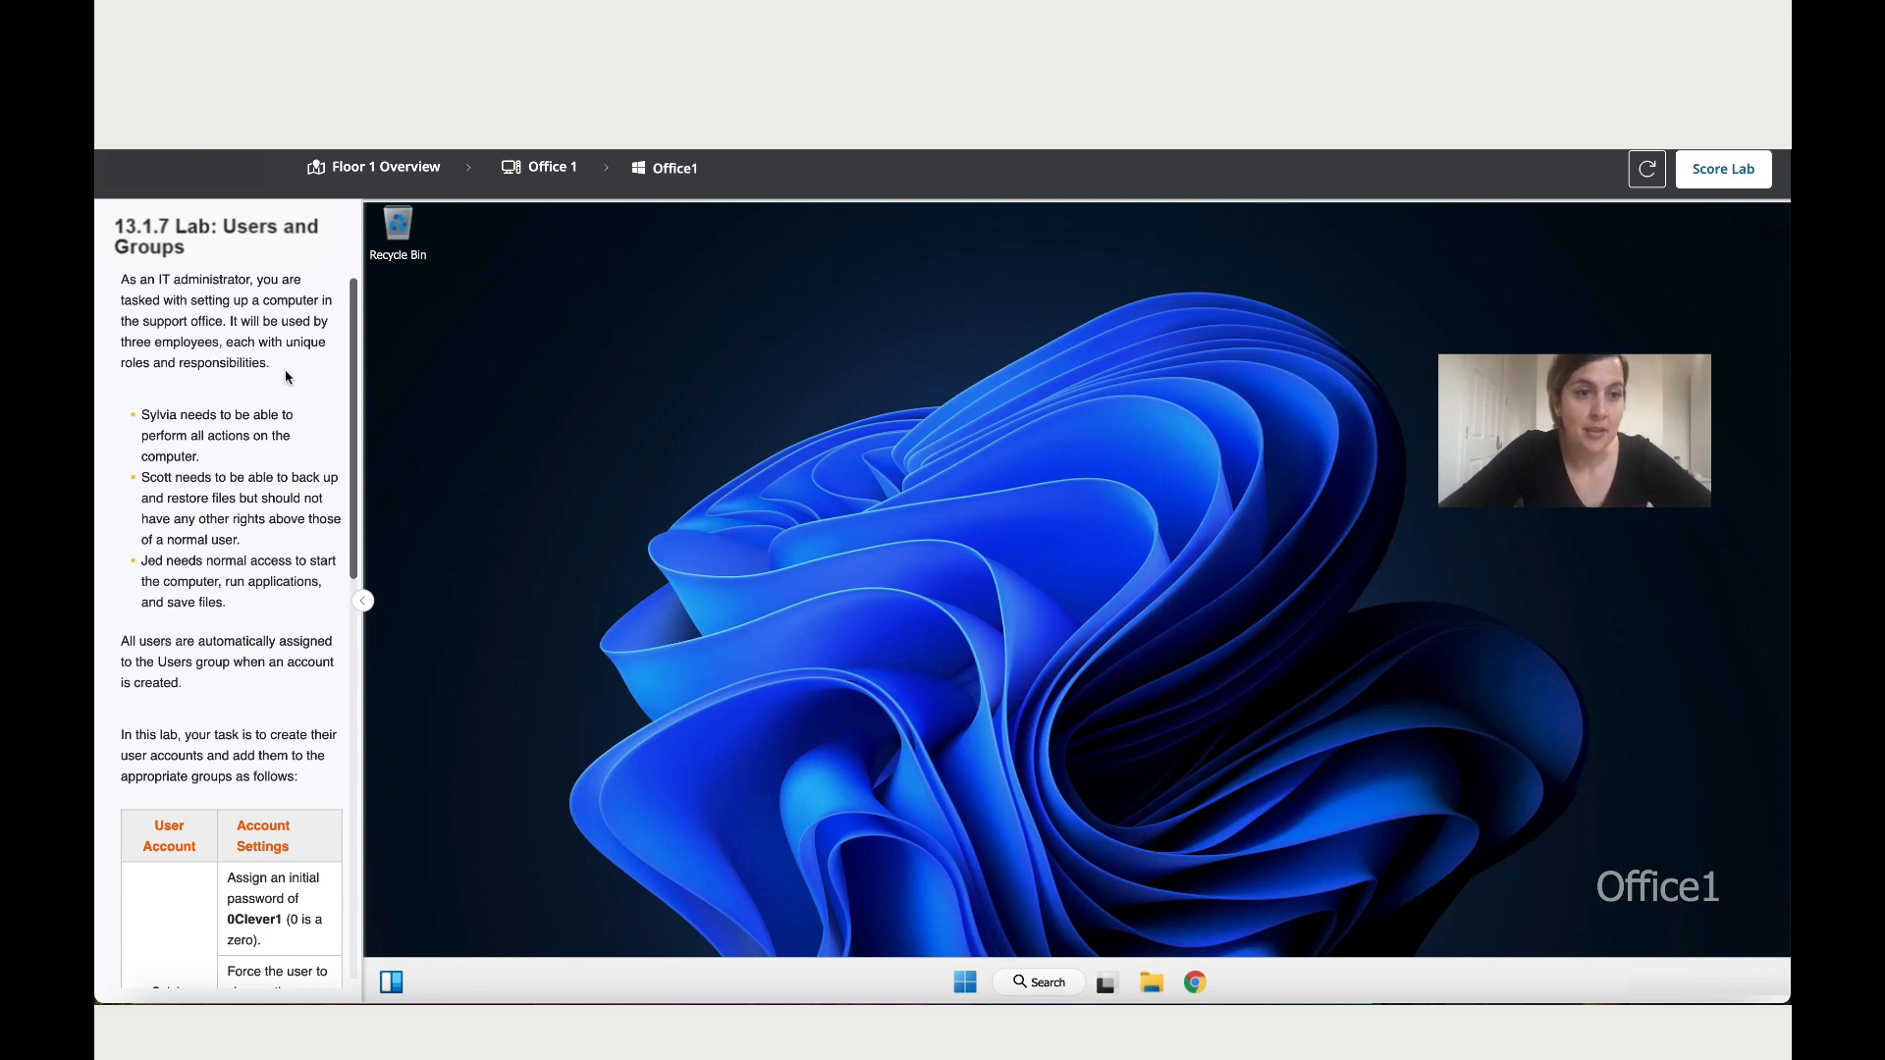
Step: Scroll down through the lab instructions
scroll("down", 3)
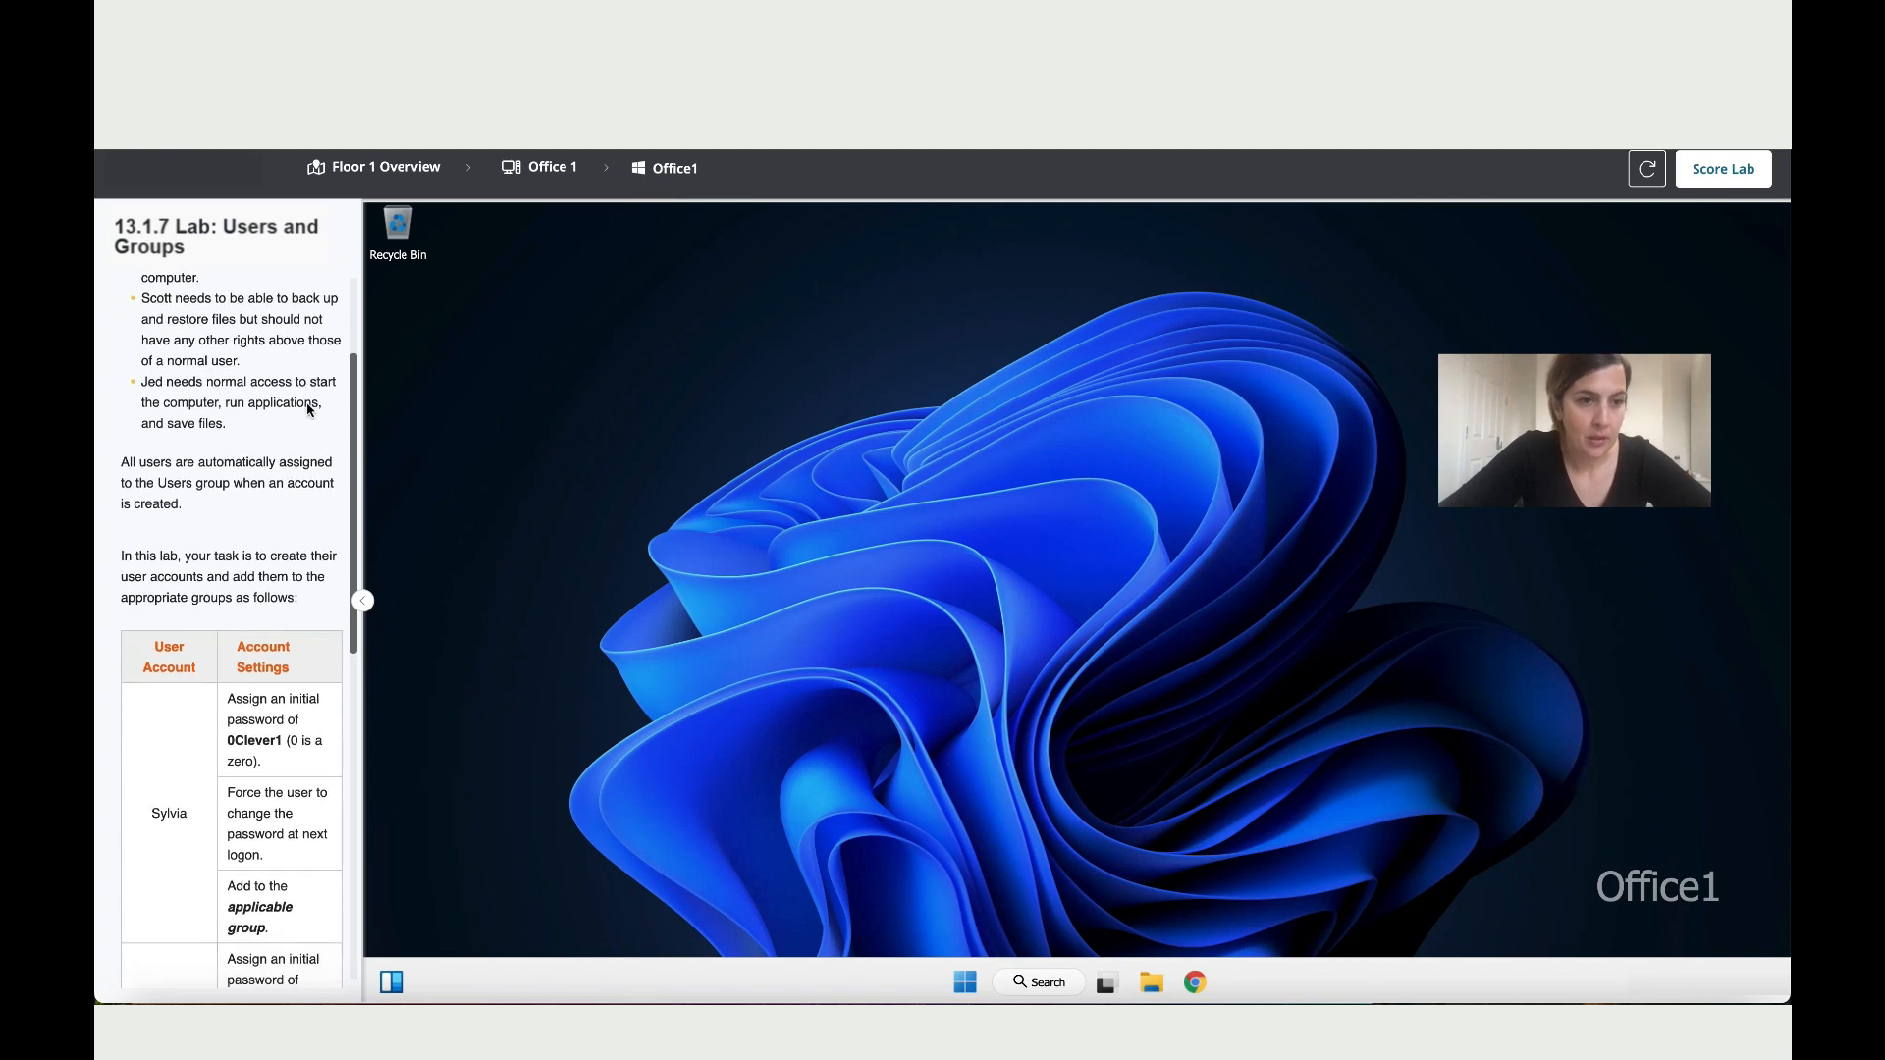
scroll("down", 3)
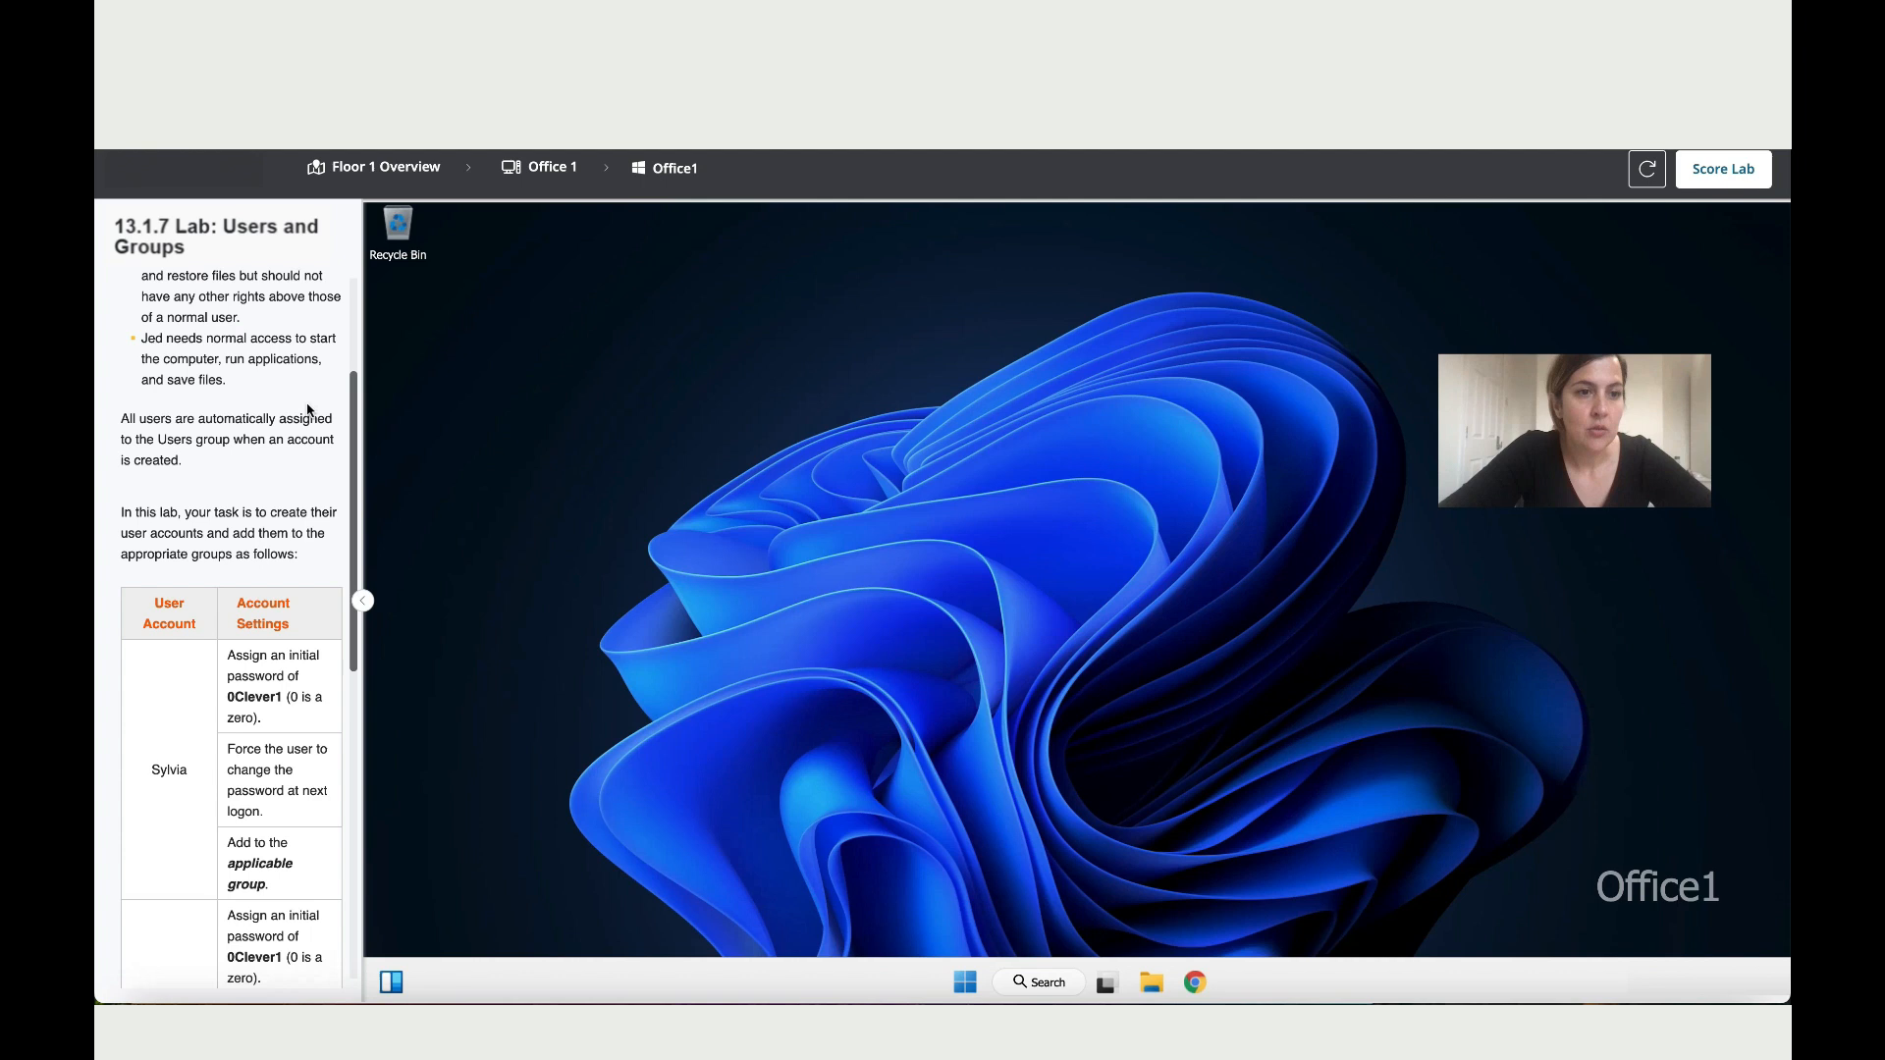
scroll("down", 3)
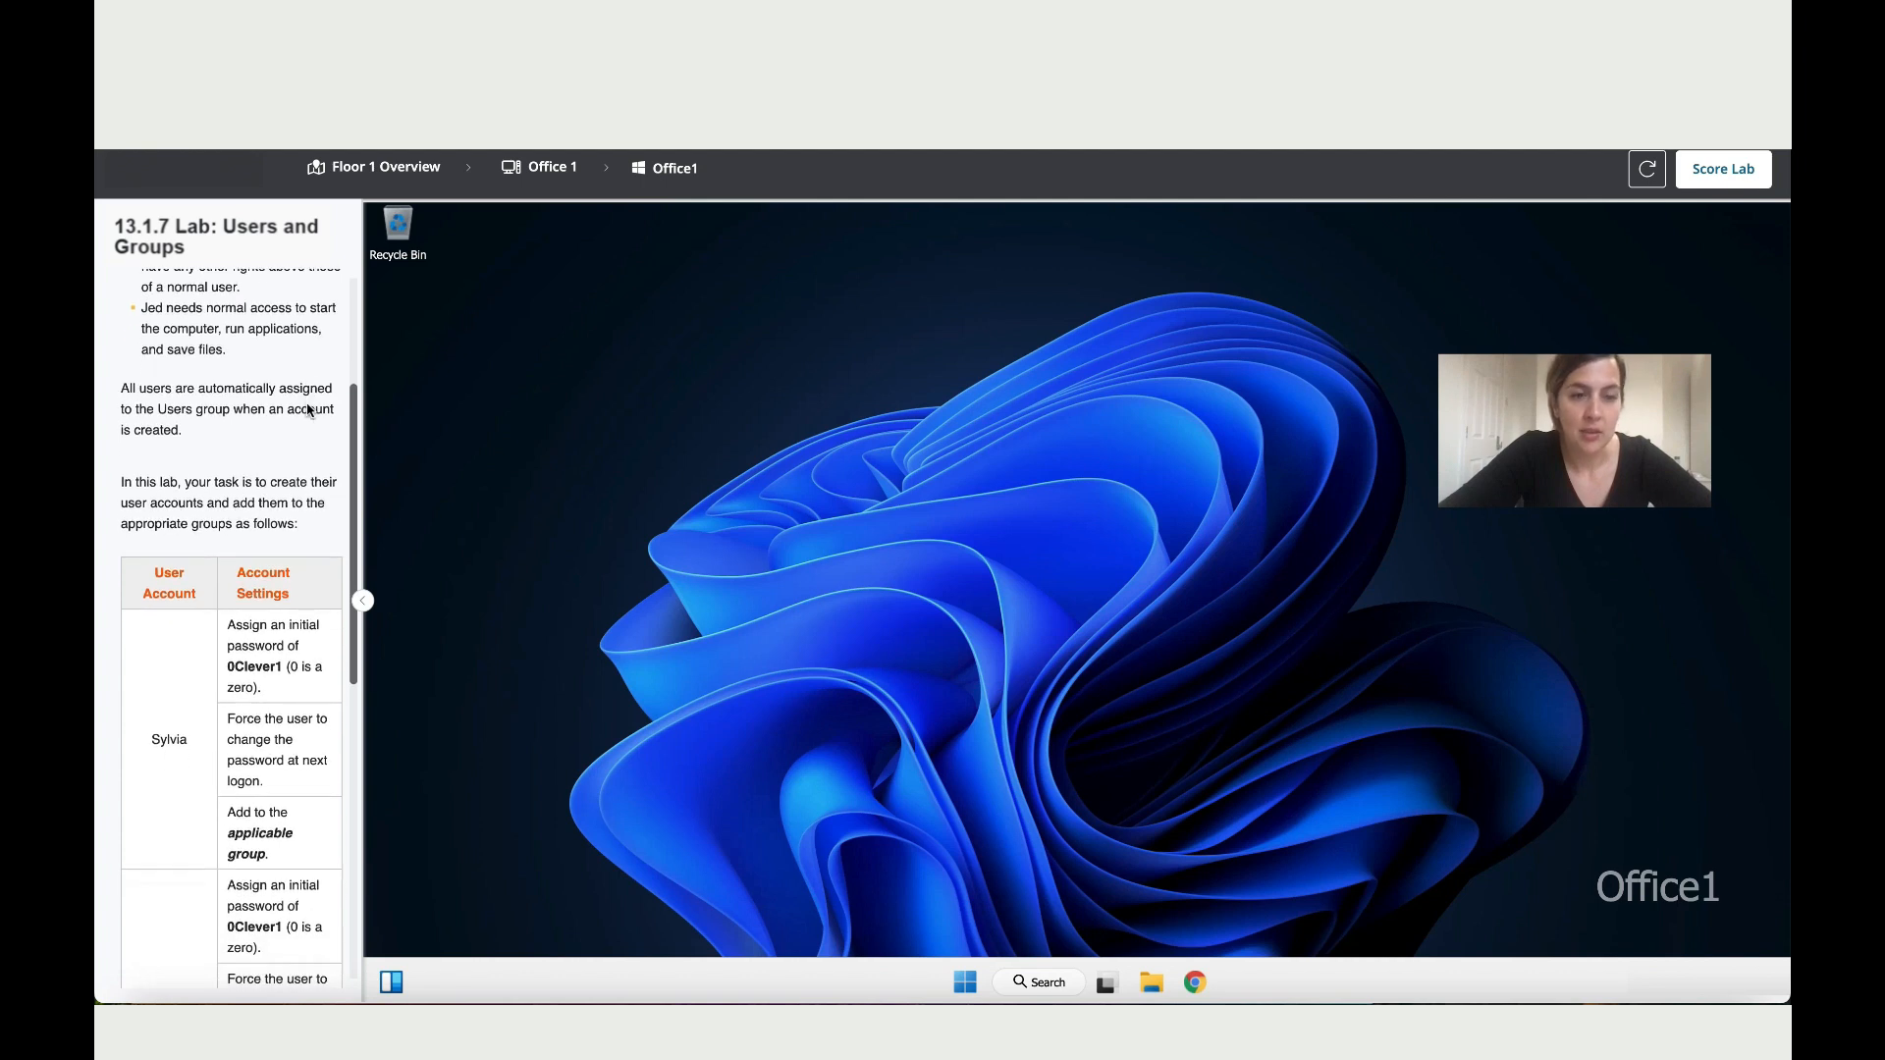
scroll("down", 3)
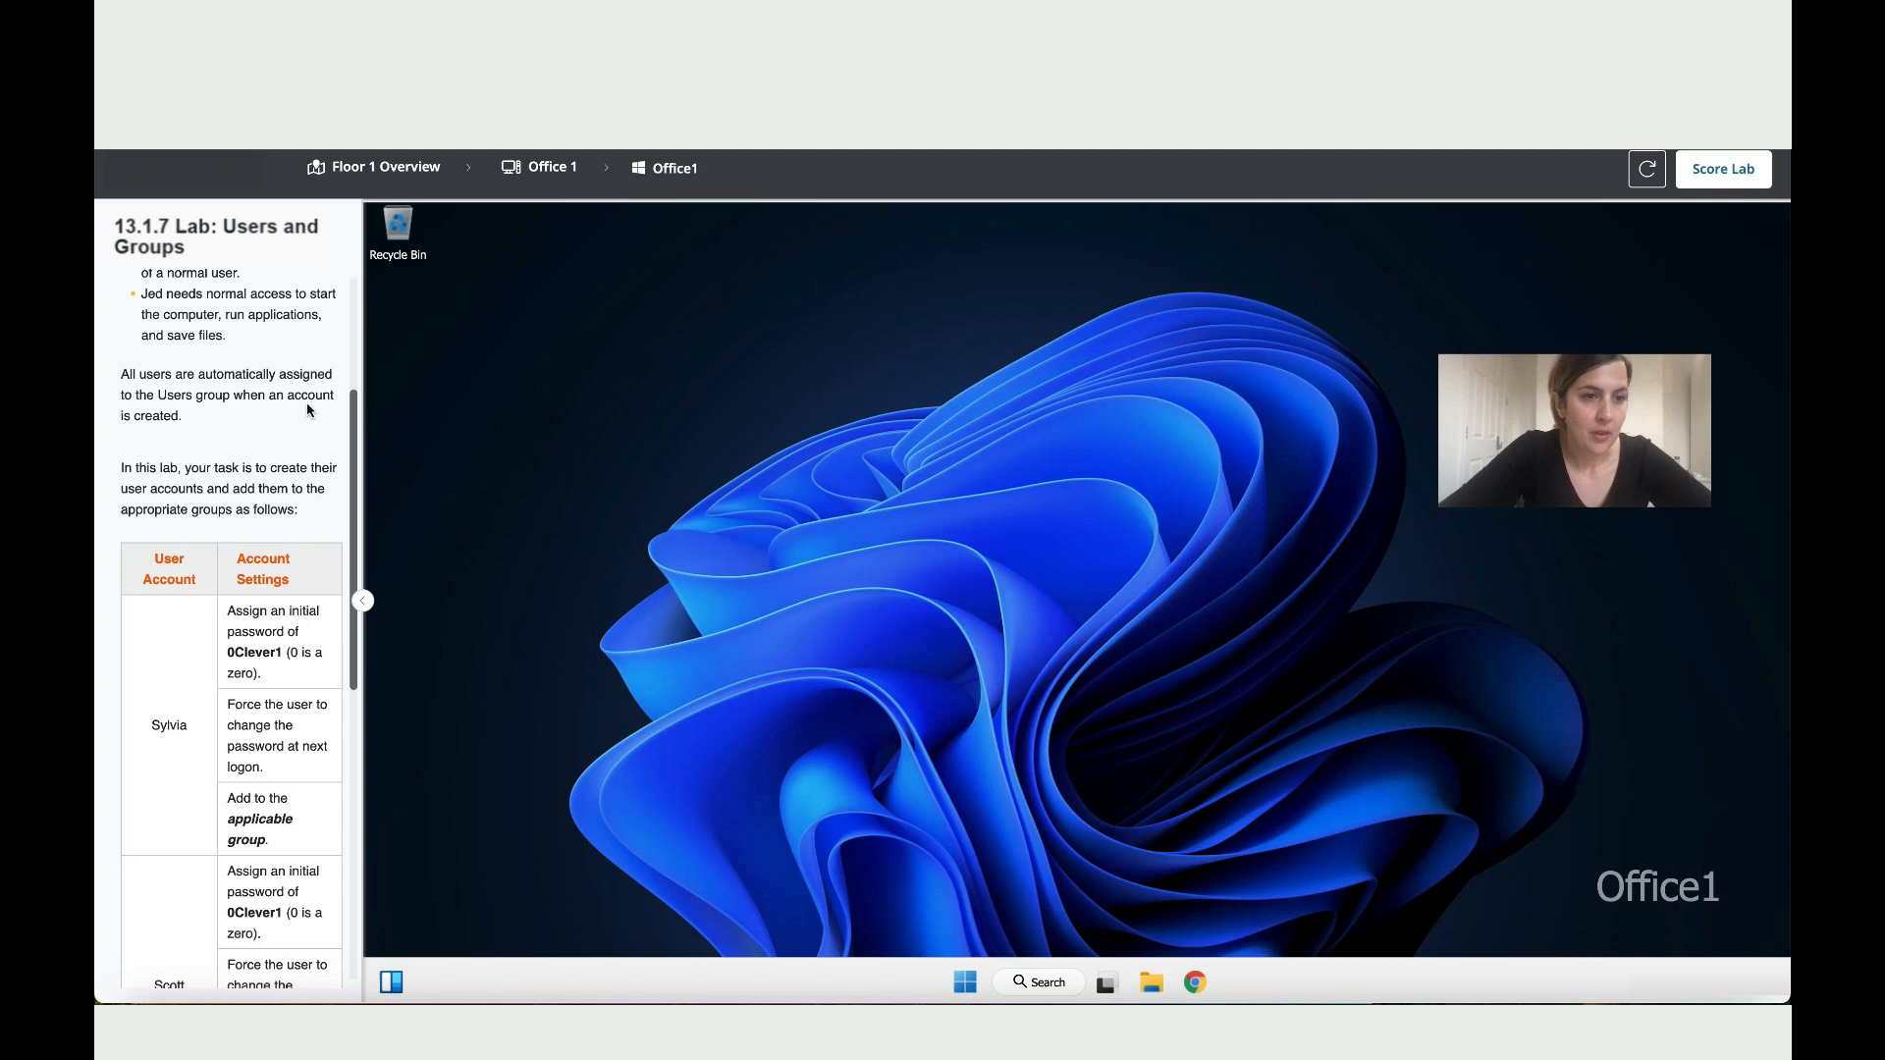
scroll("down", 3)
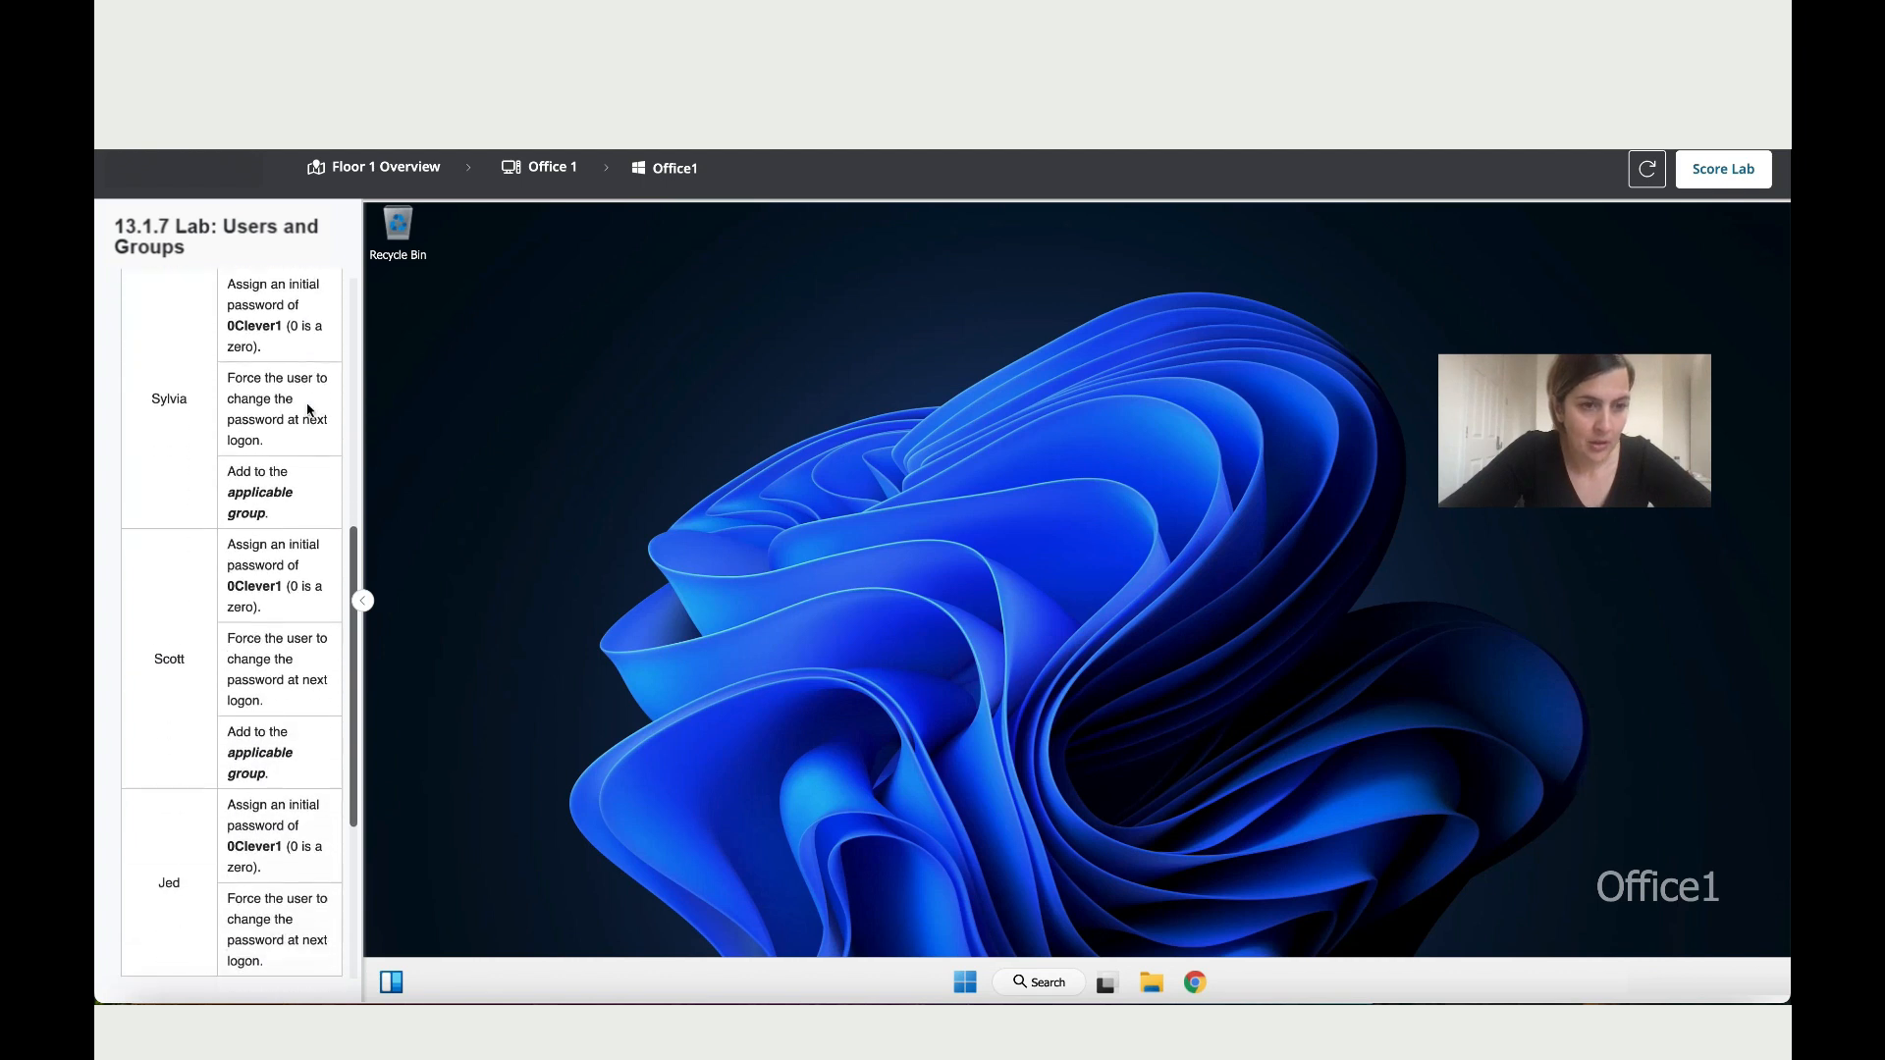
scroll("down", 3)
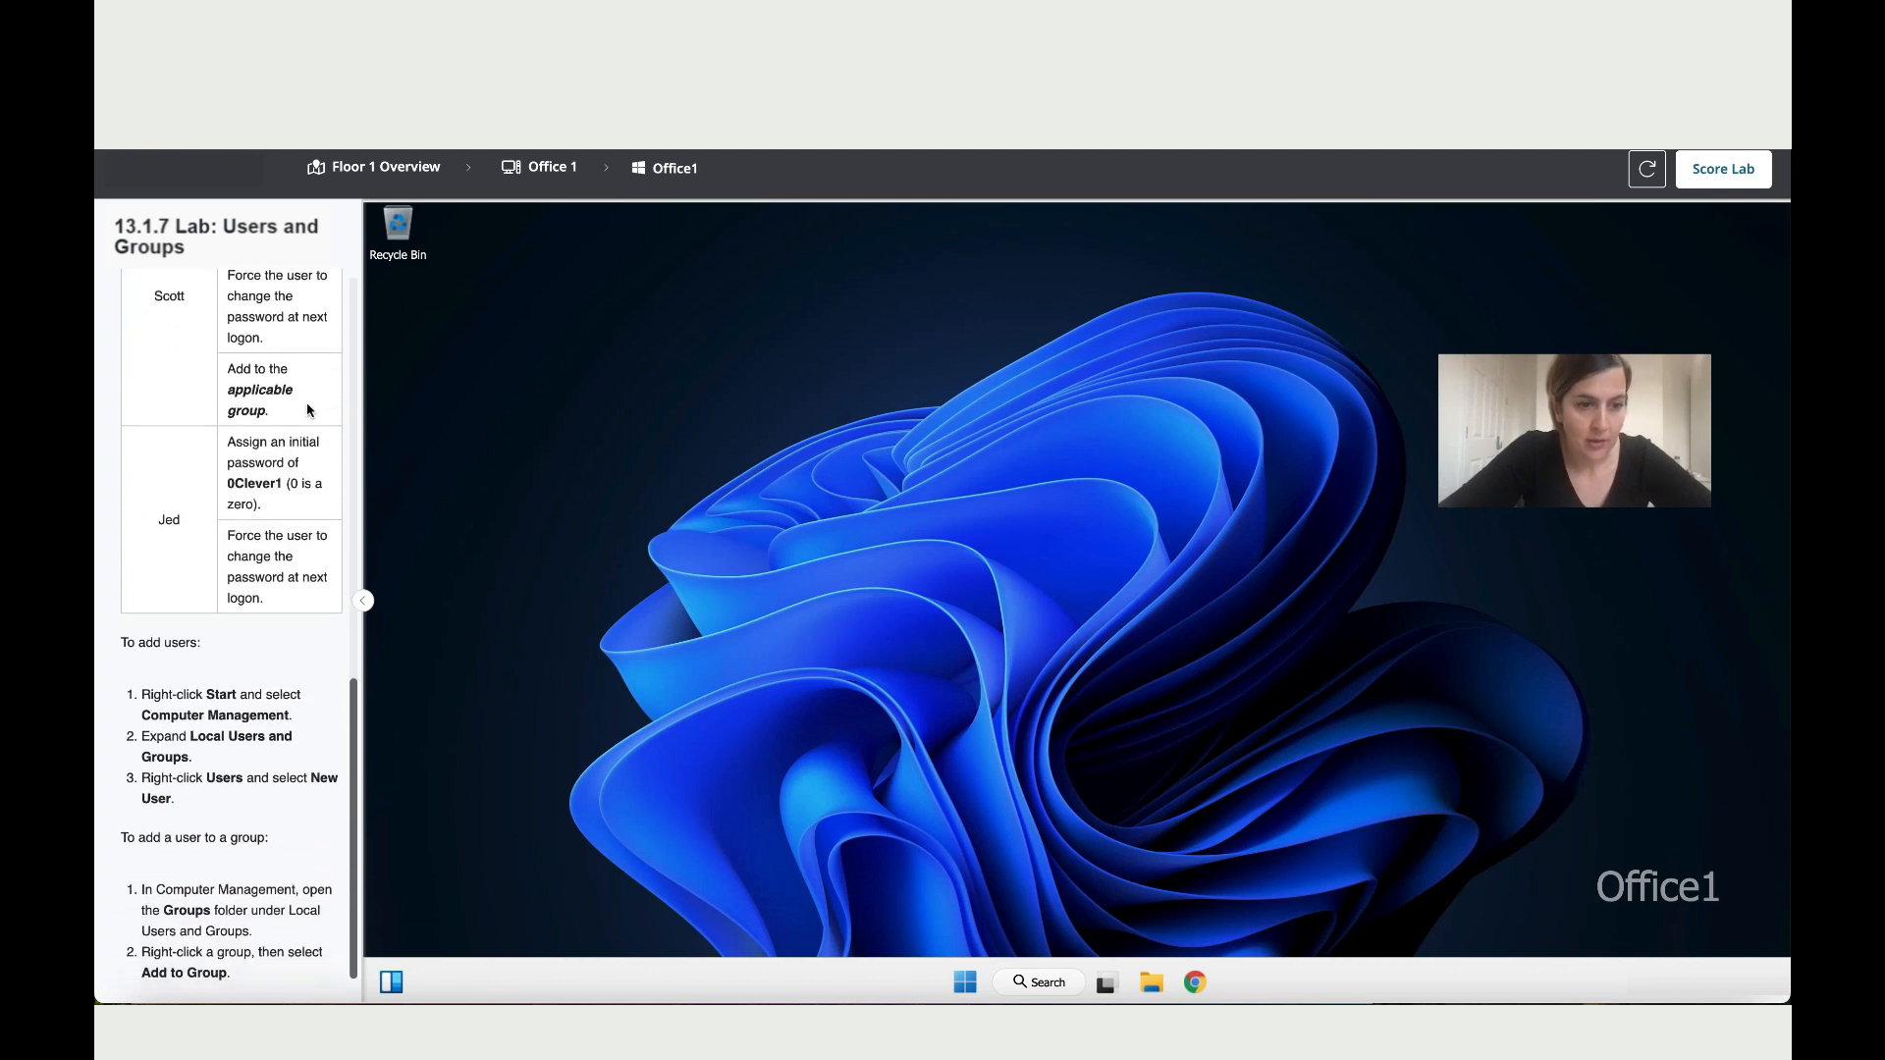
mouse_move(1047, 973)
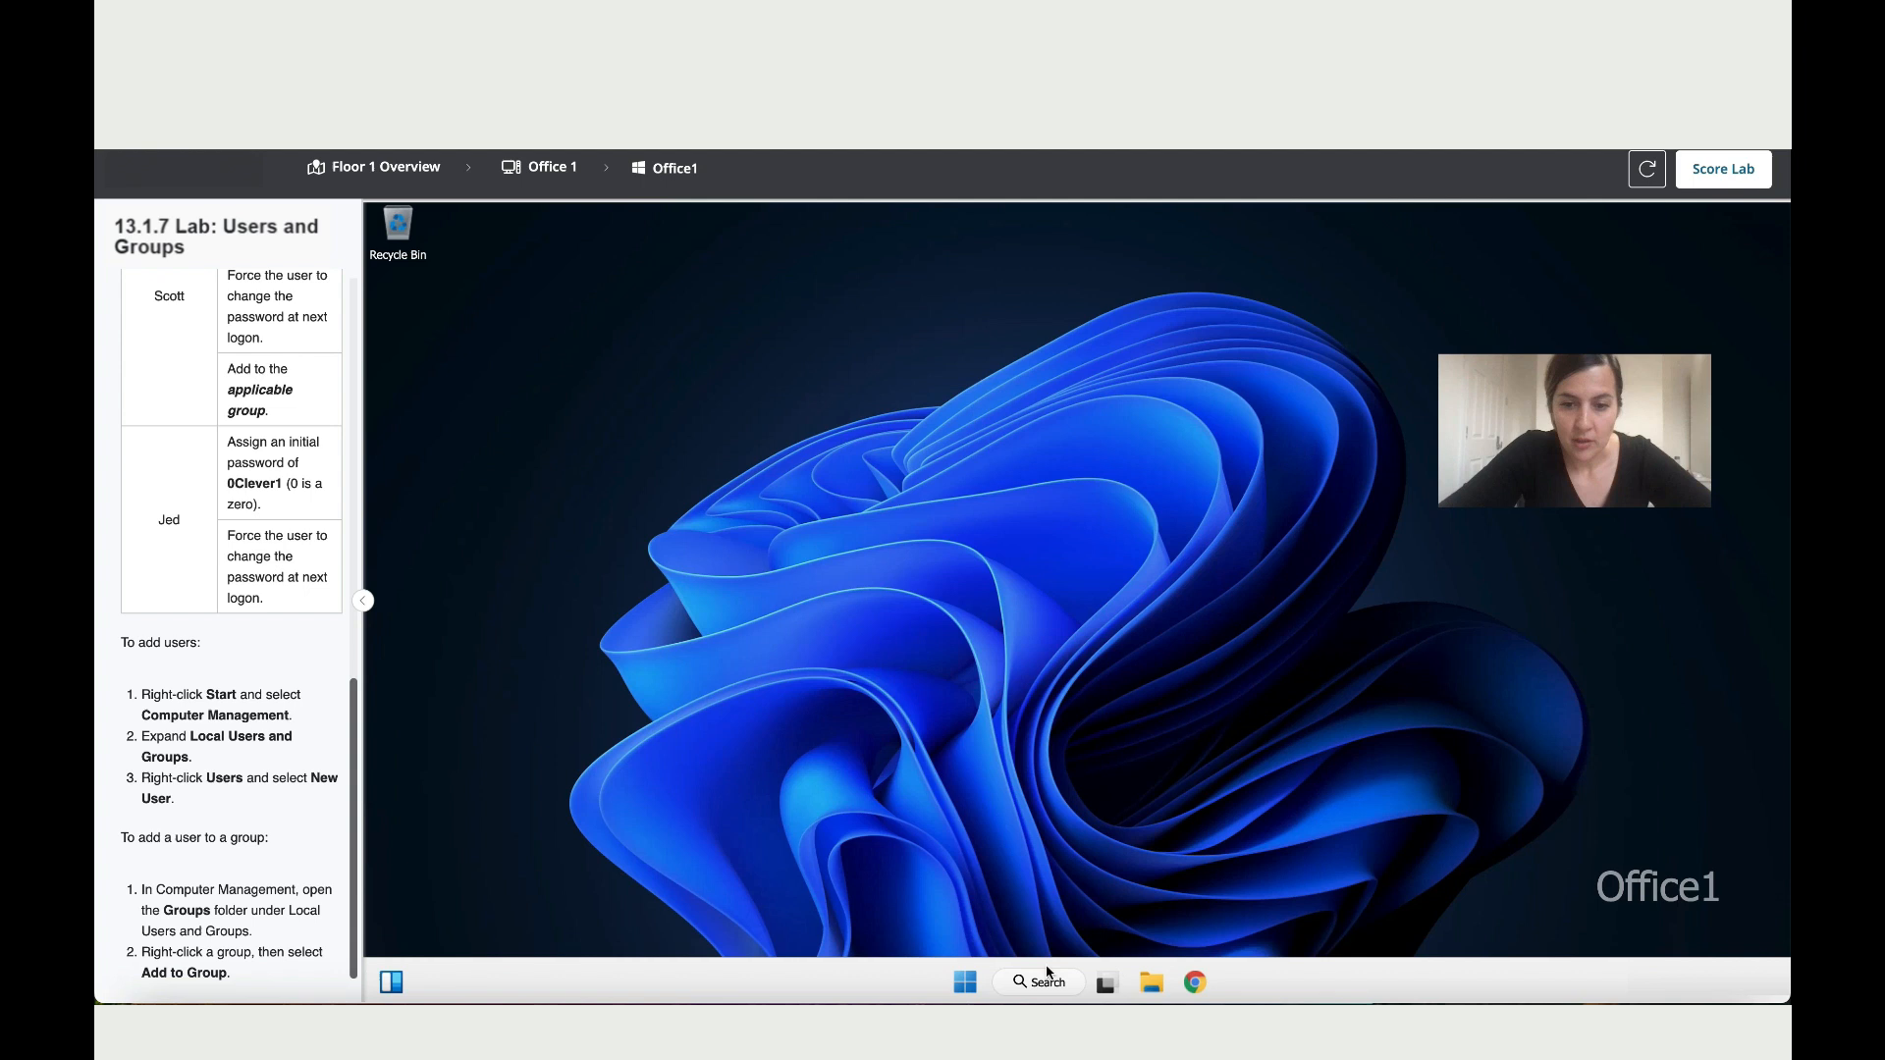
Step: Launch Computer Management via Search and start a new user under Users
left_click(1036, 982)
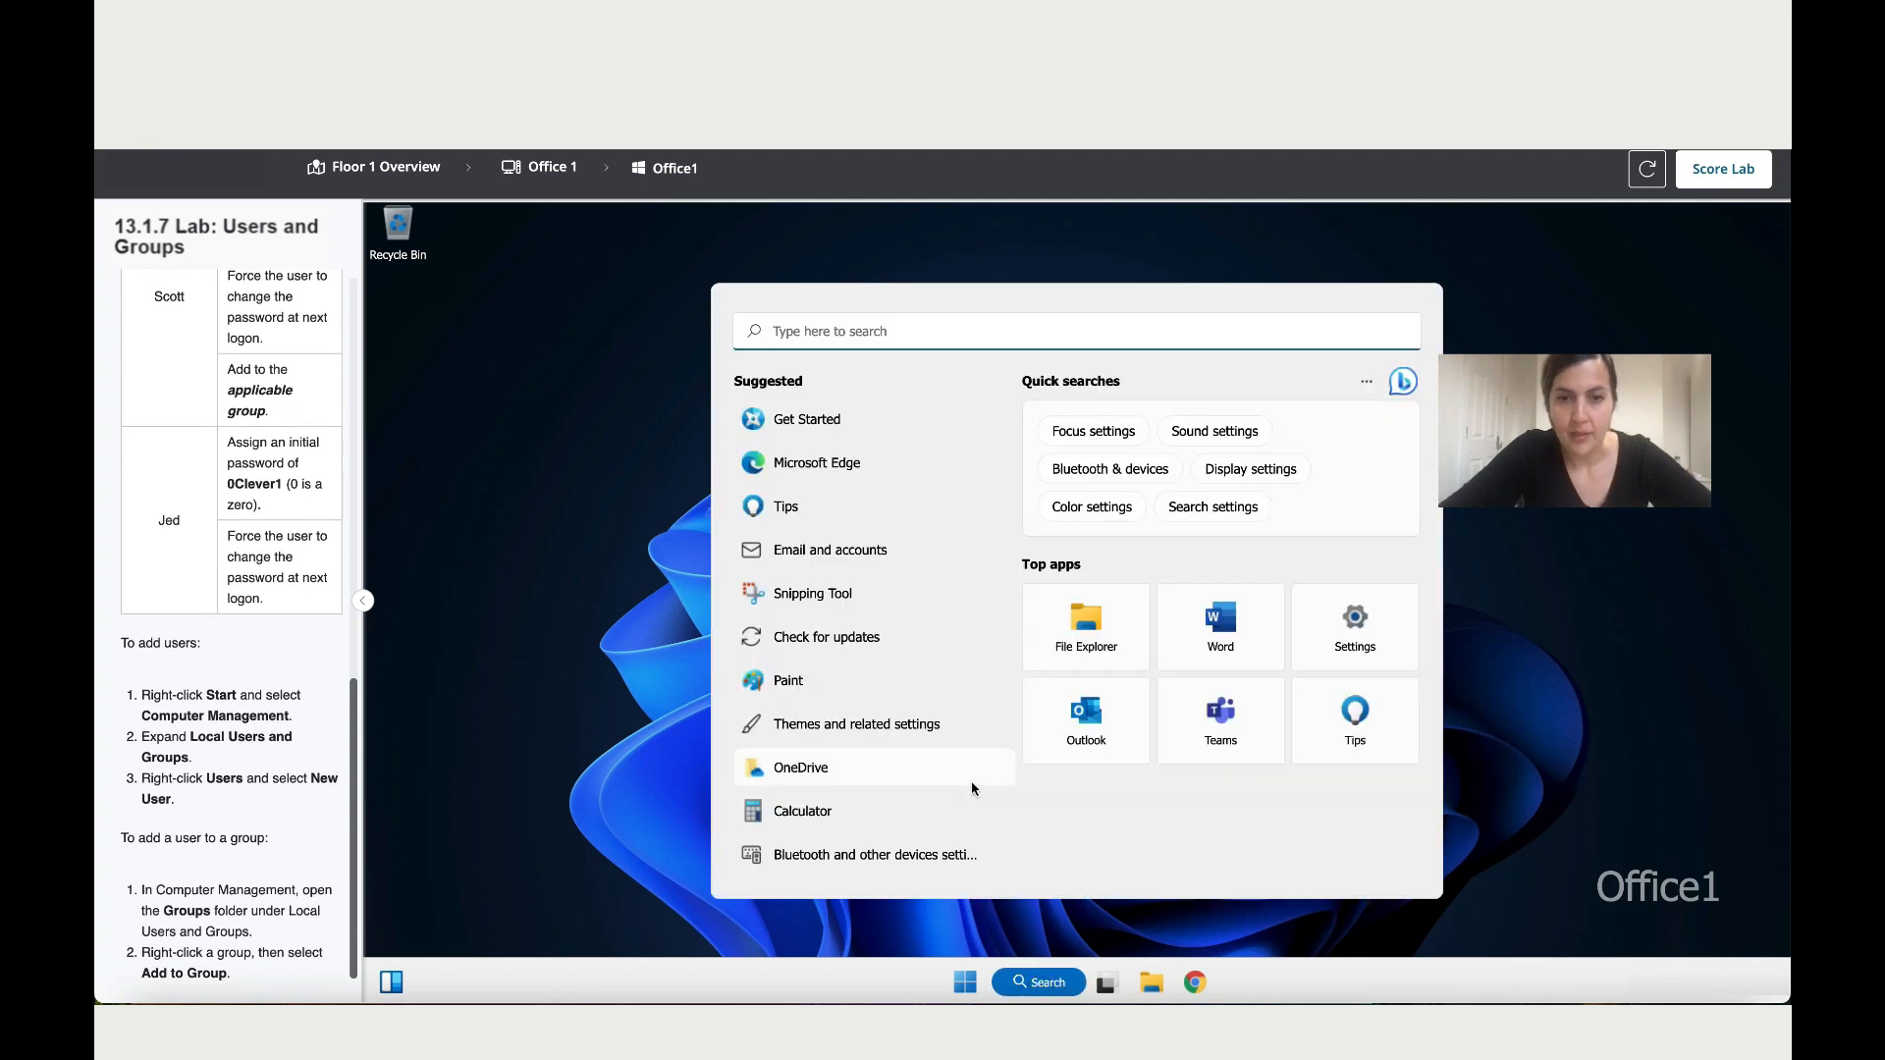
type("compe")
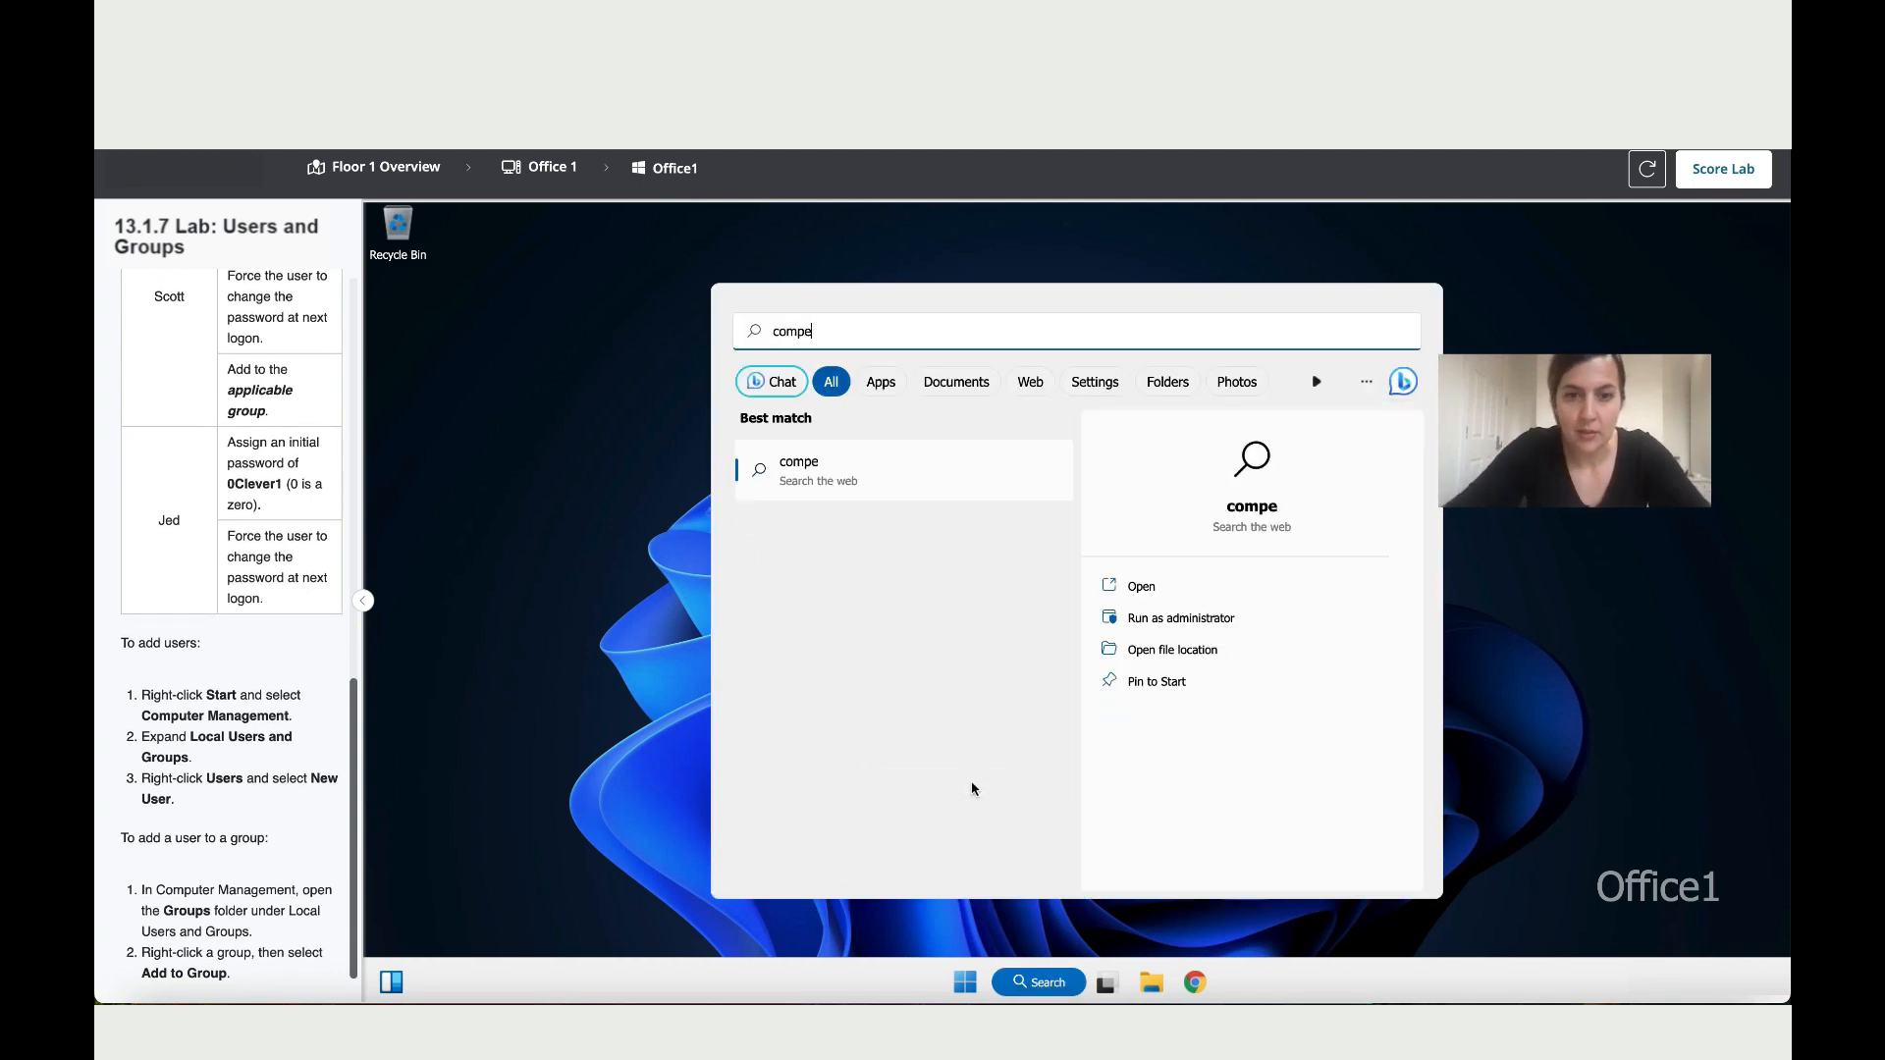
key("Backspace")
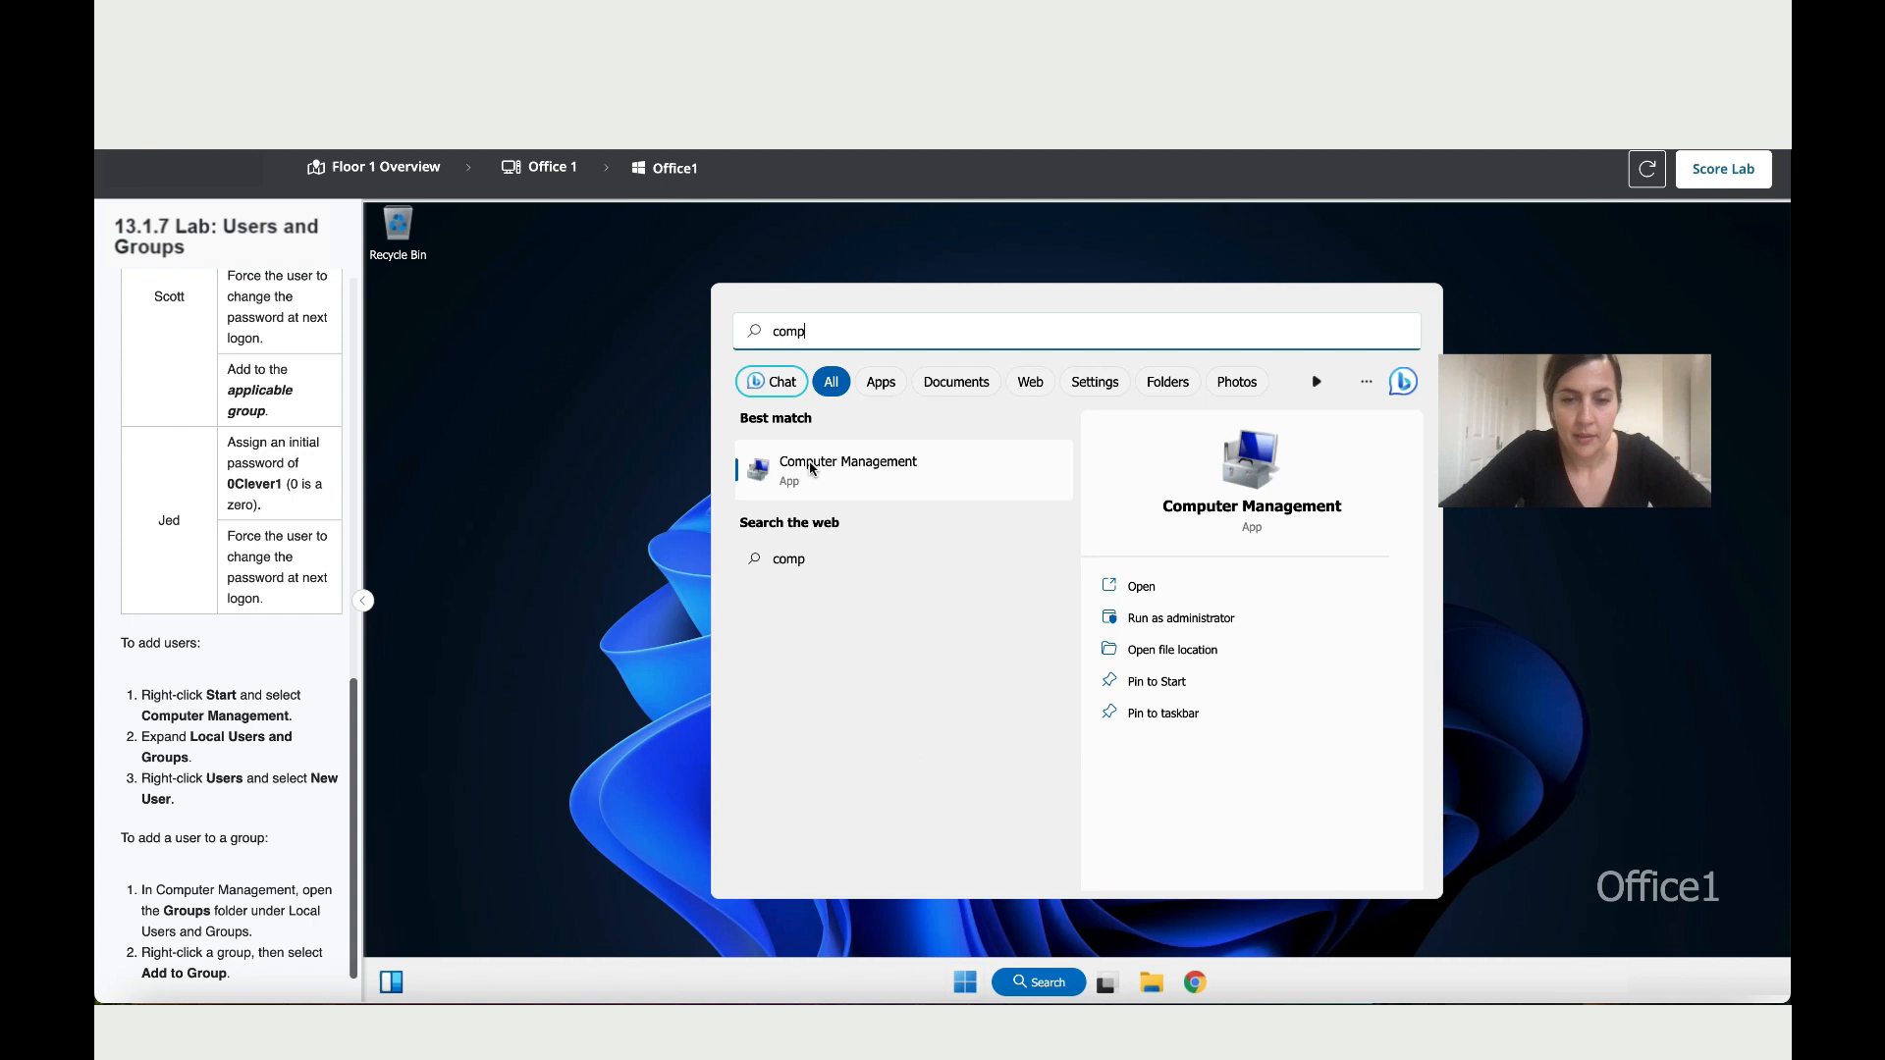
left_click(846, 469)
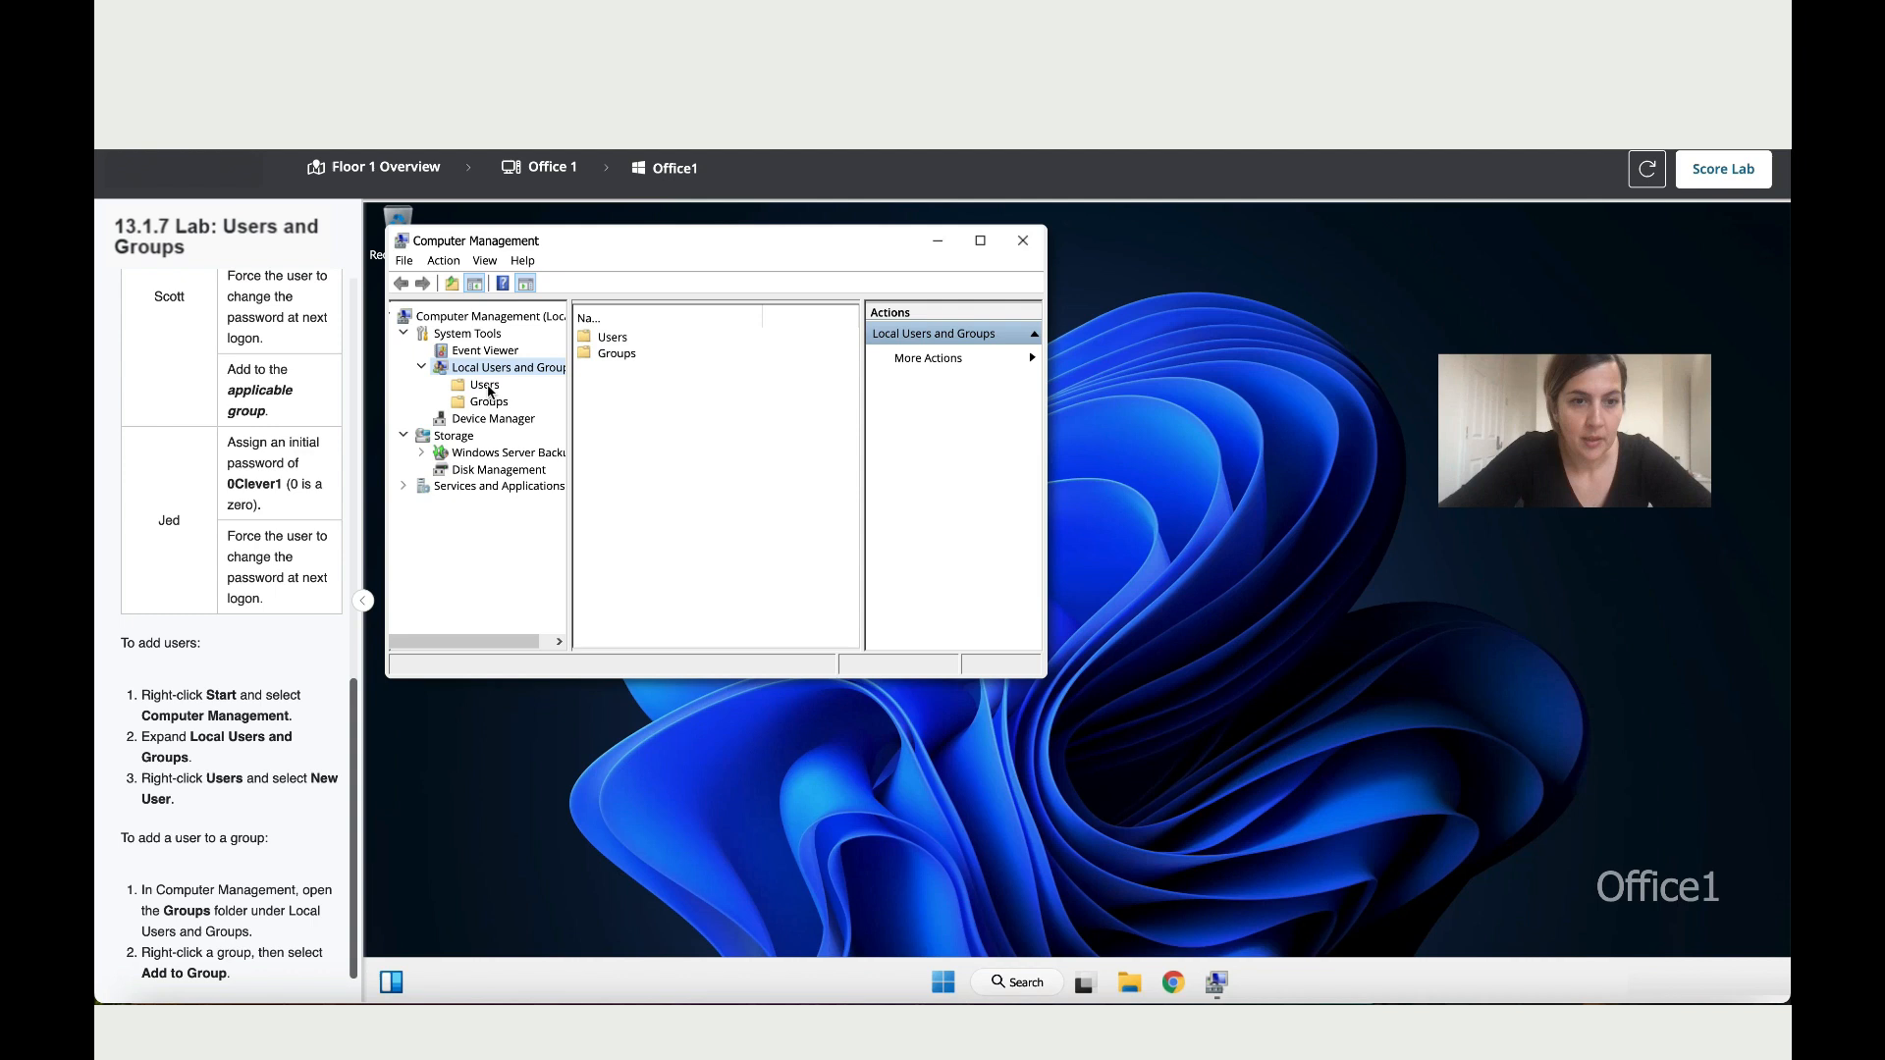
right_click(483, 384)
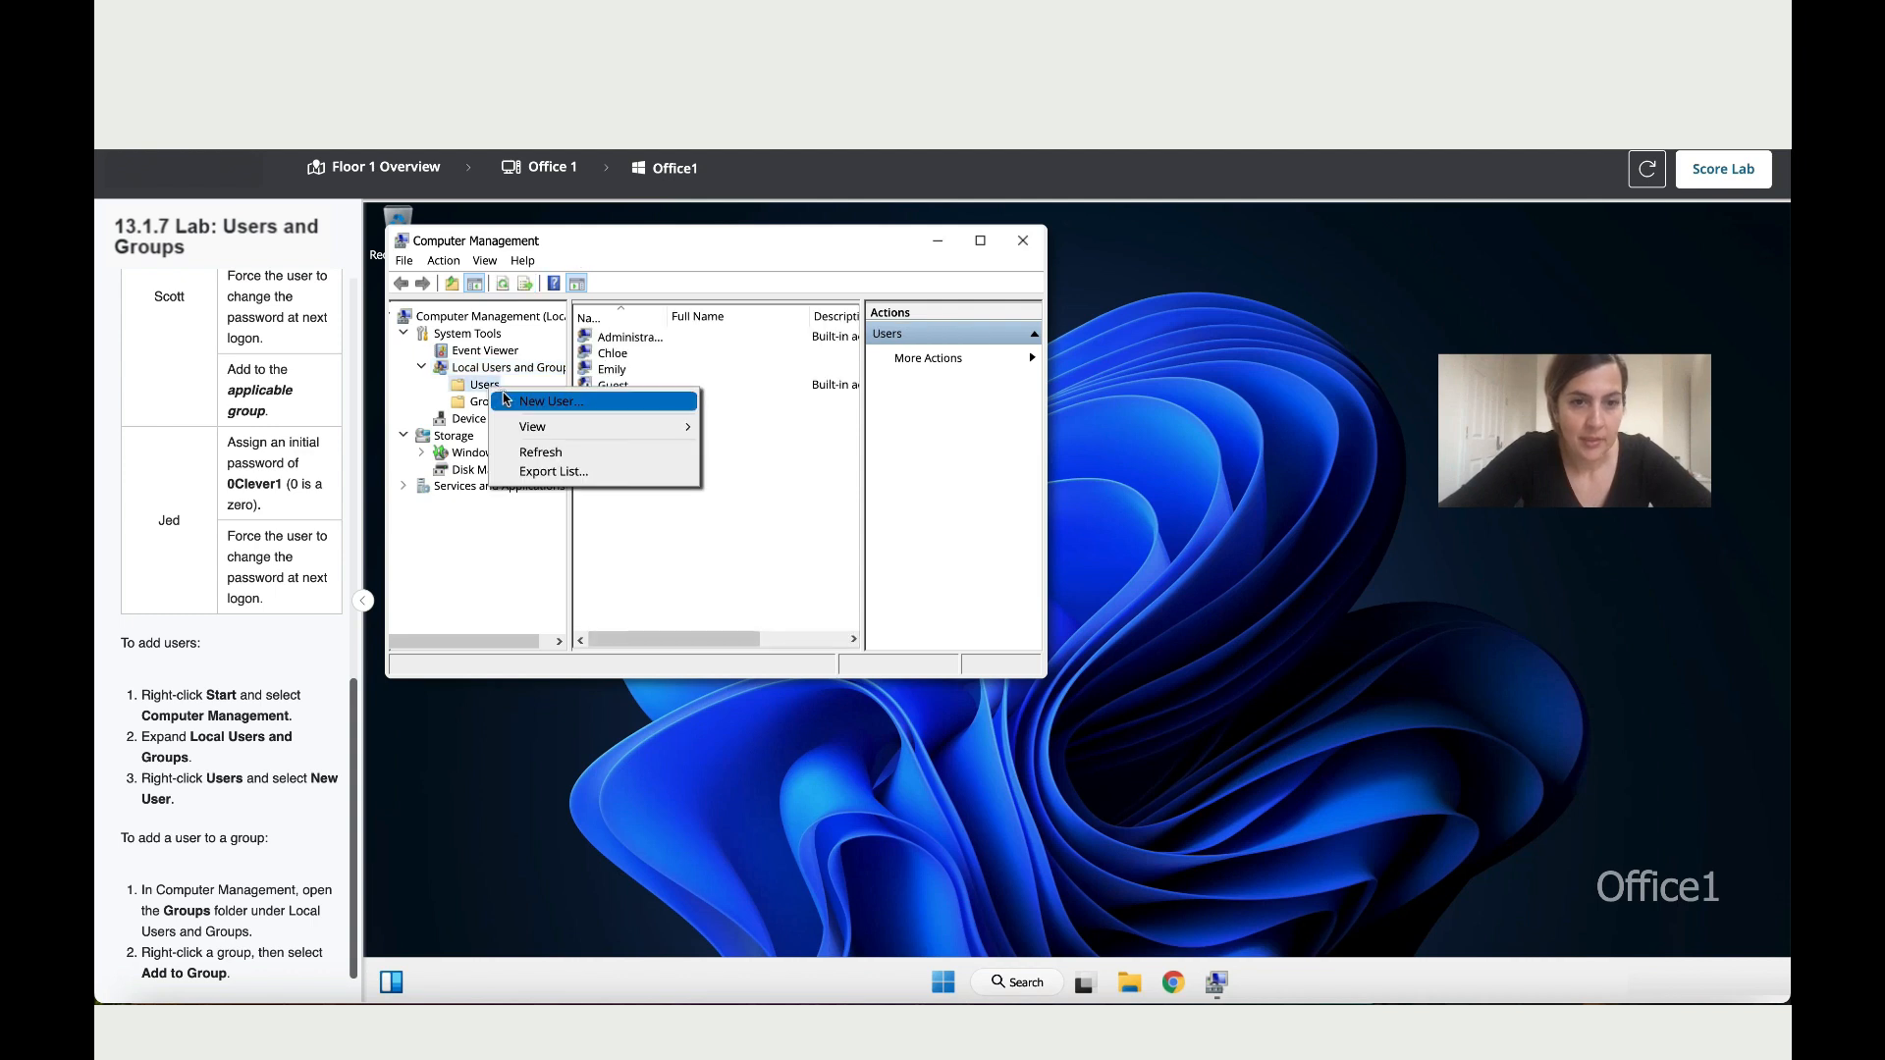
left_click(548, 402)
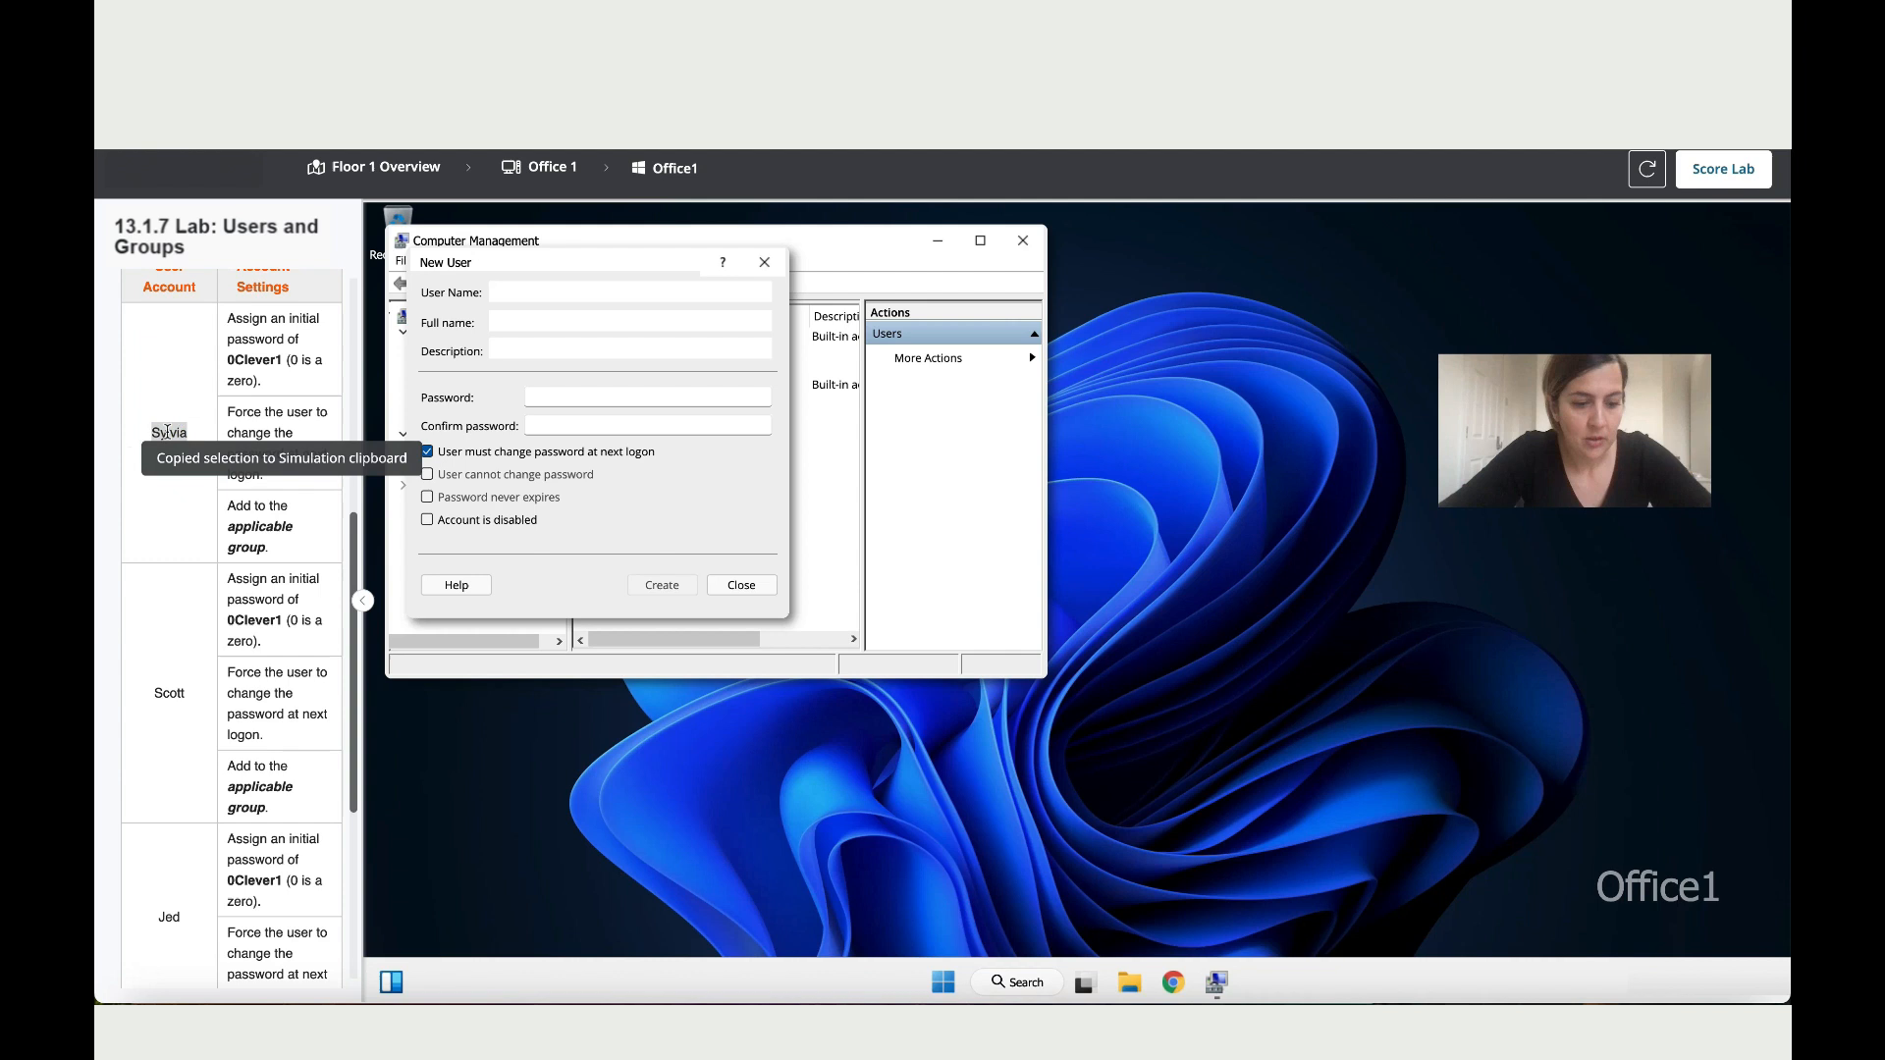
right_click(168, 433)
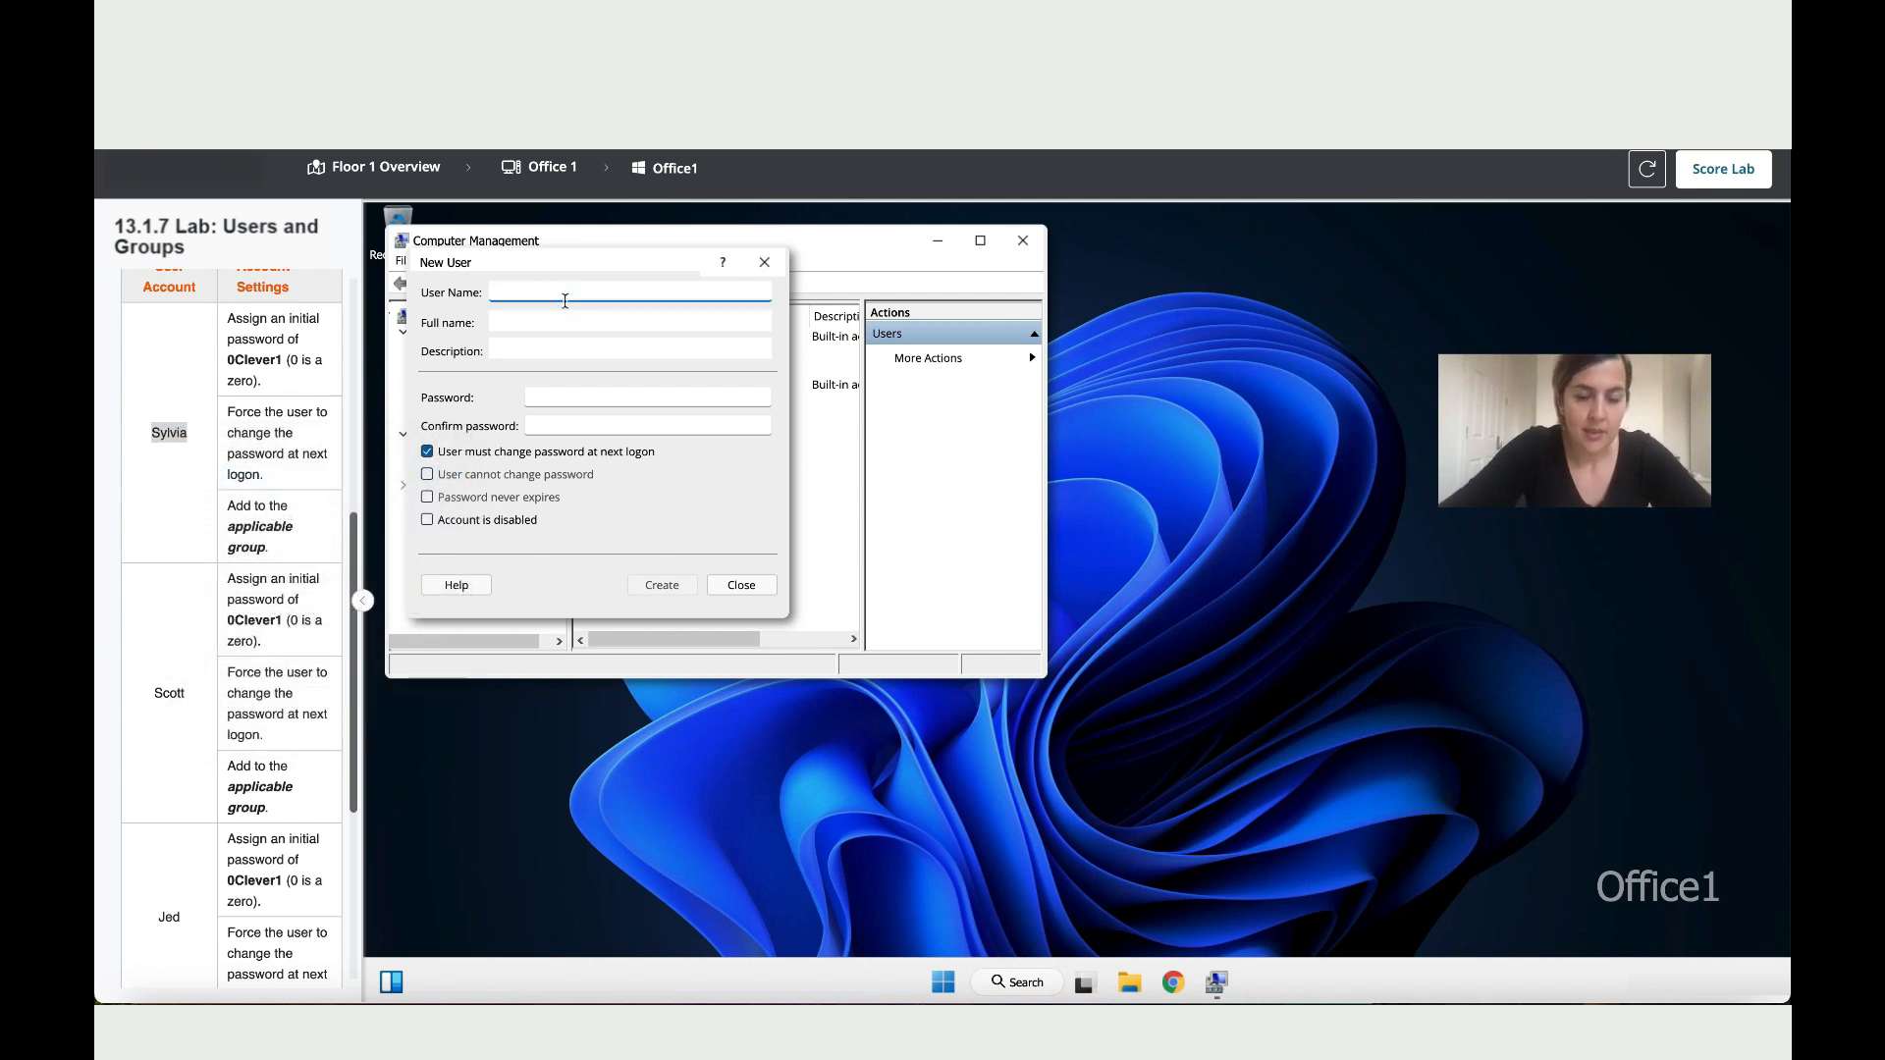
type("Sylvia")
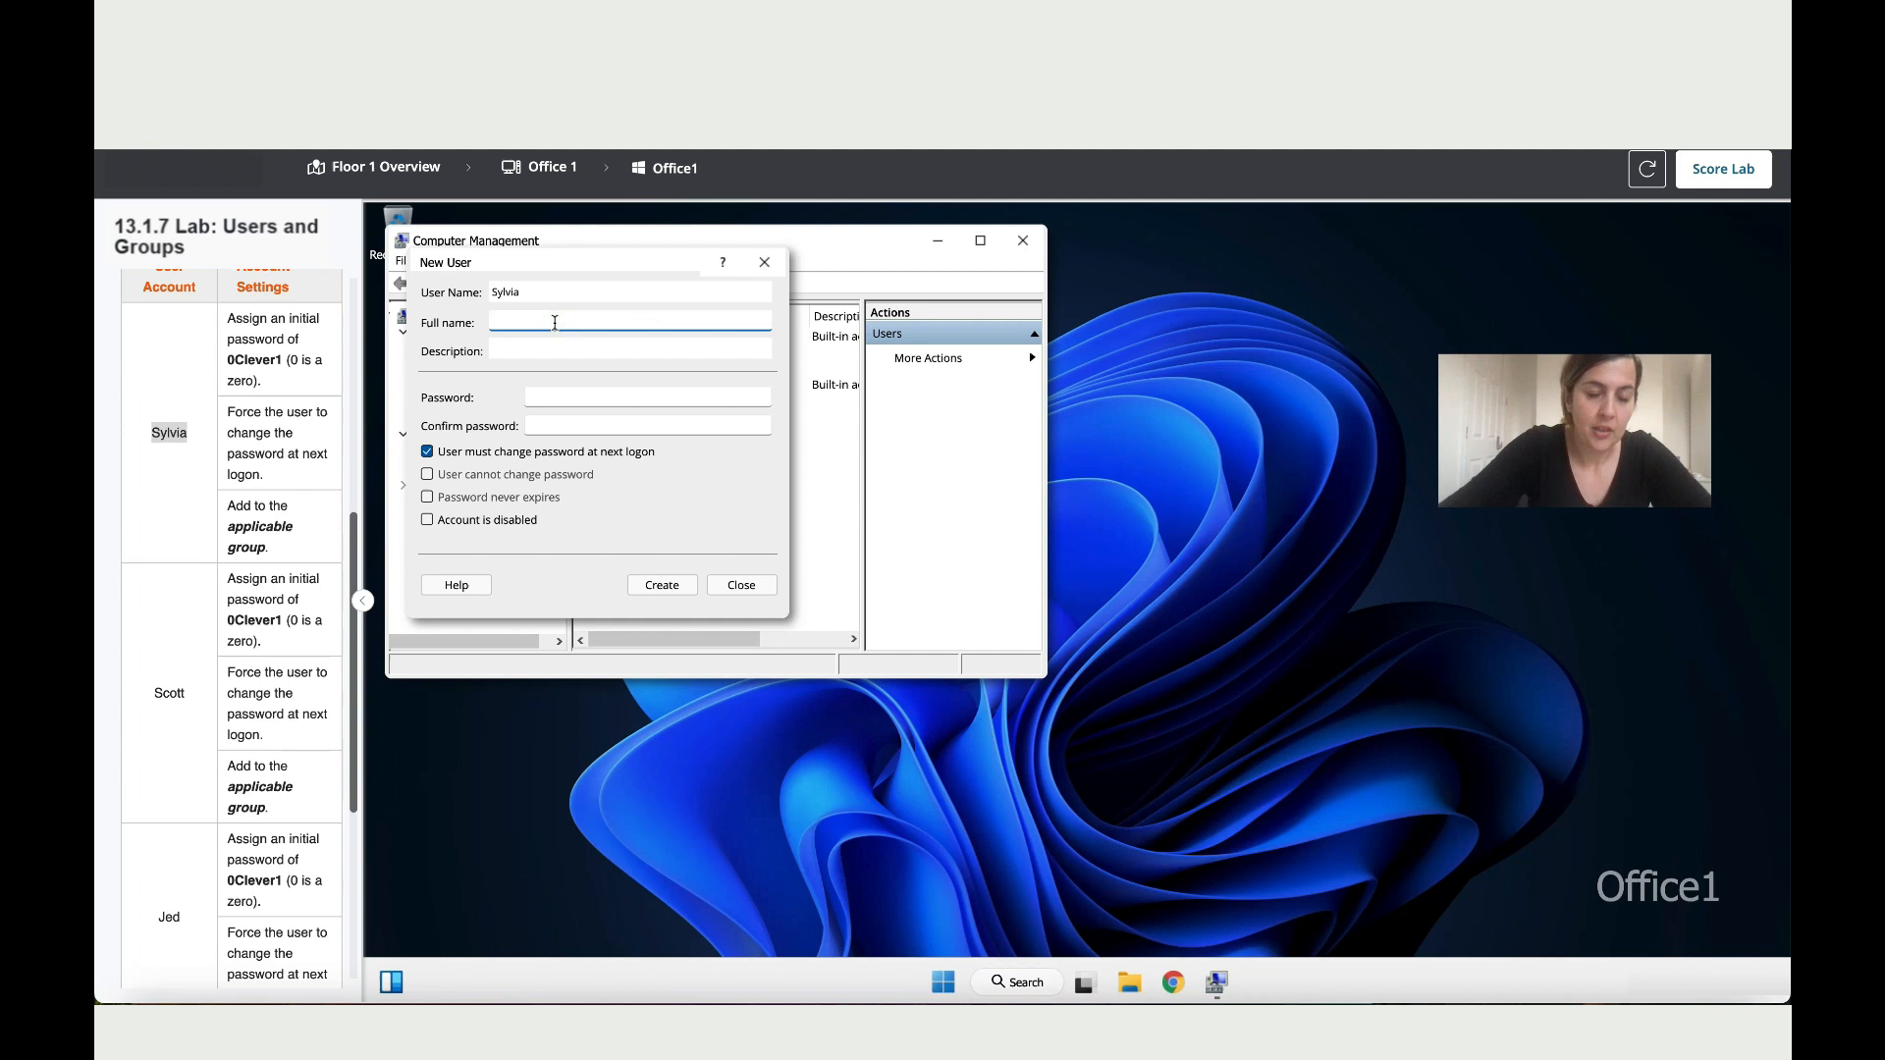
type("Sylvia")
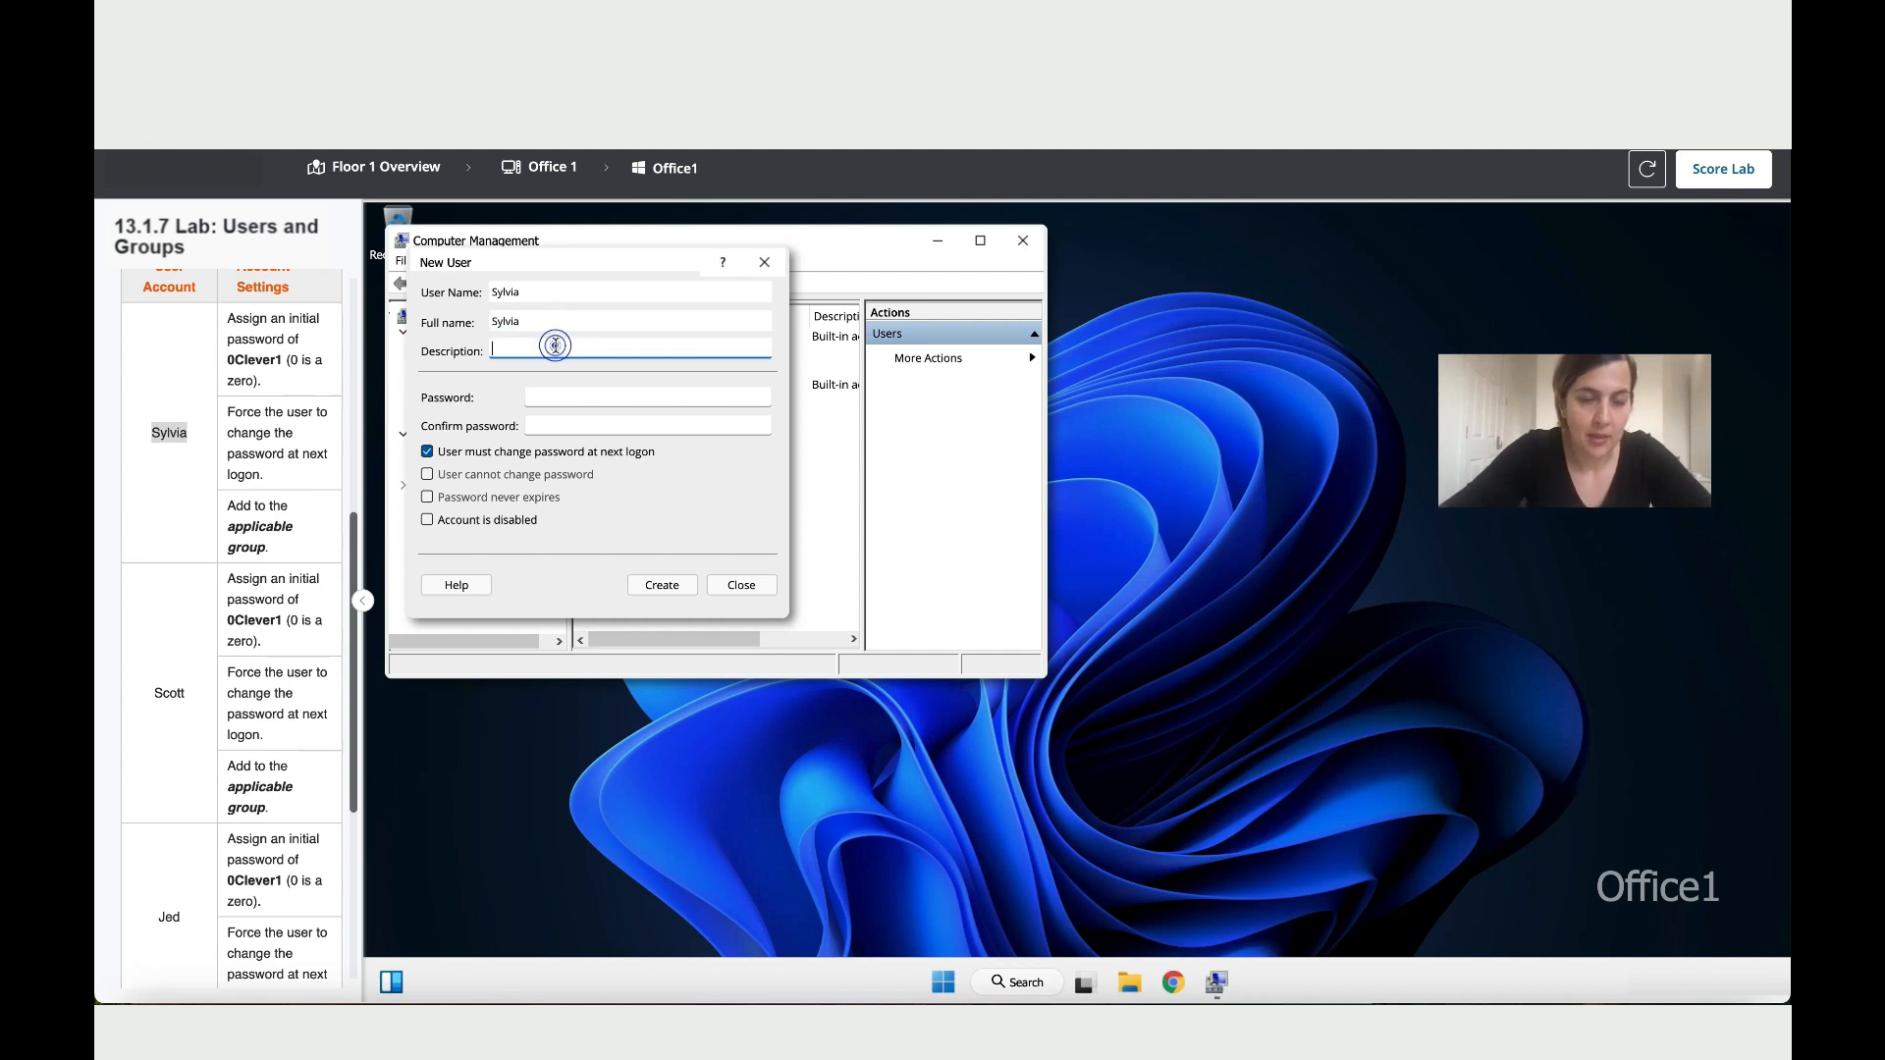
type("Admin")
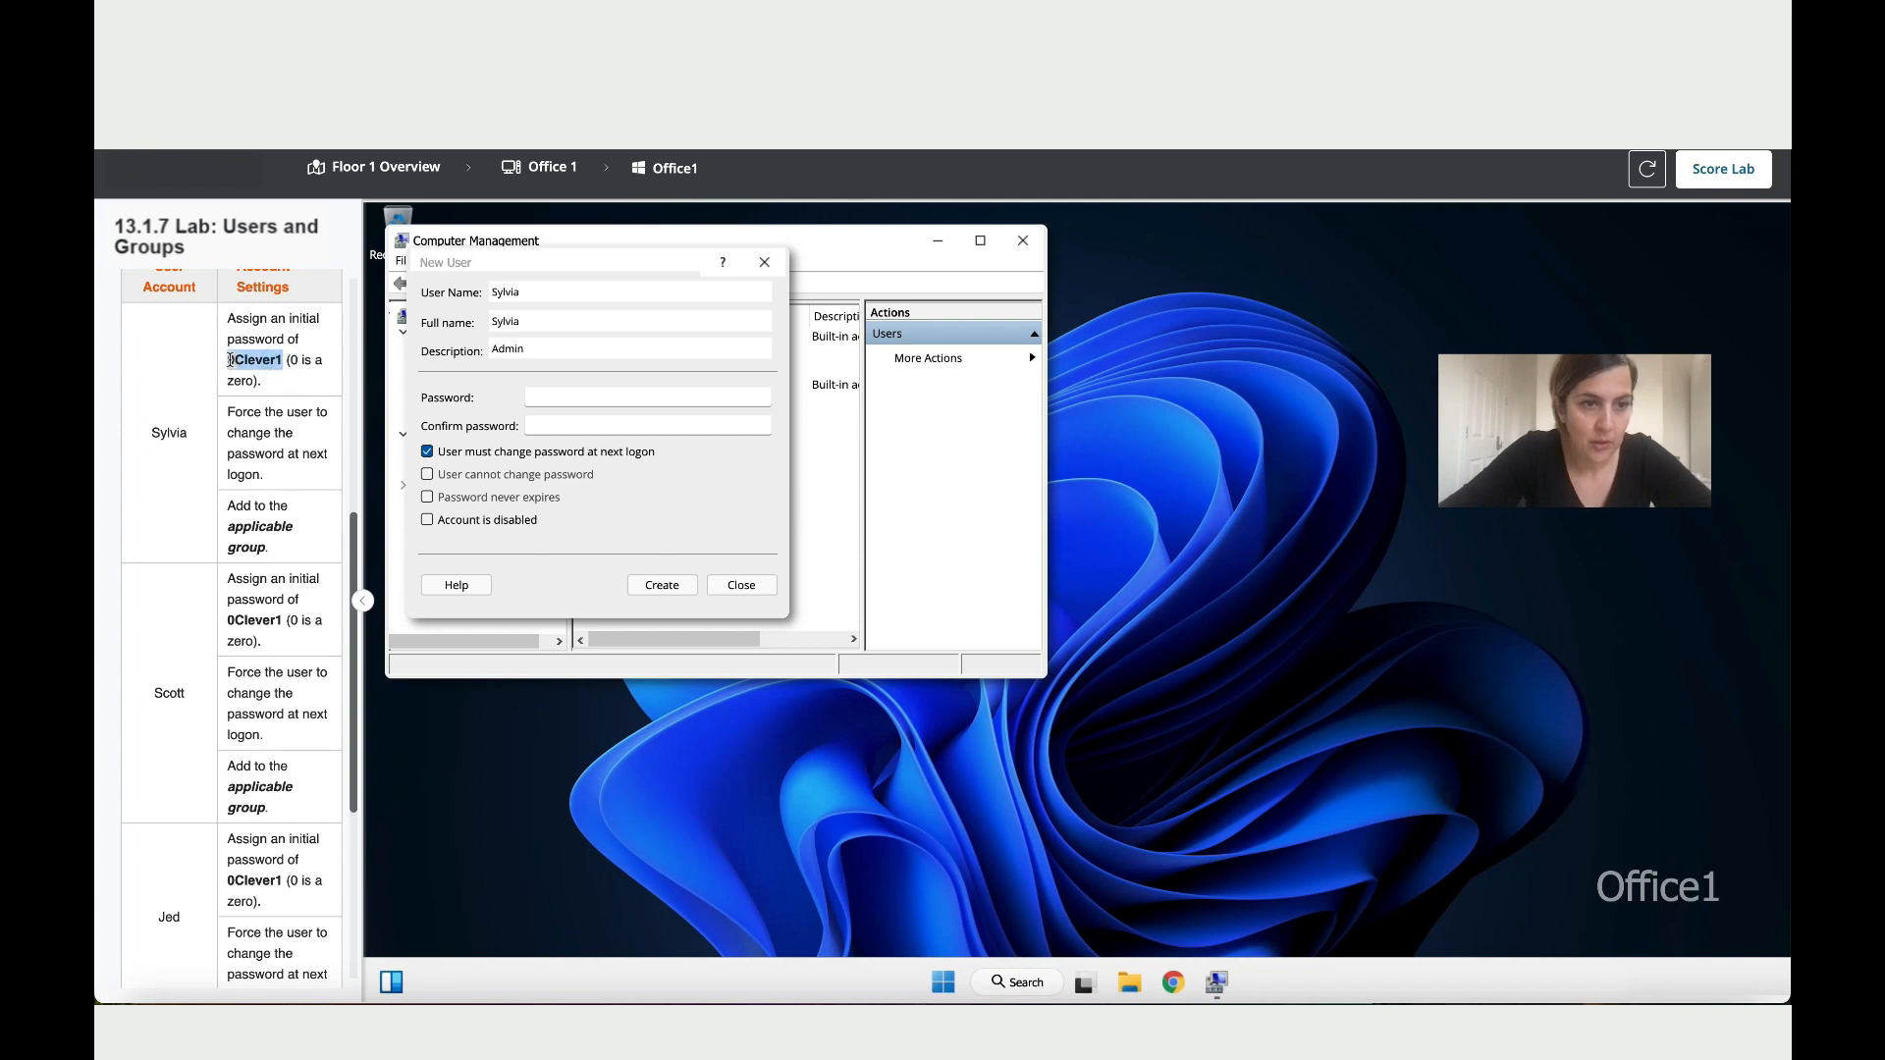
right_click(253, 359)
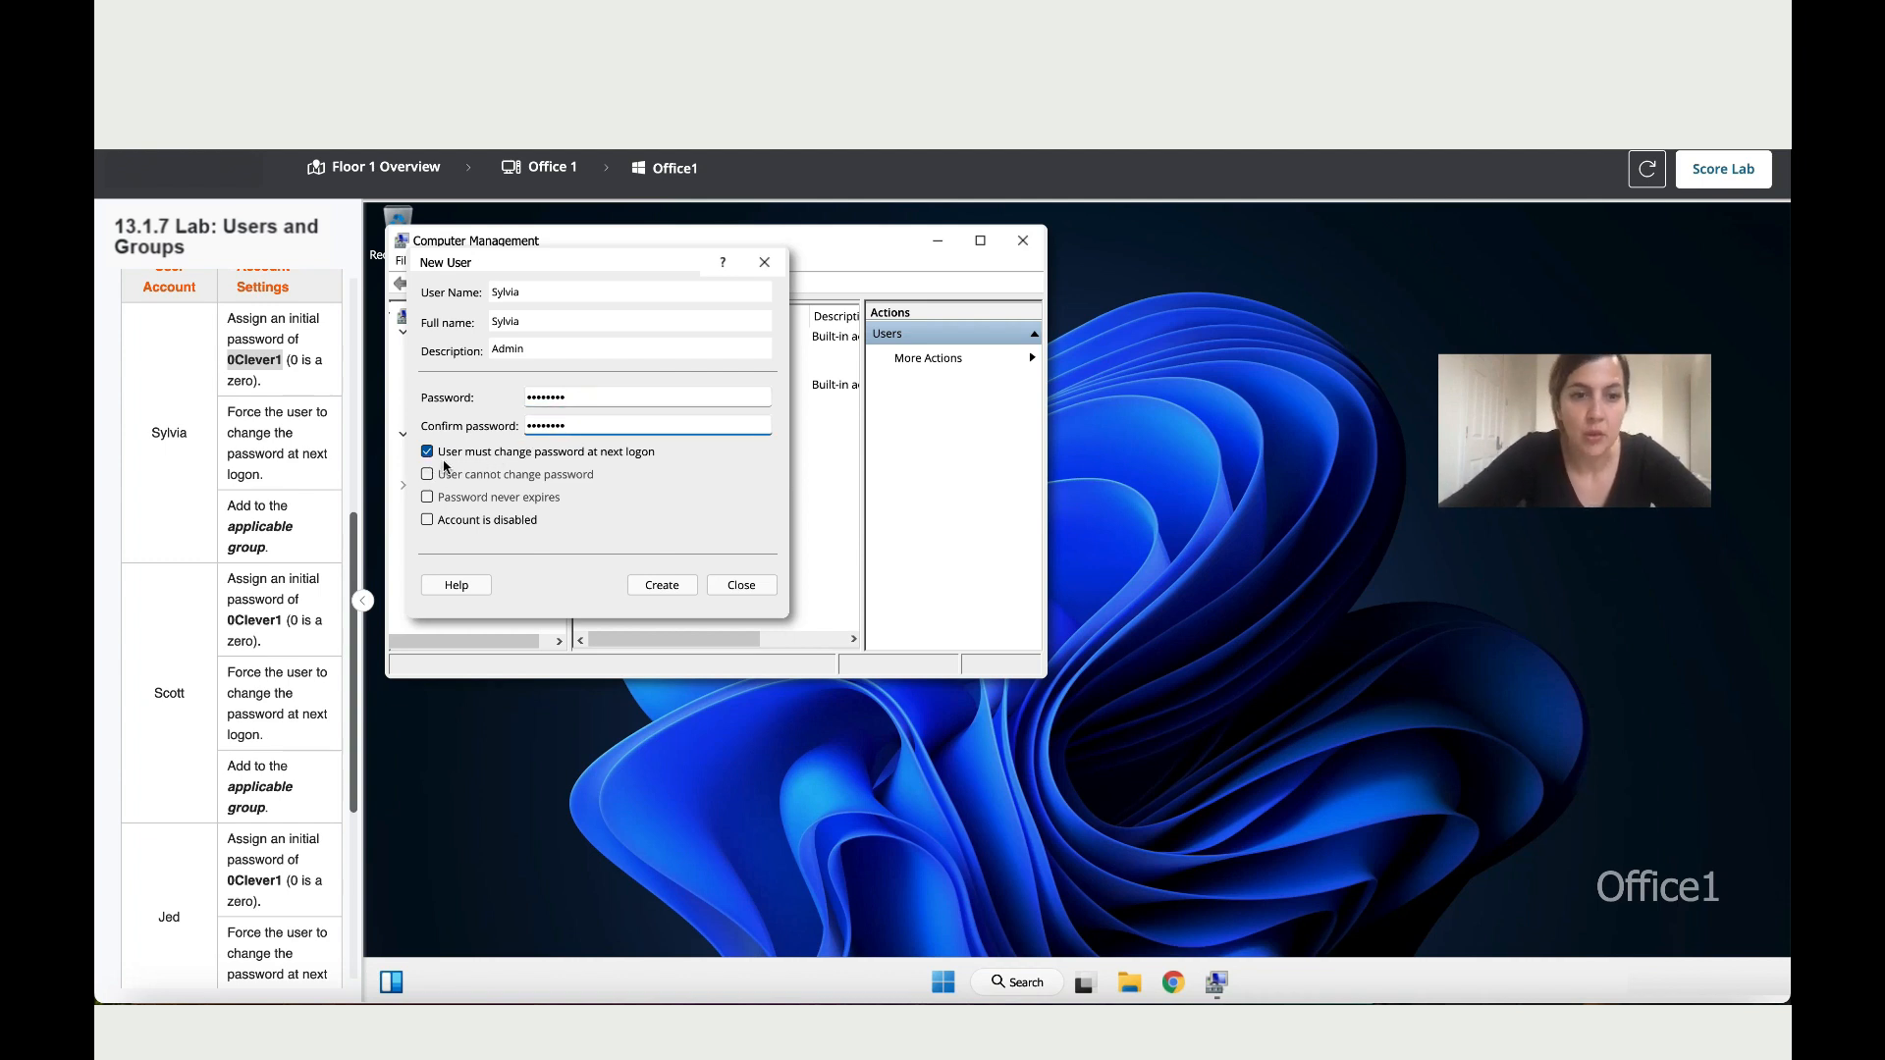
mouse_move(607, 466)
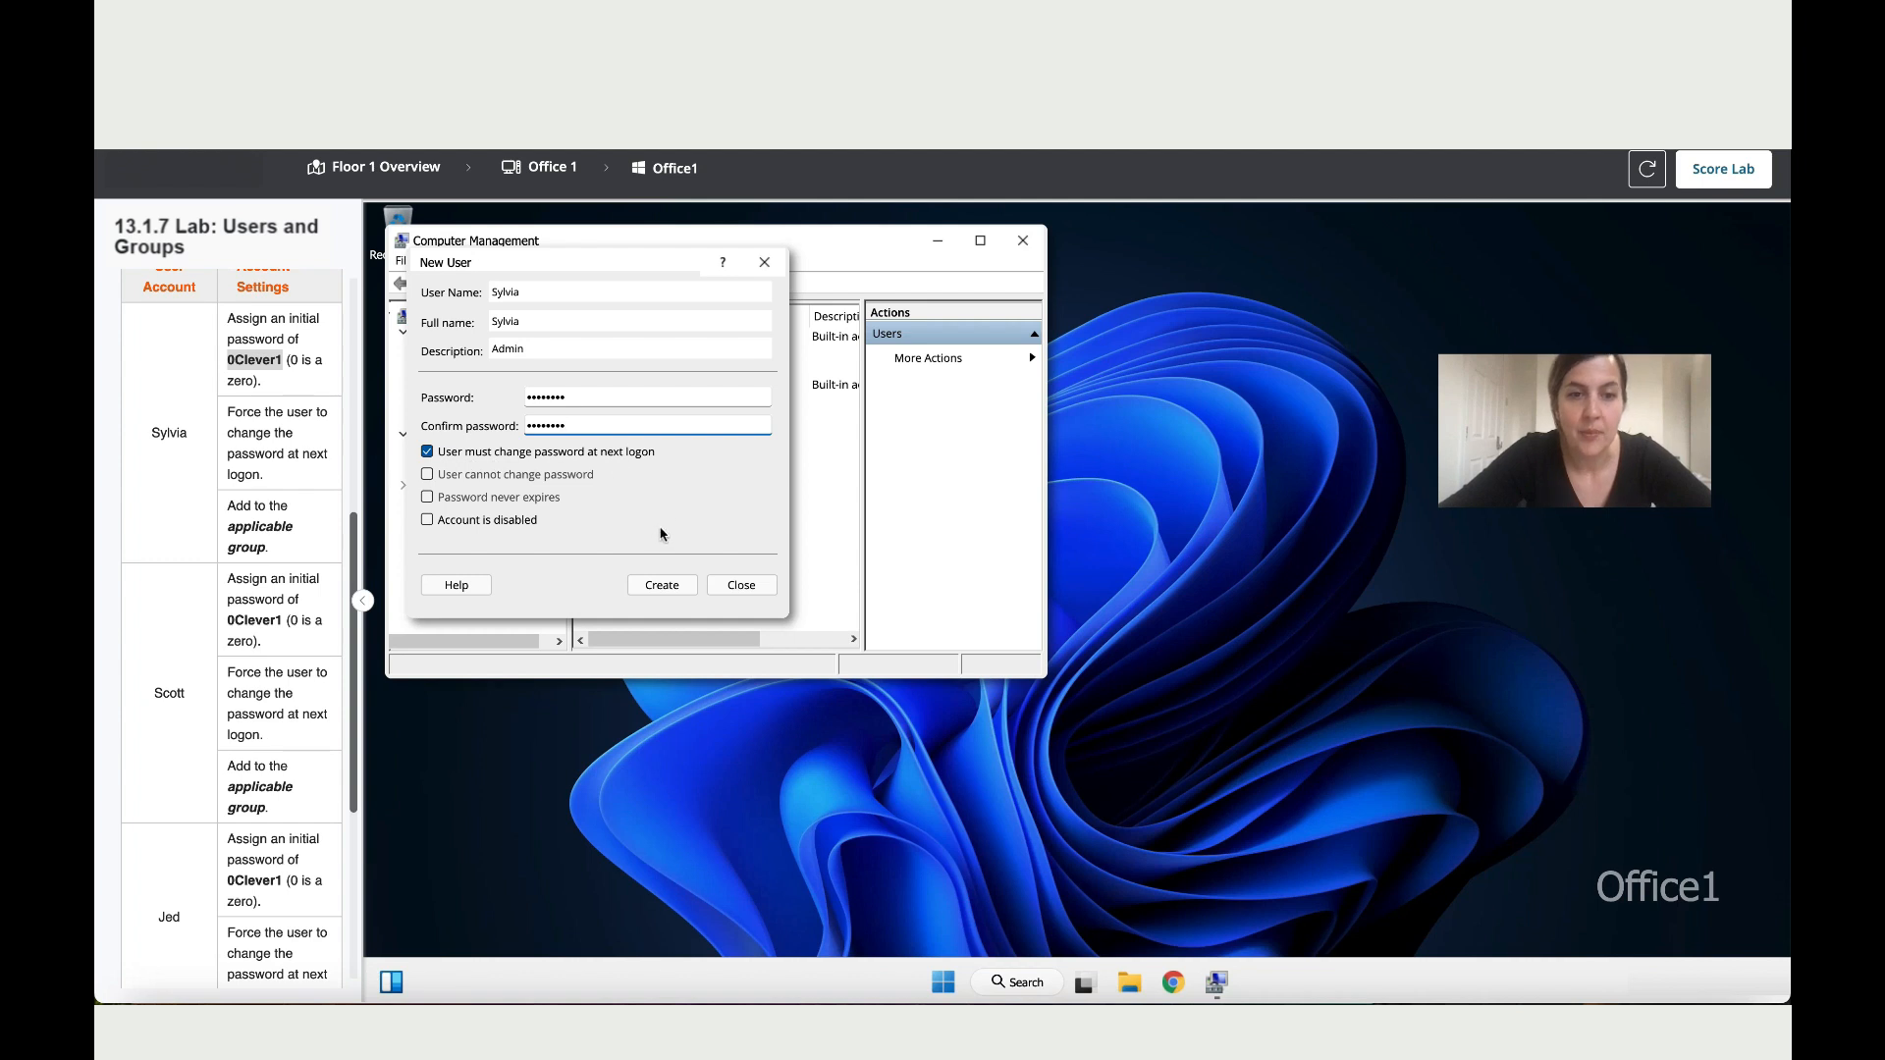
left_click(660, 584)
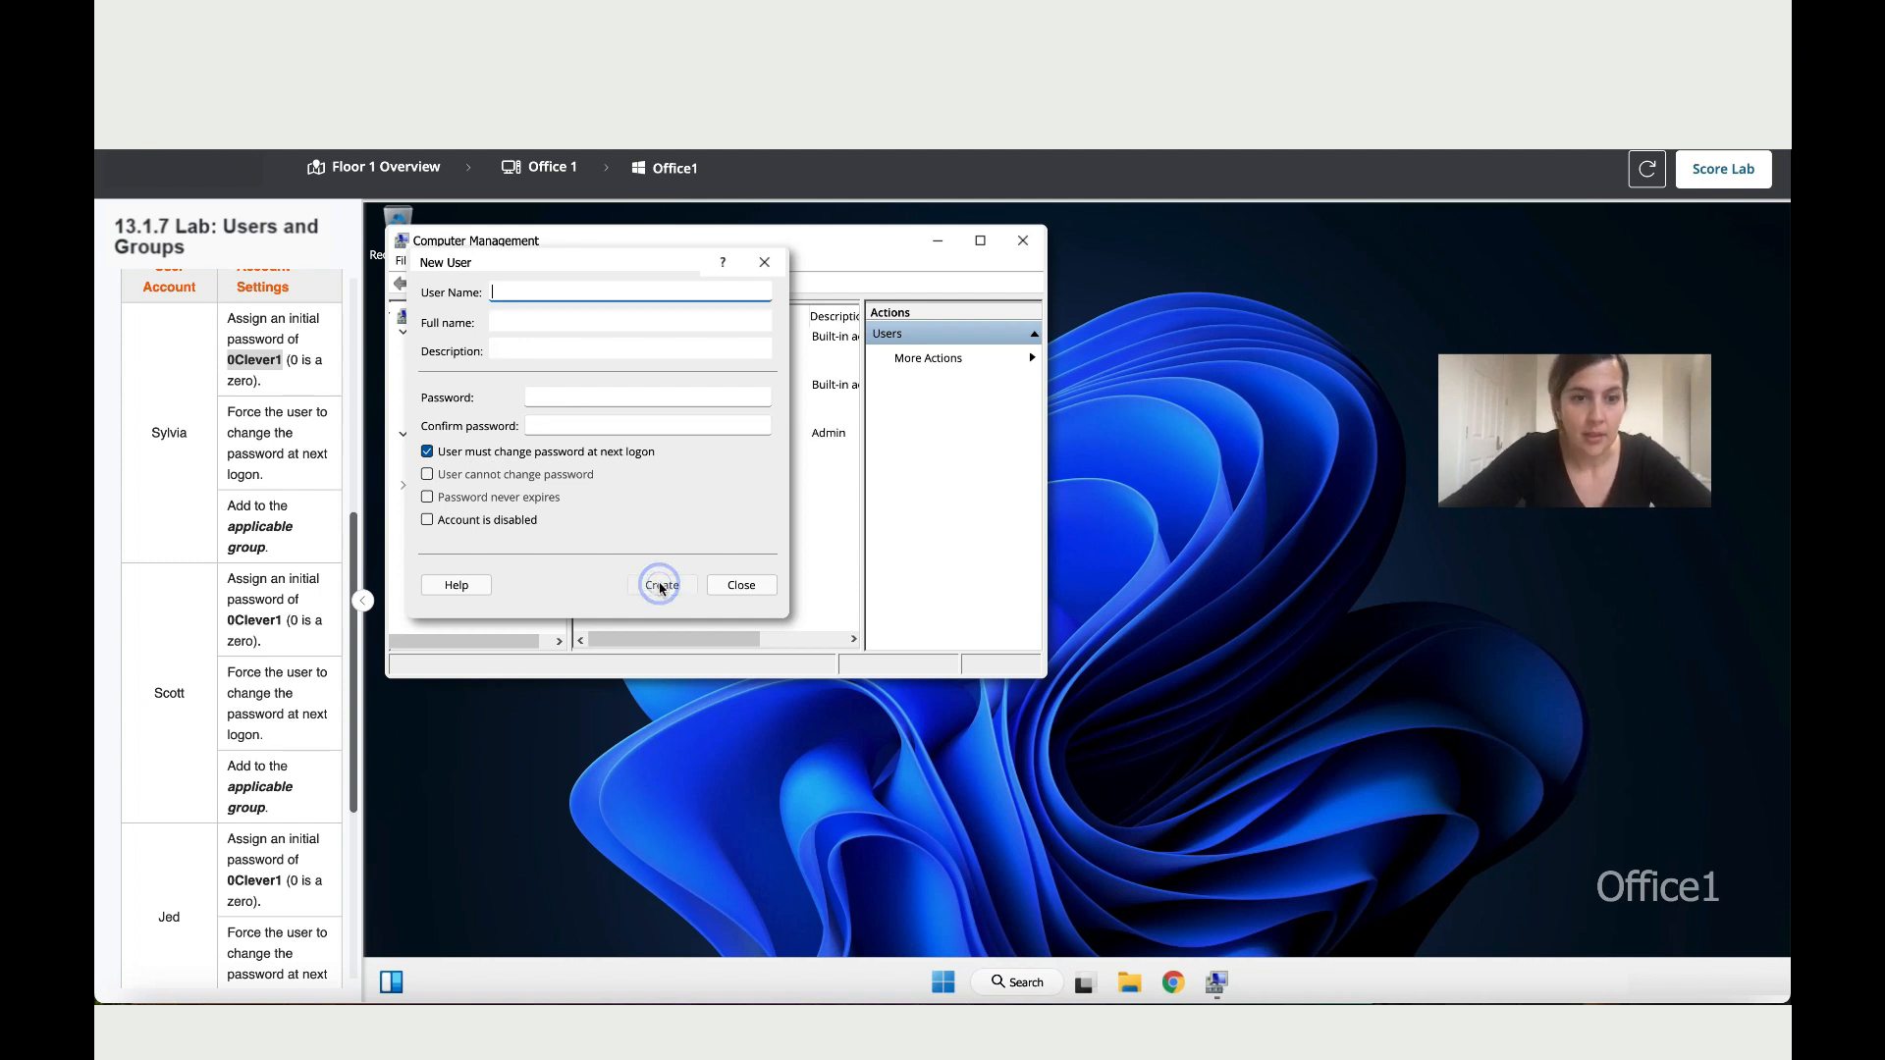
left_click(661, 584)
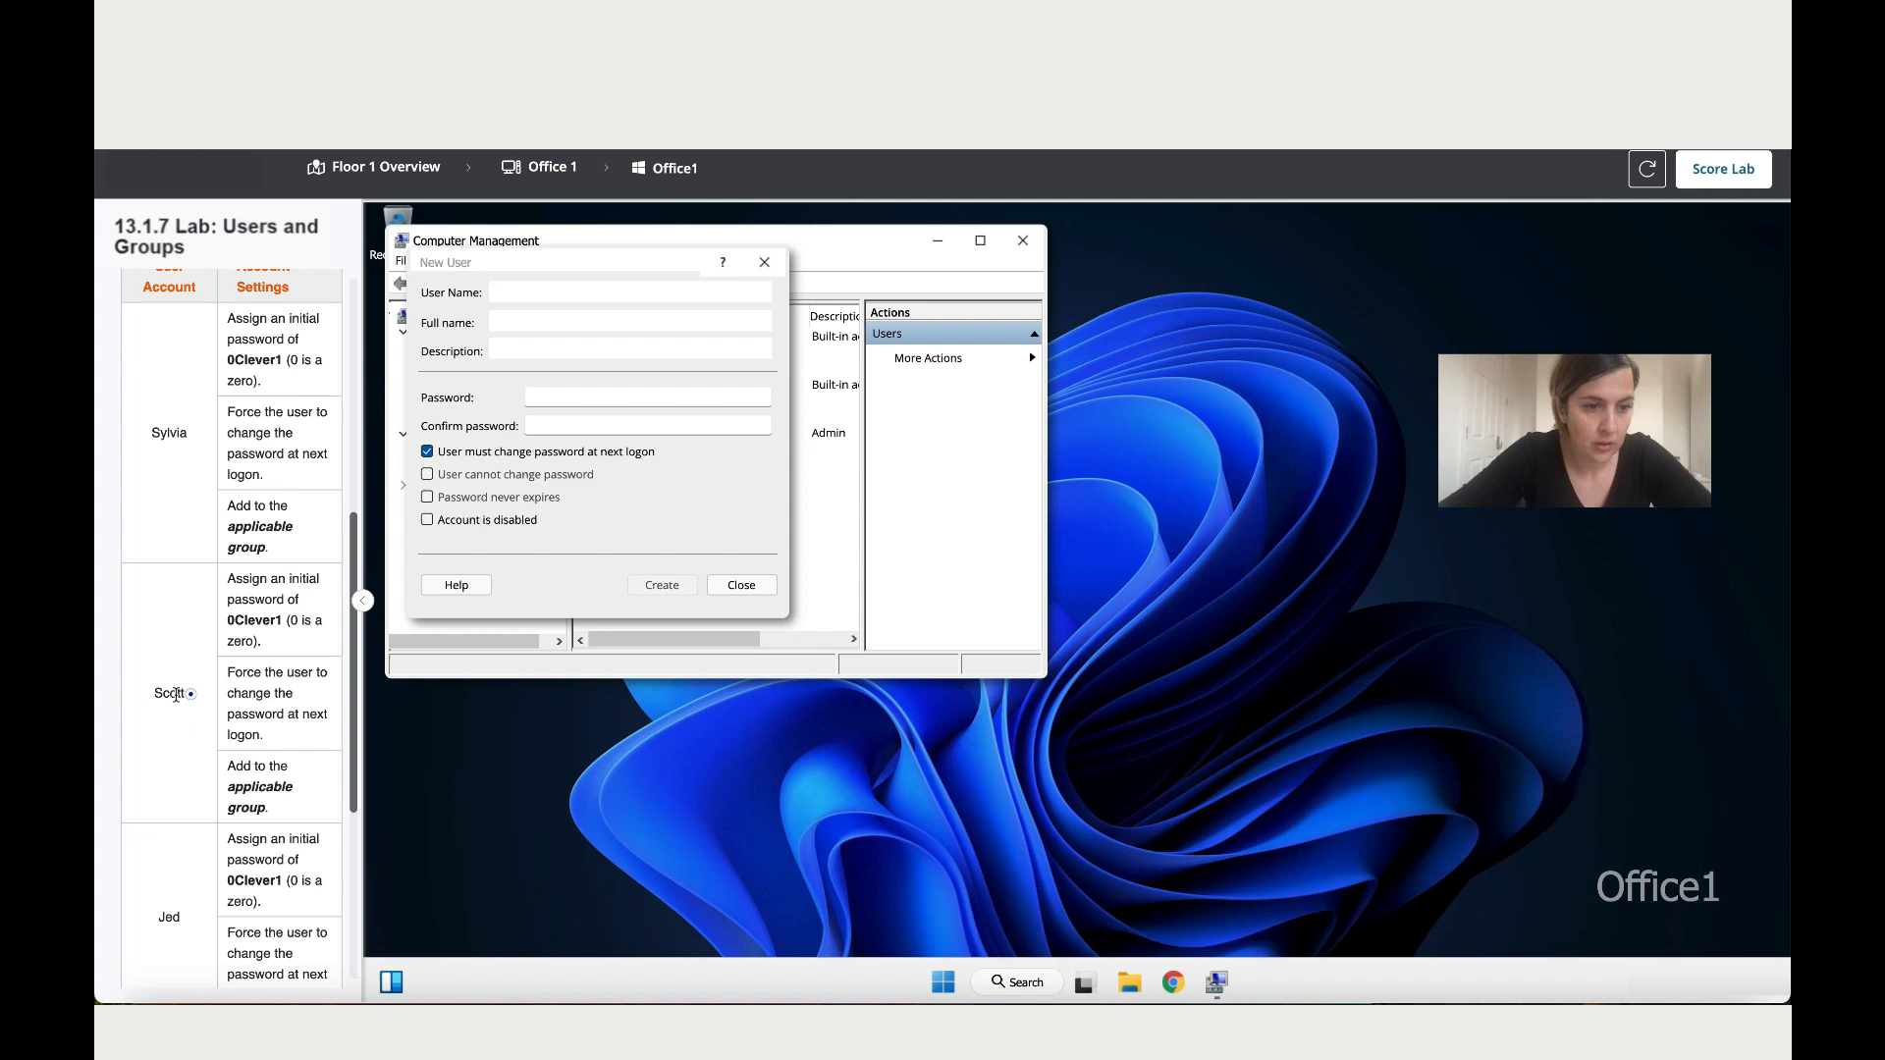
right_click(168, 695)
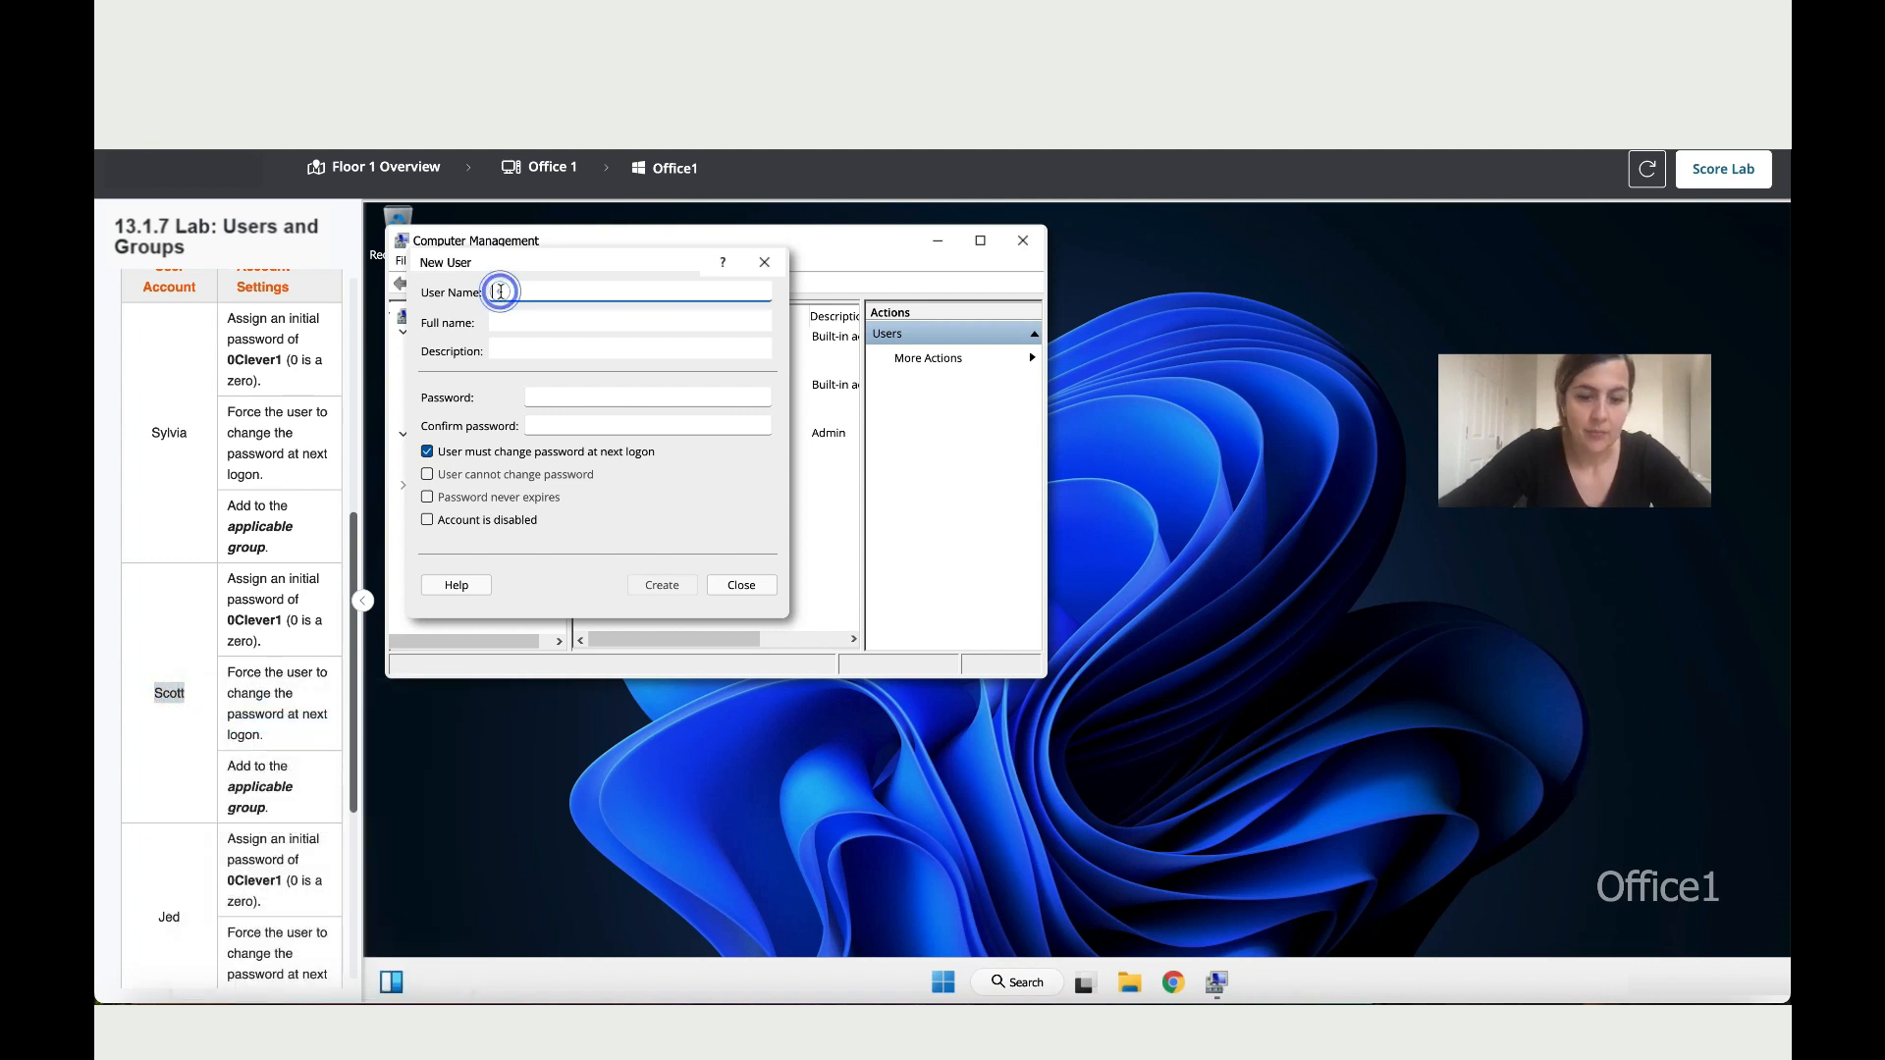
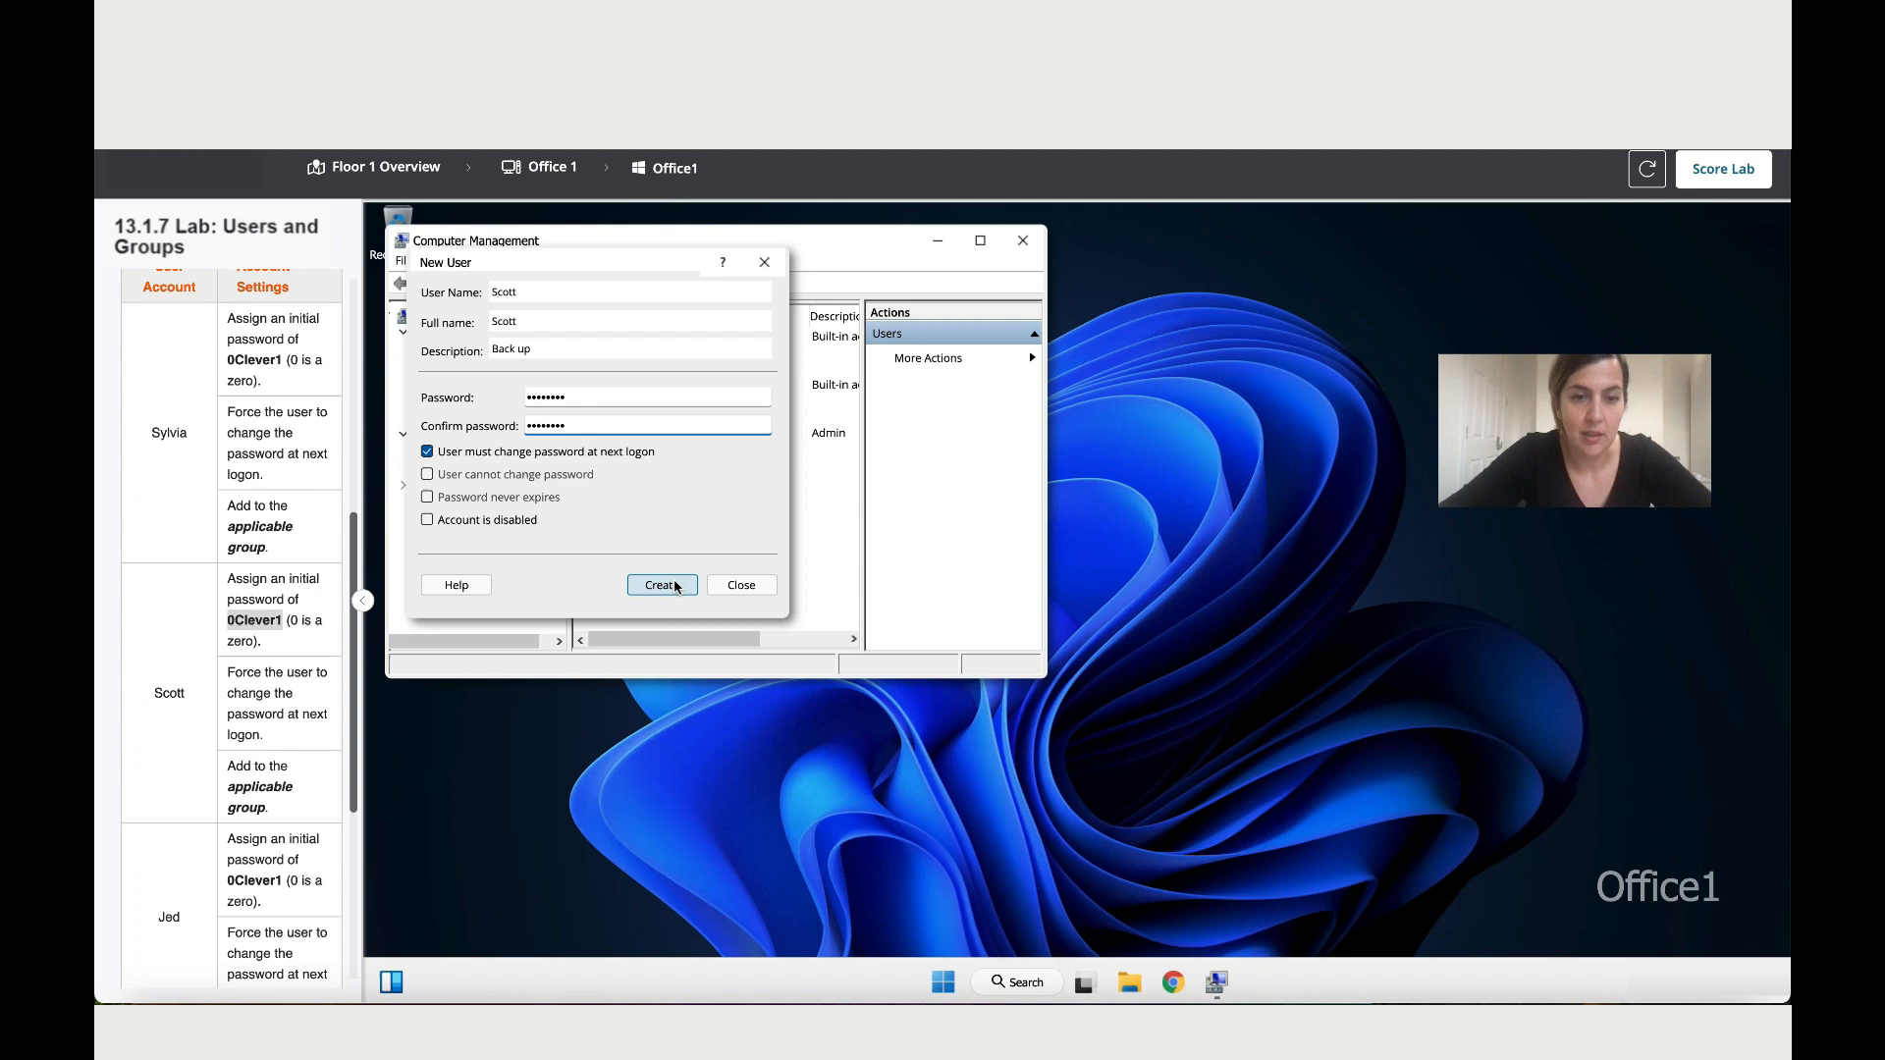
left_click(660, 585)
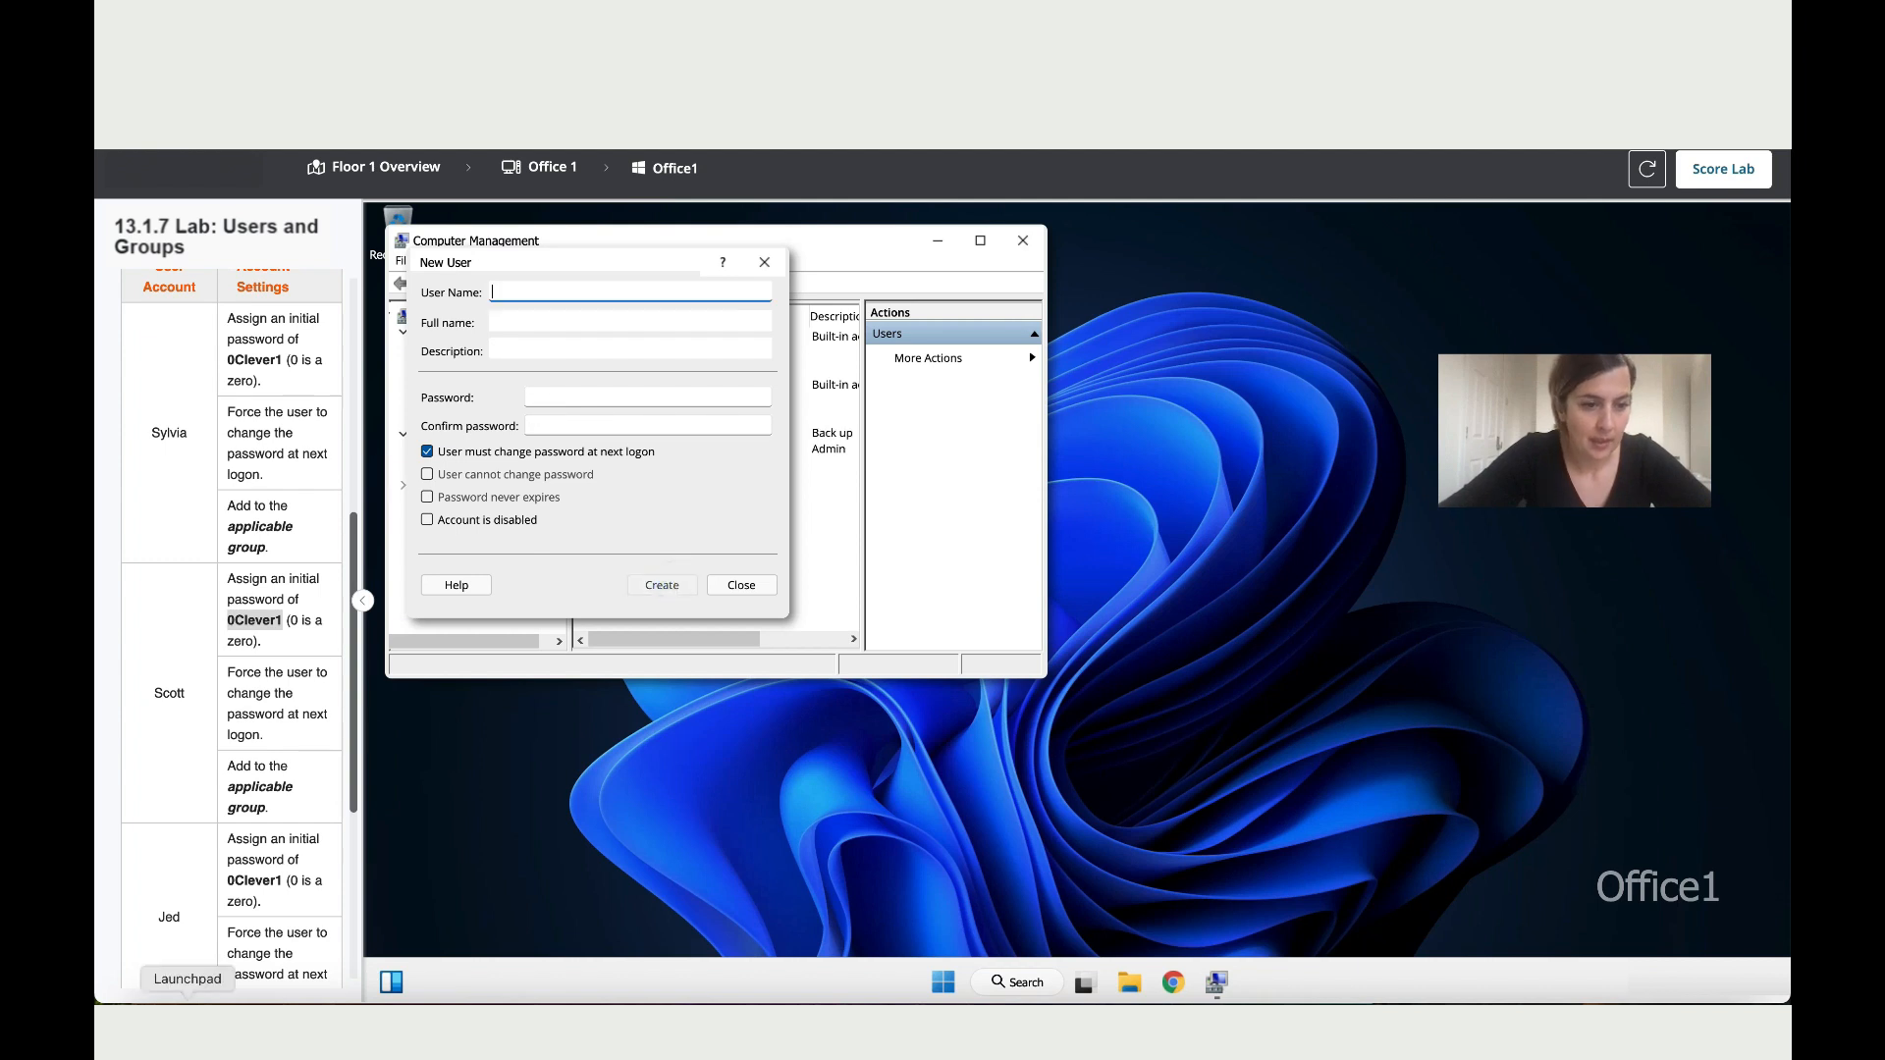
scroll("down", 3)
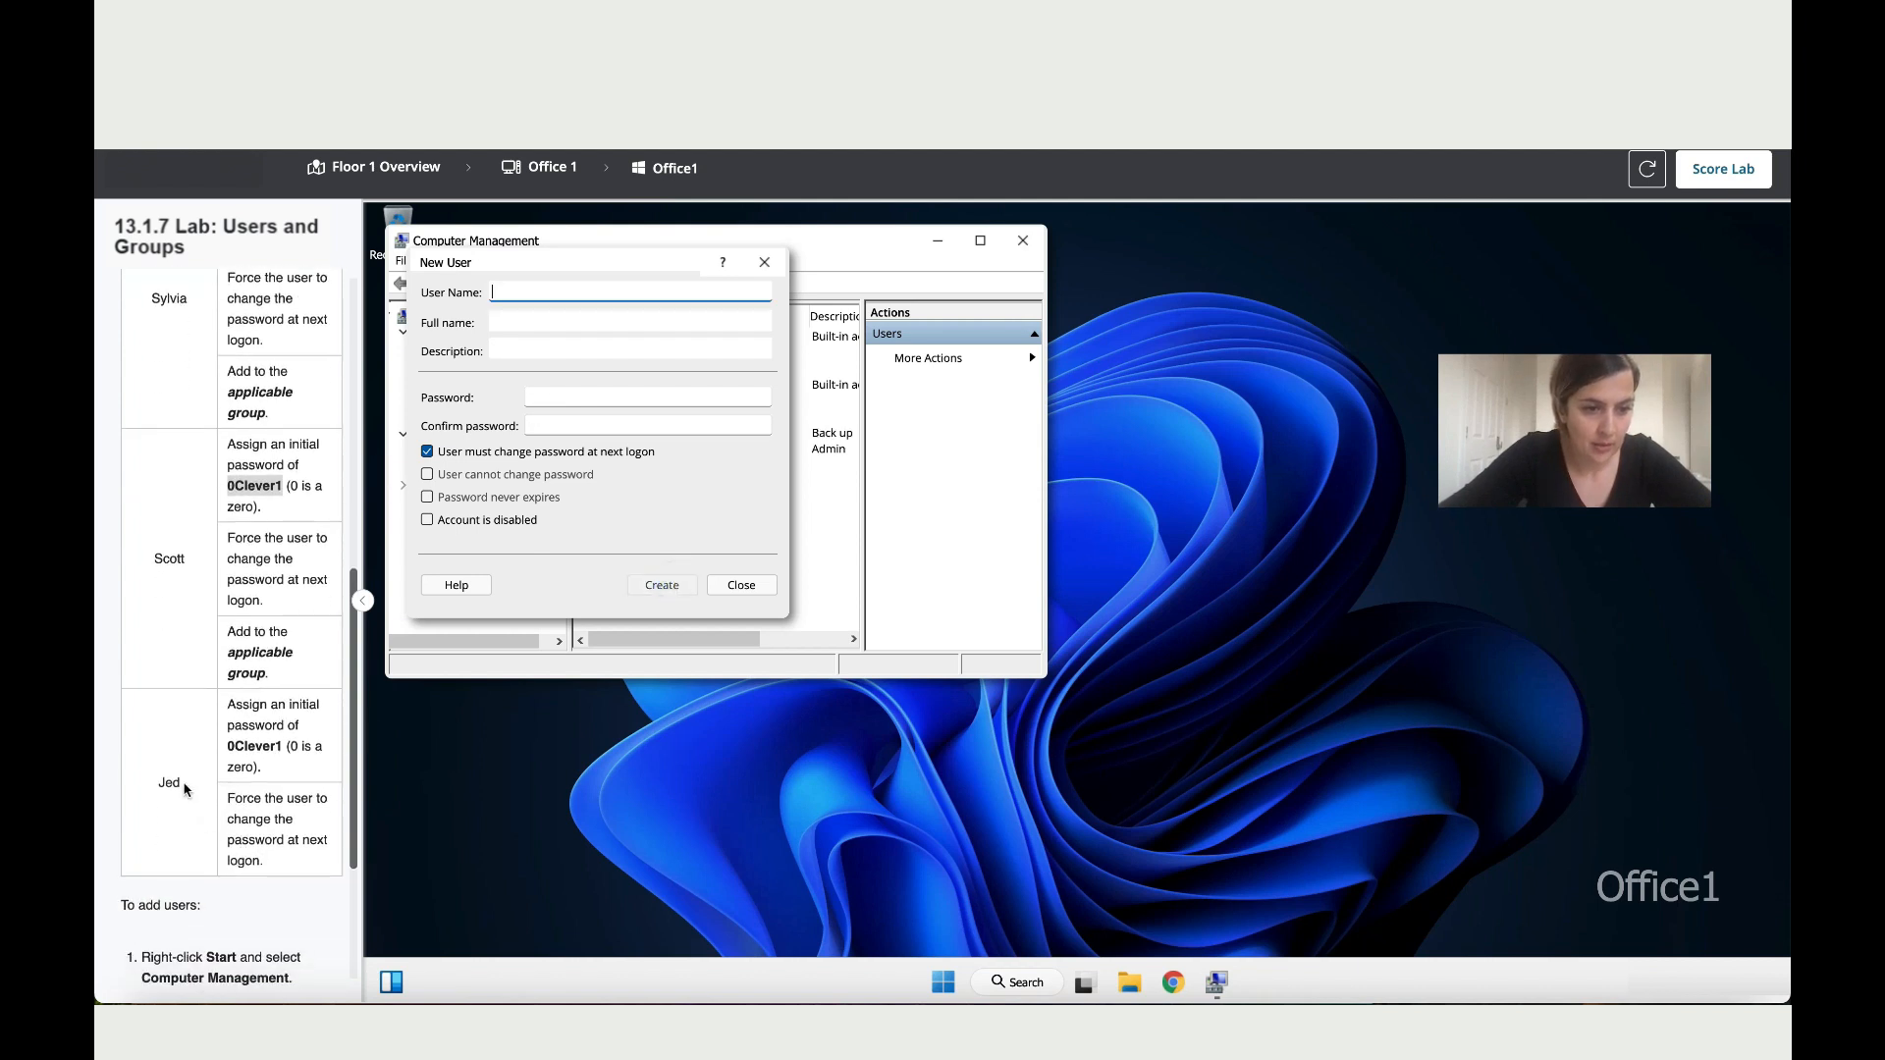
right_click(168, 782)
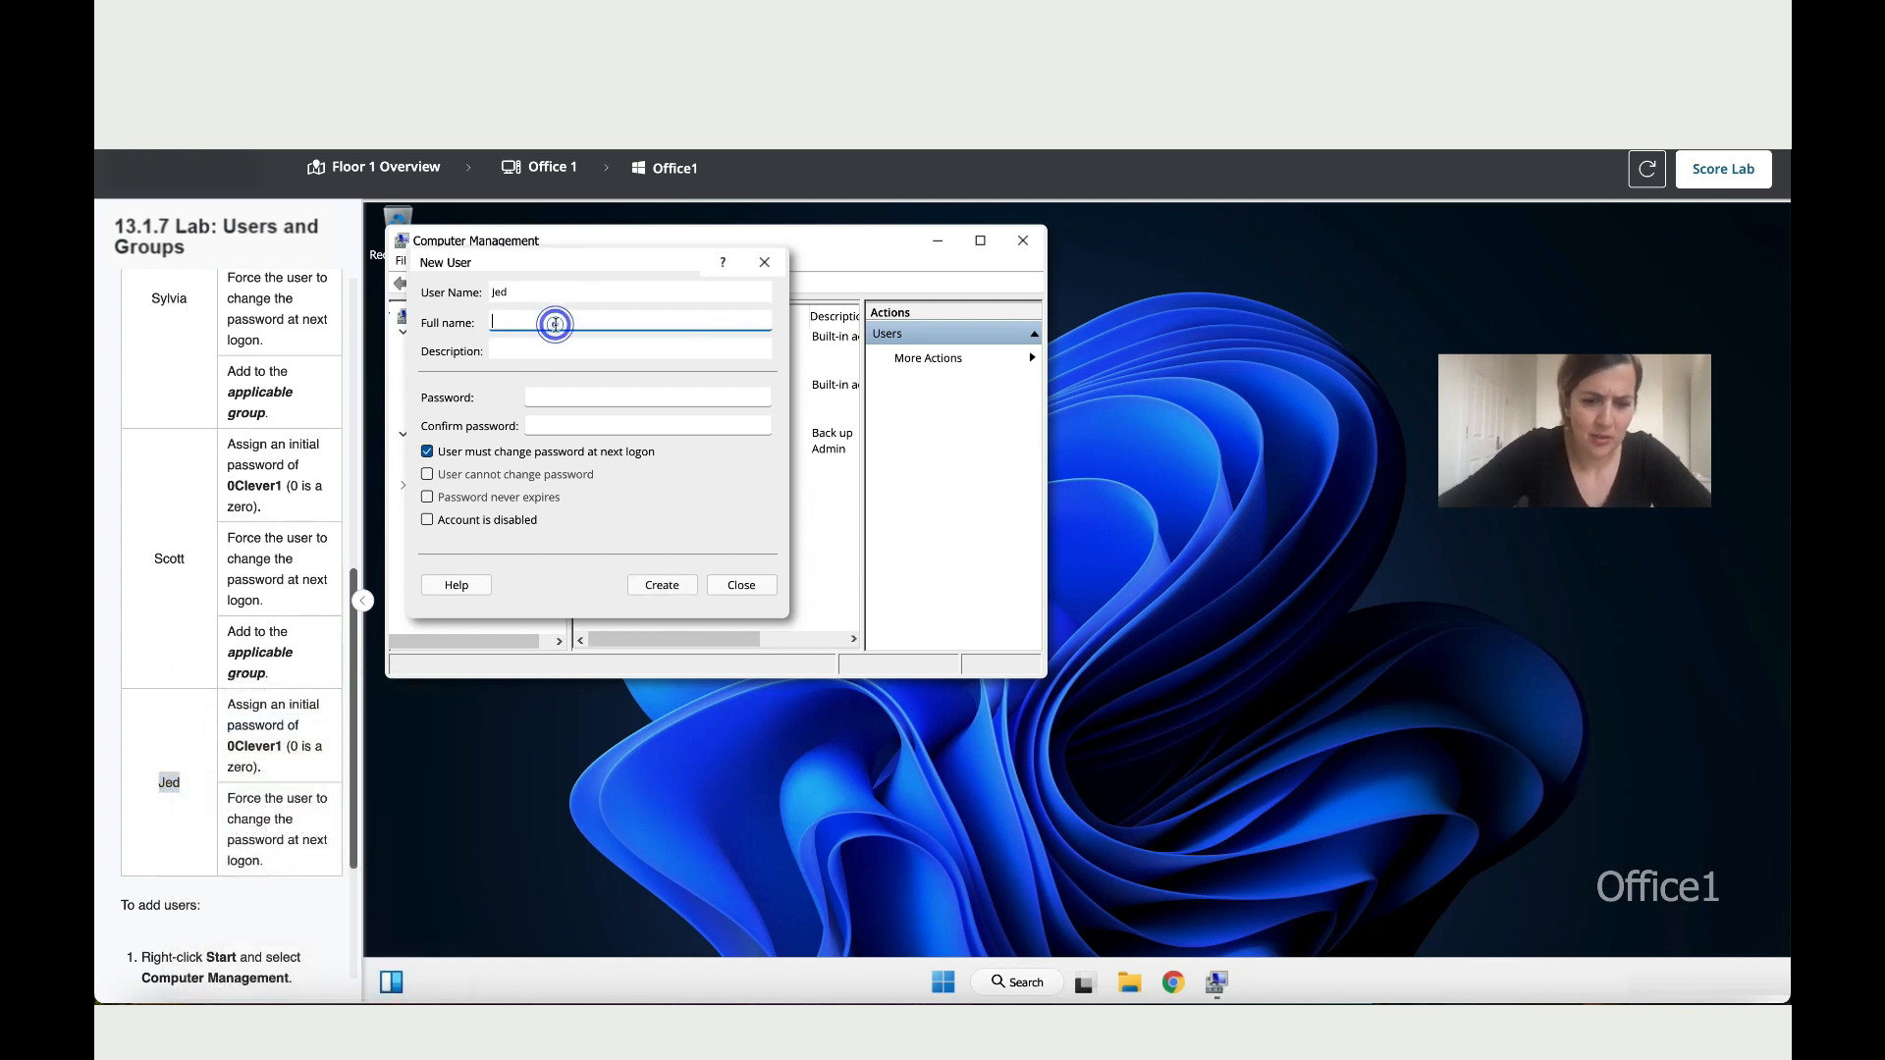
type("User")
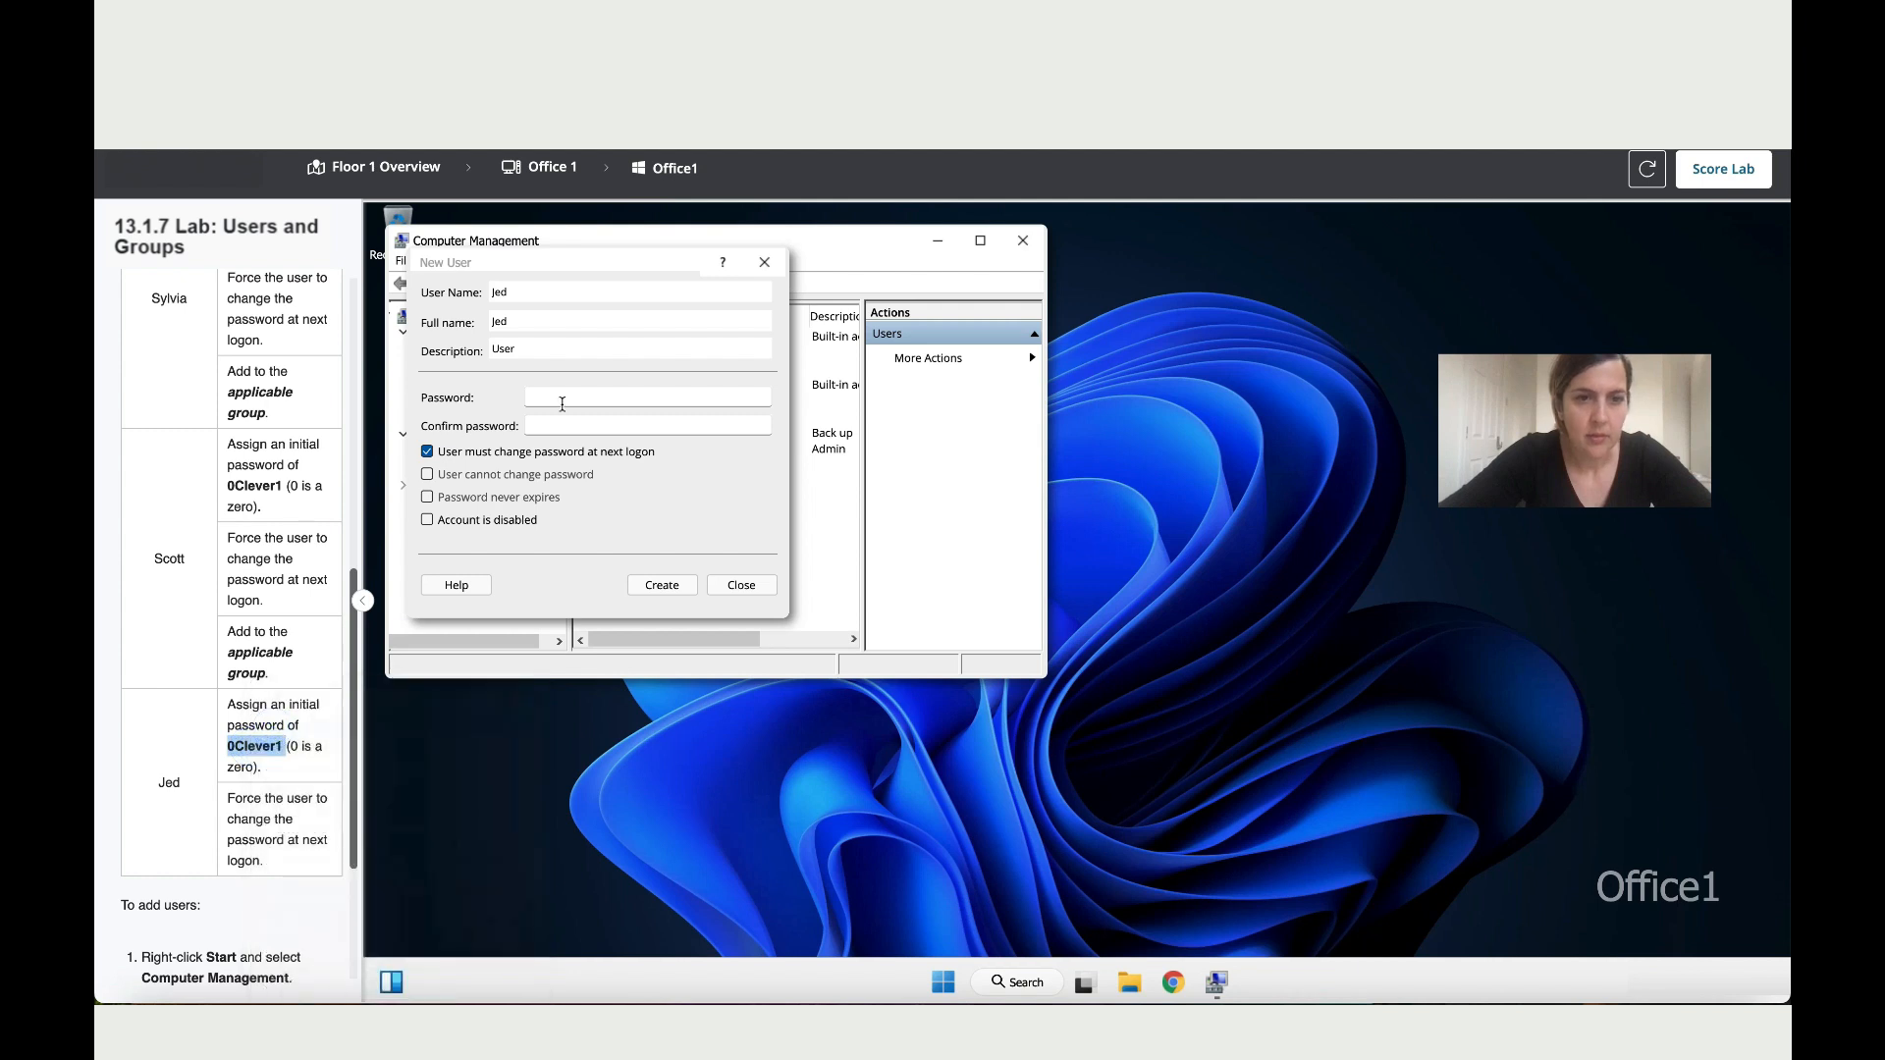
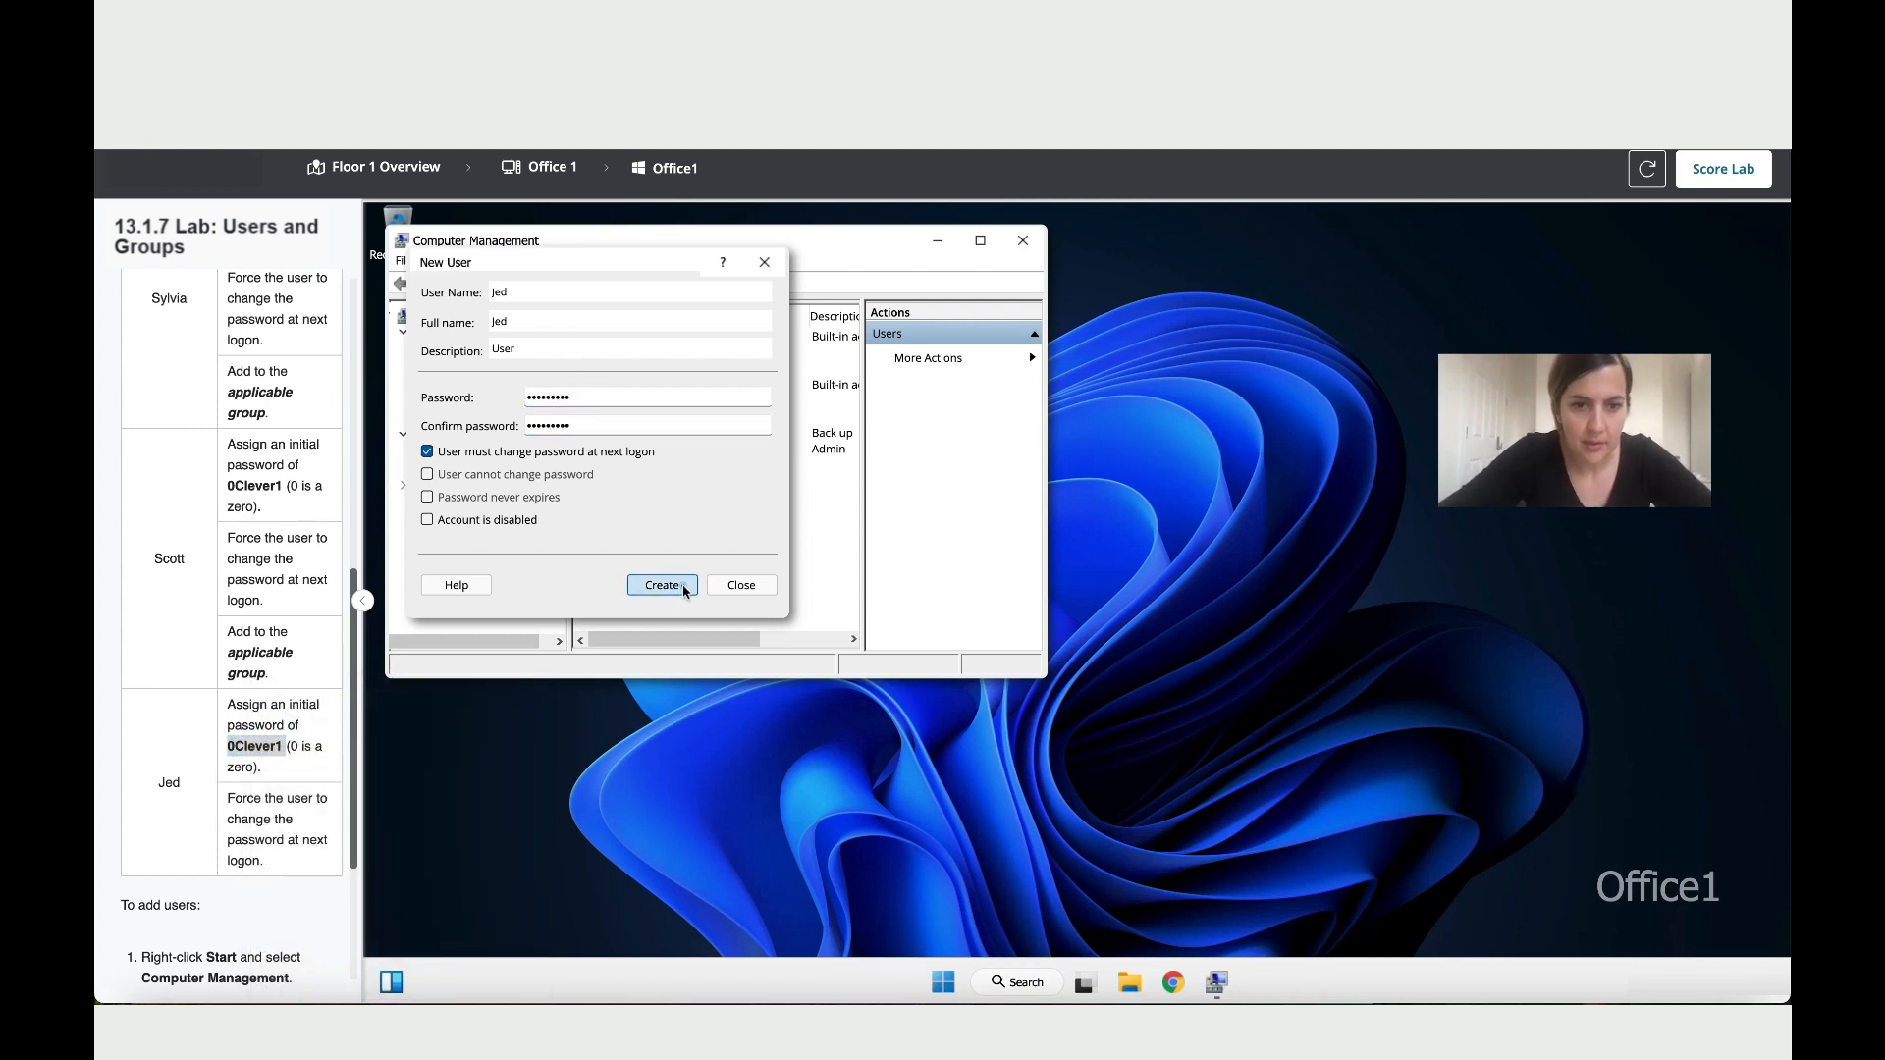
left_click(663, 584)
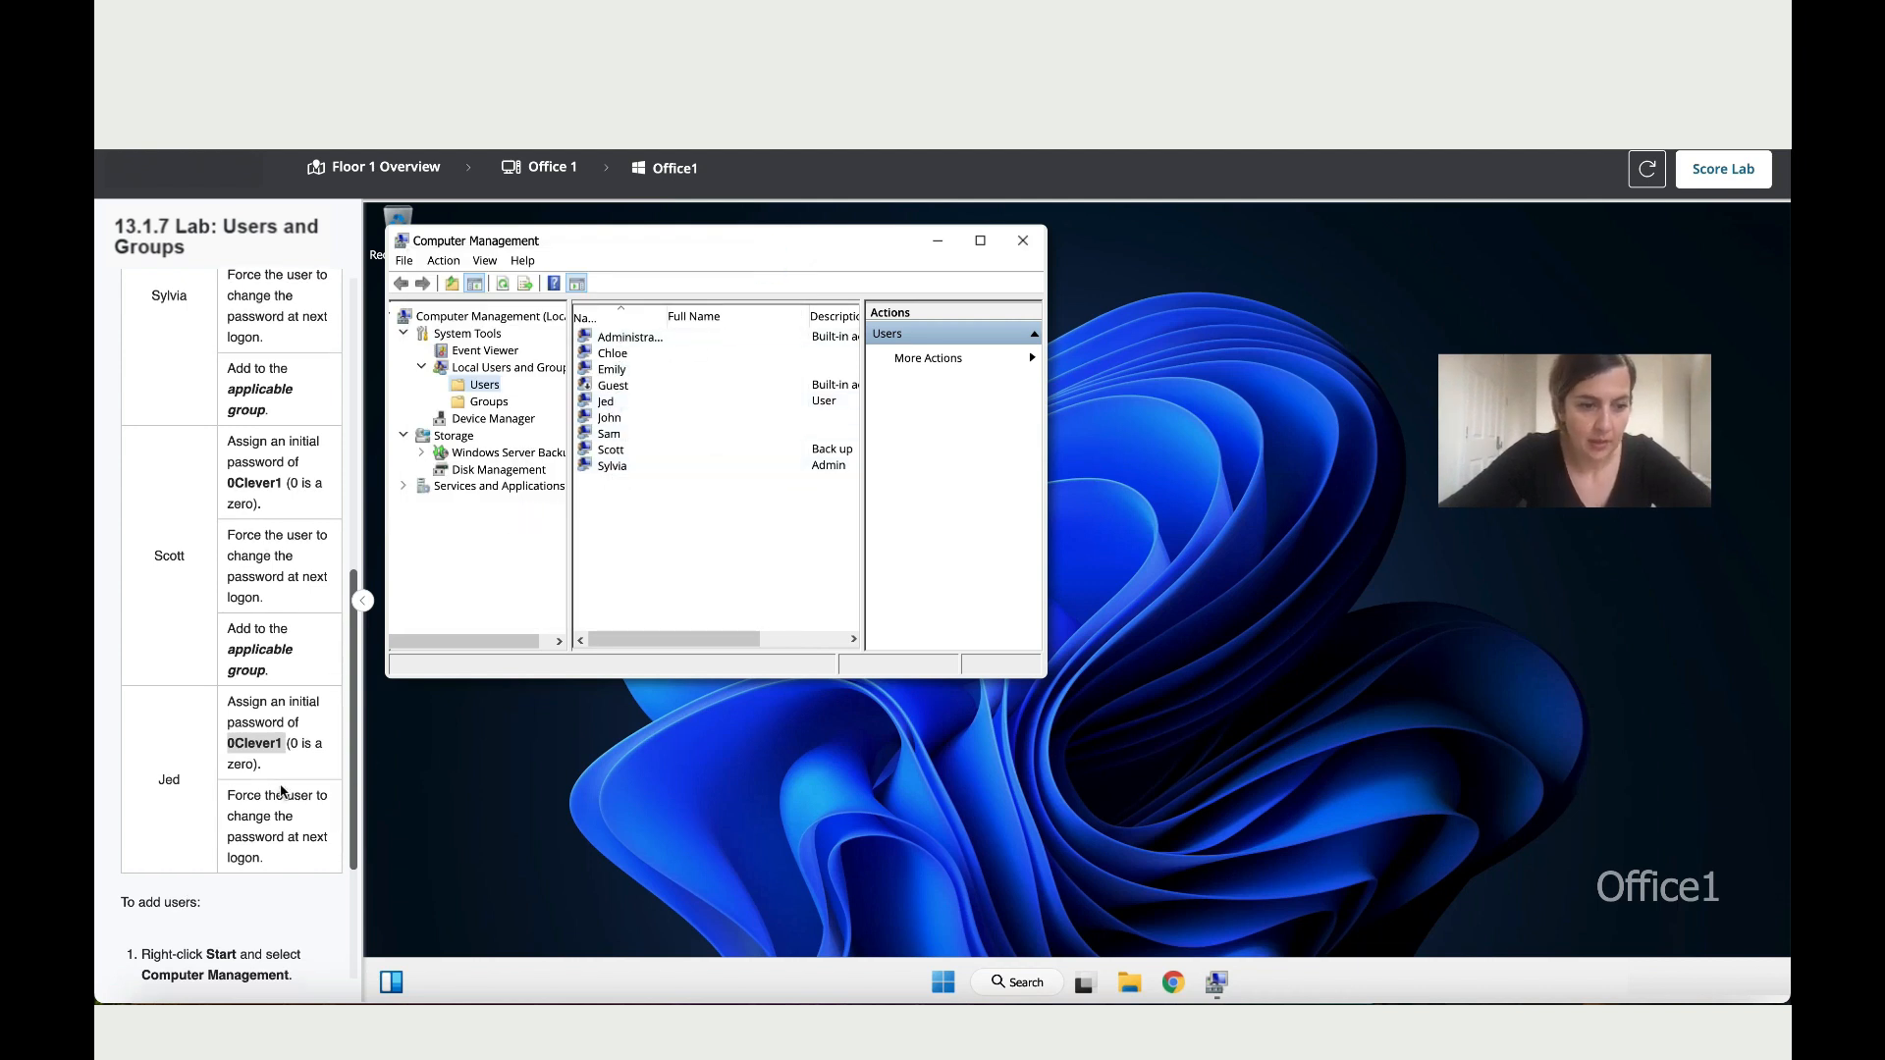
Step: Show the local groups and add member Sylvia to Administrators
scroll("down", 3)
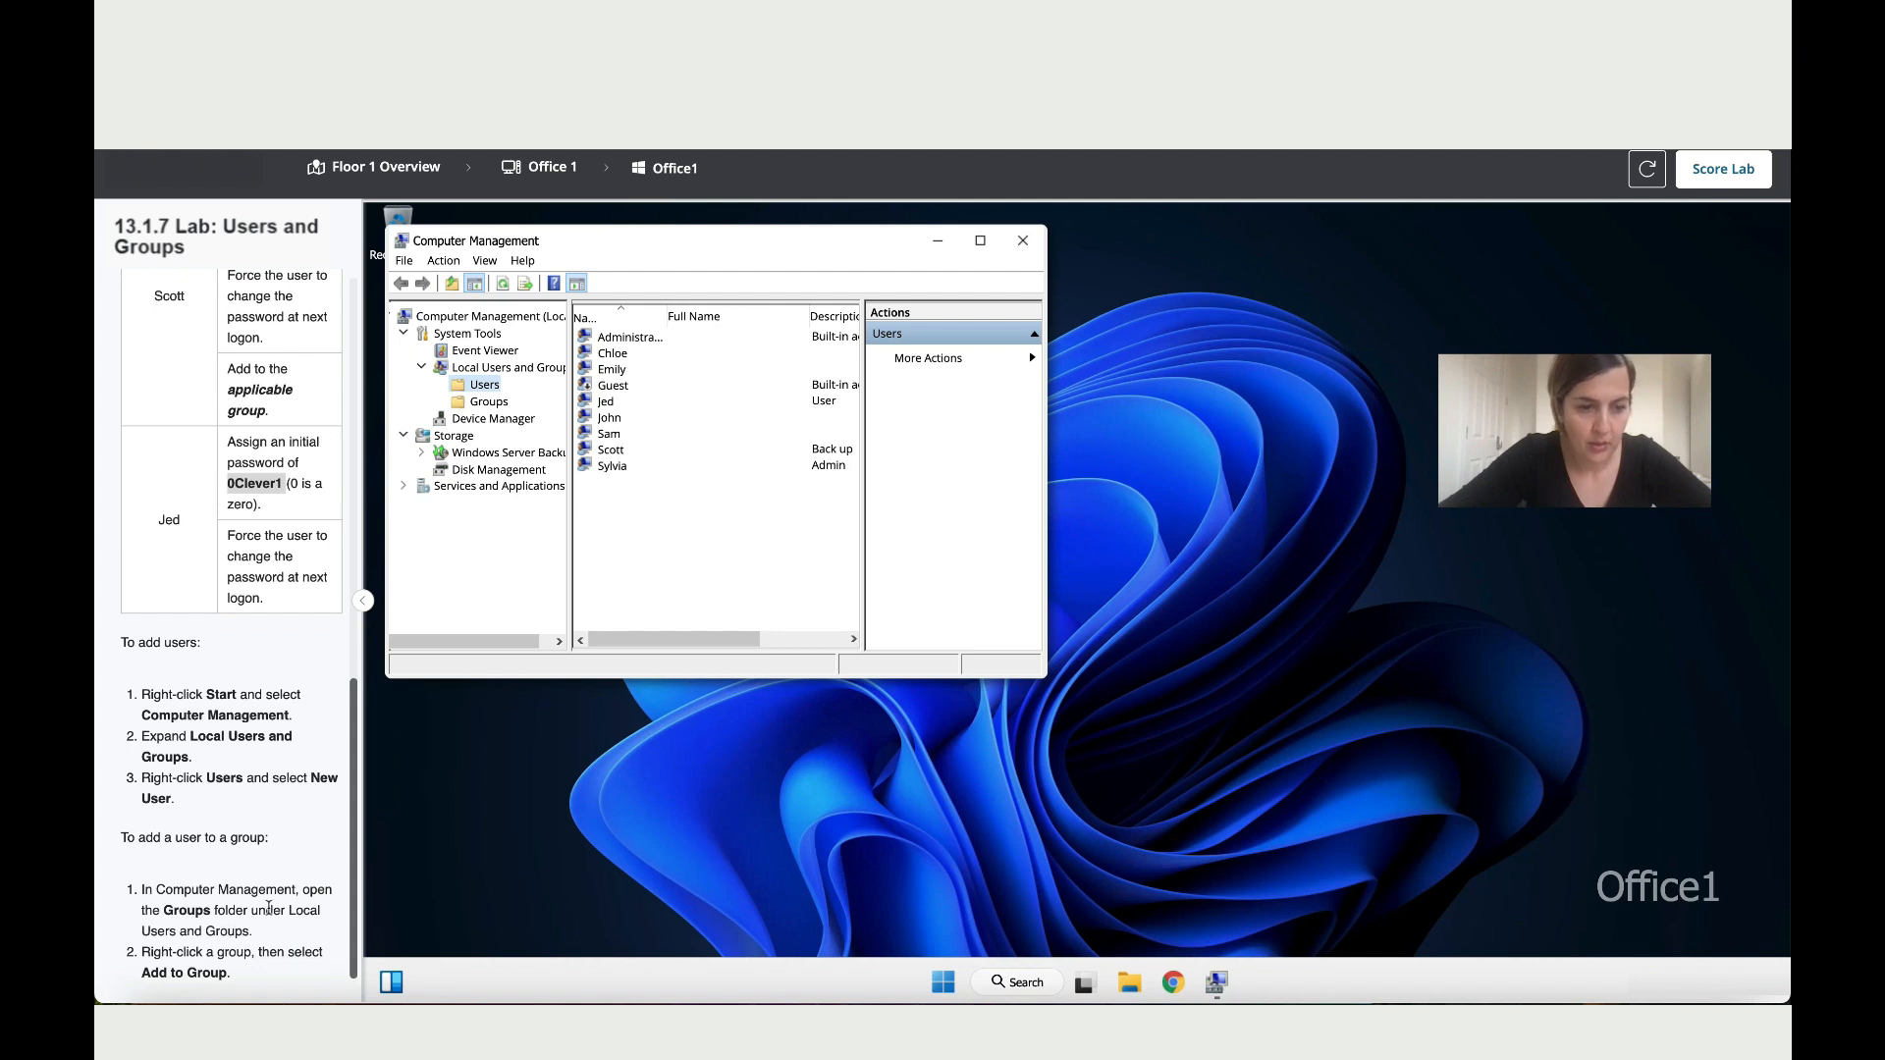
left_click(487, 401)
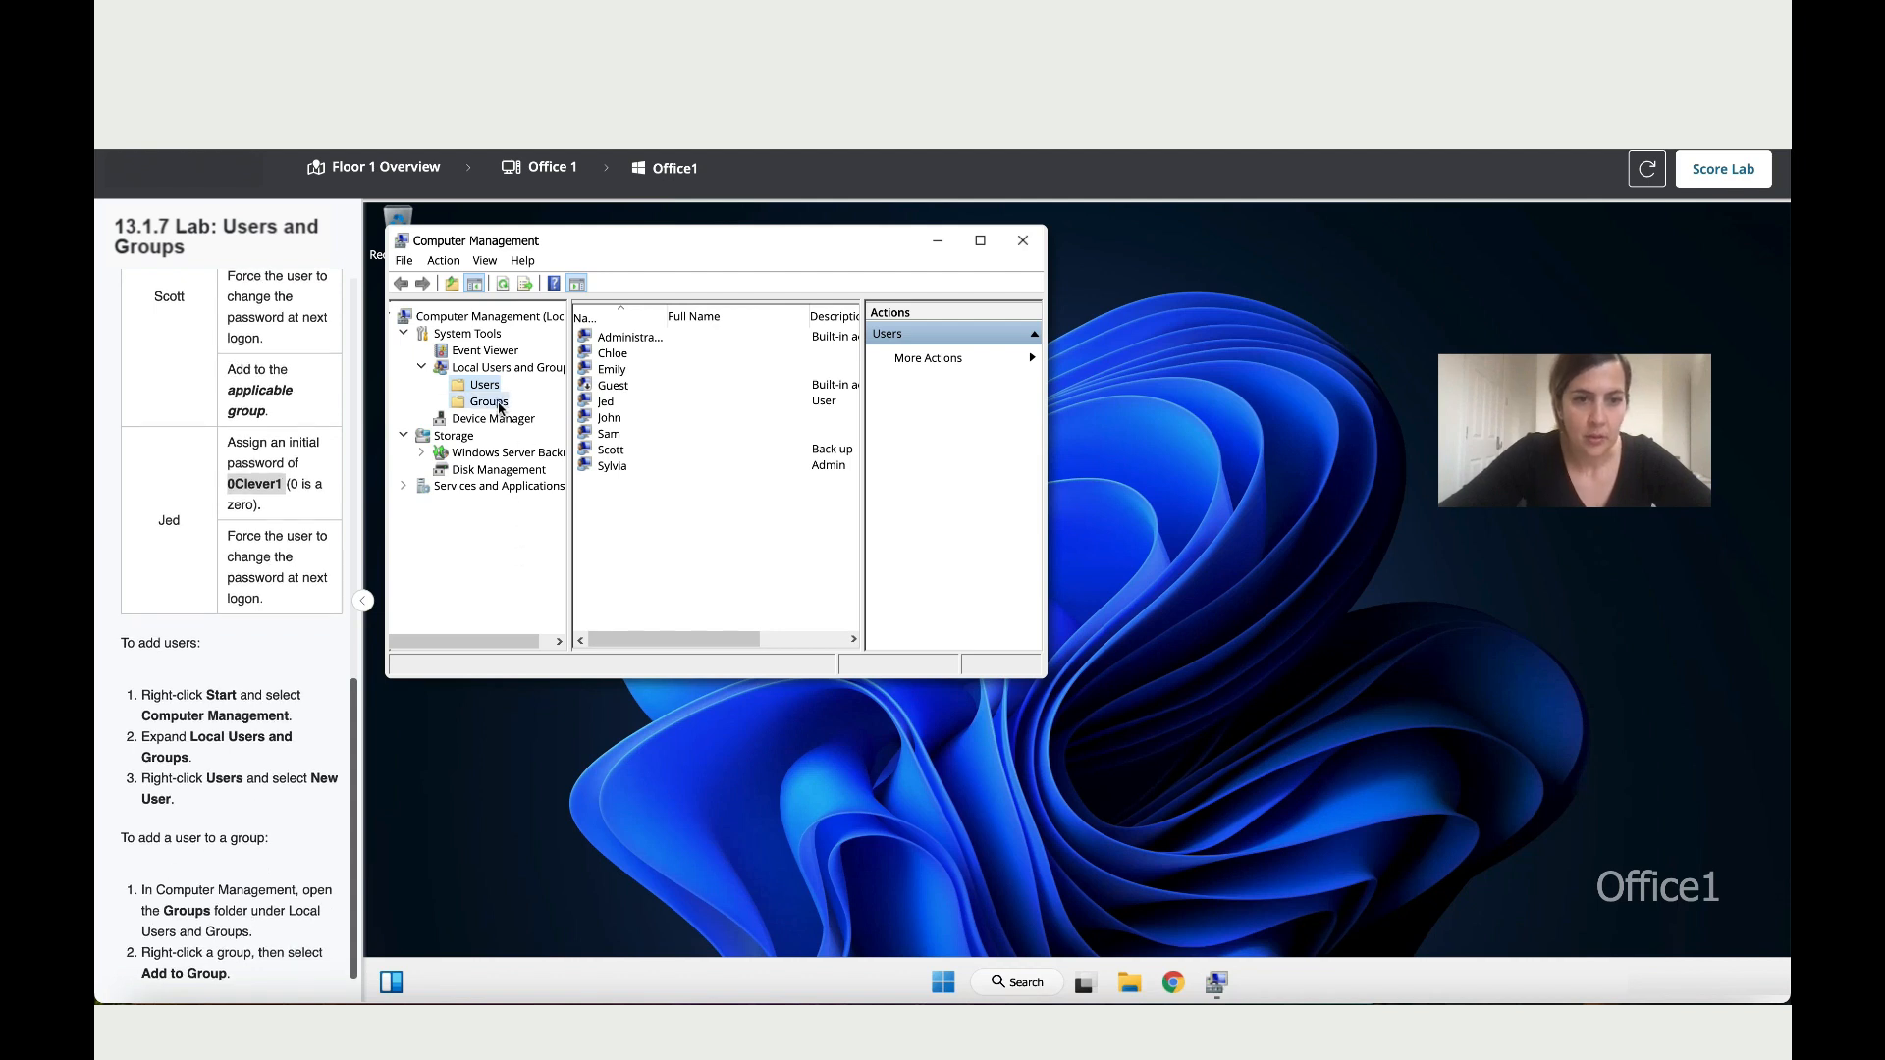
left_click(488, 401)
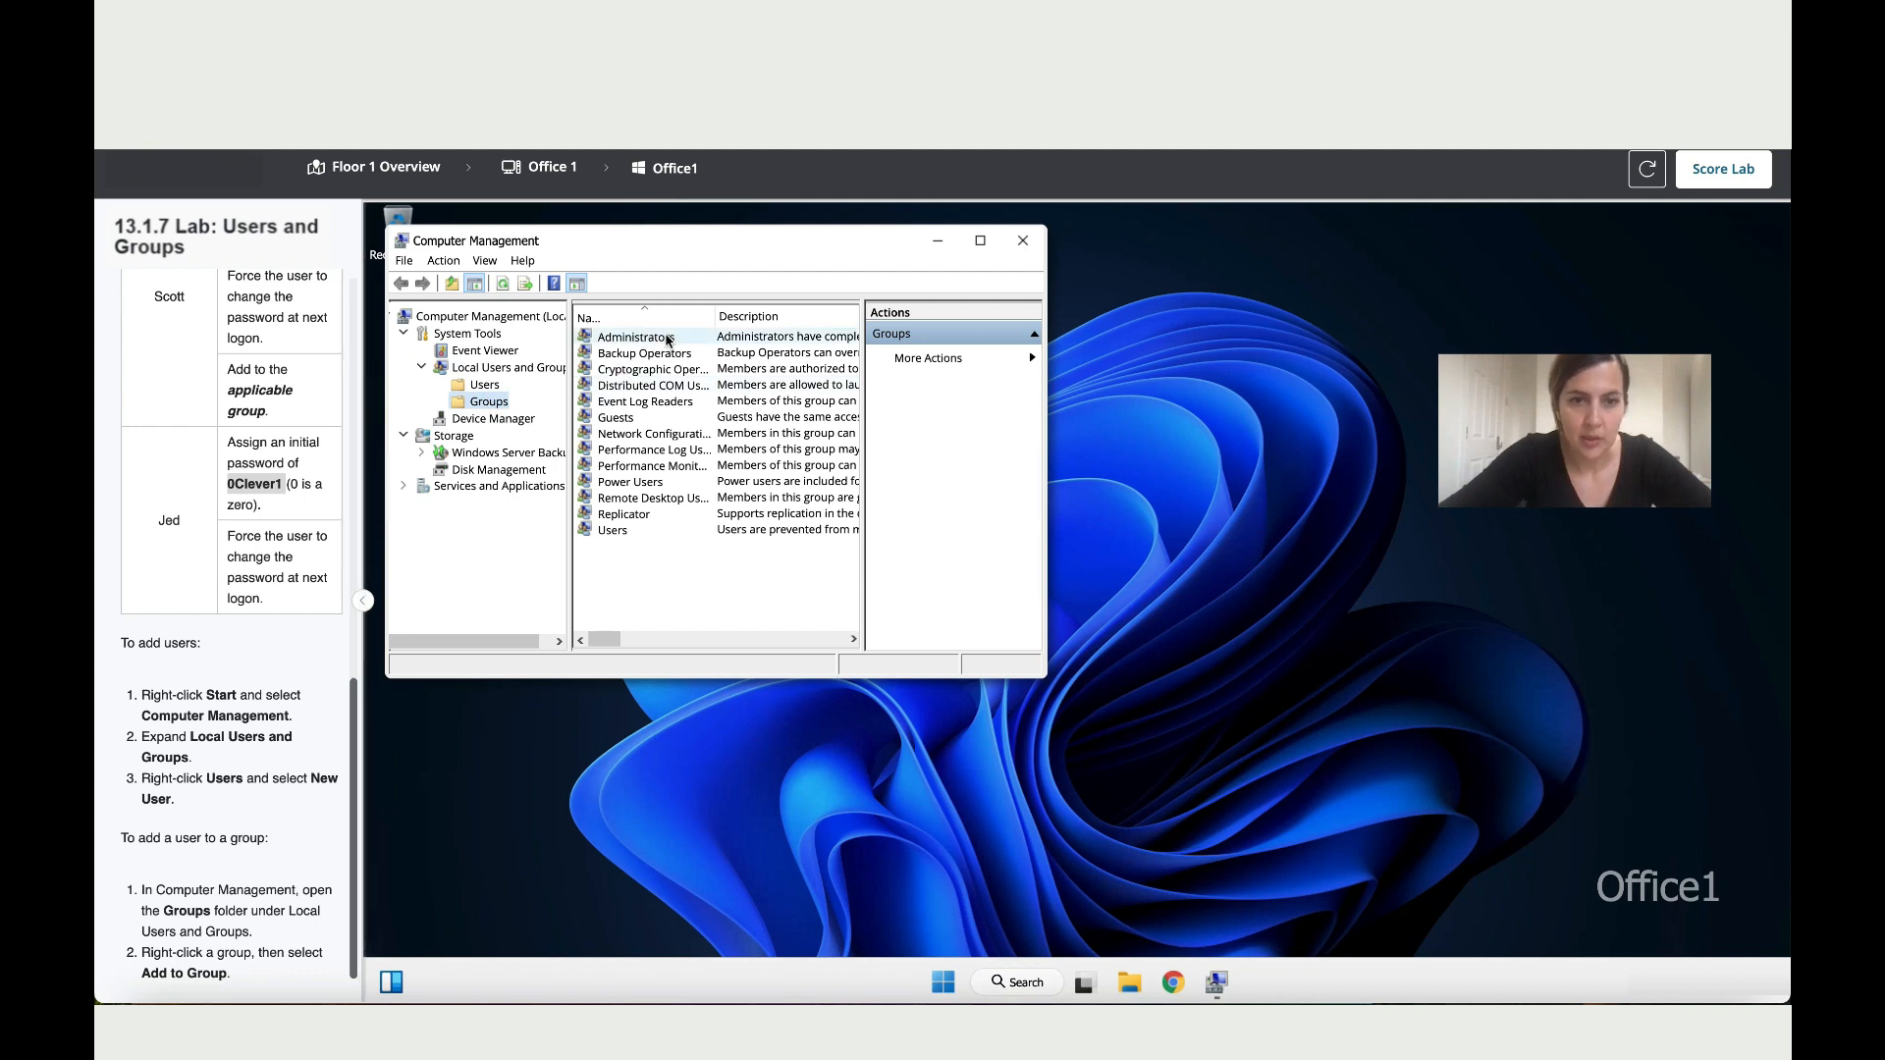
right_click(632, 337)
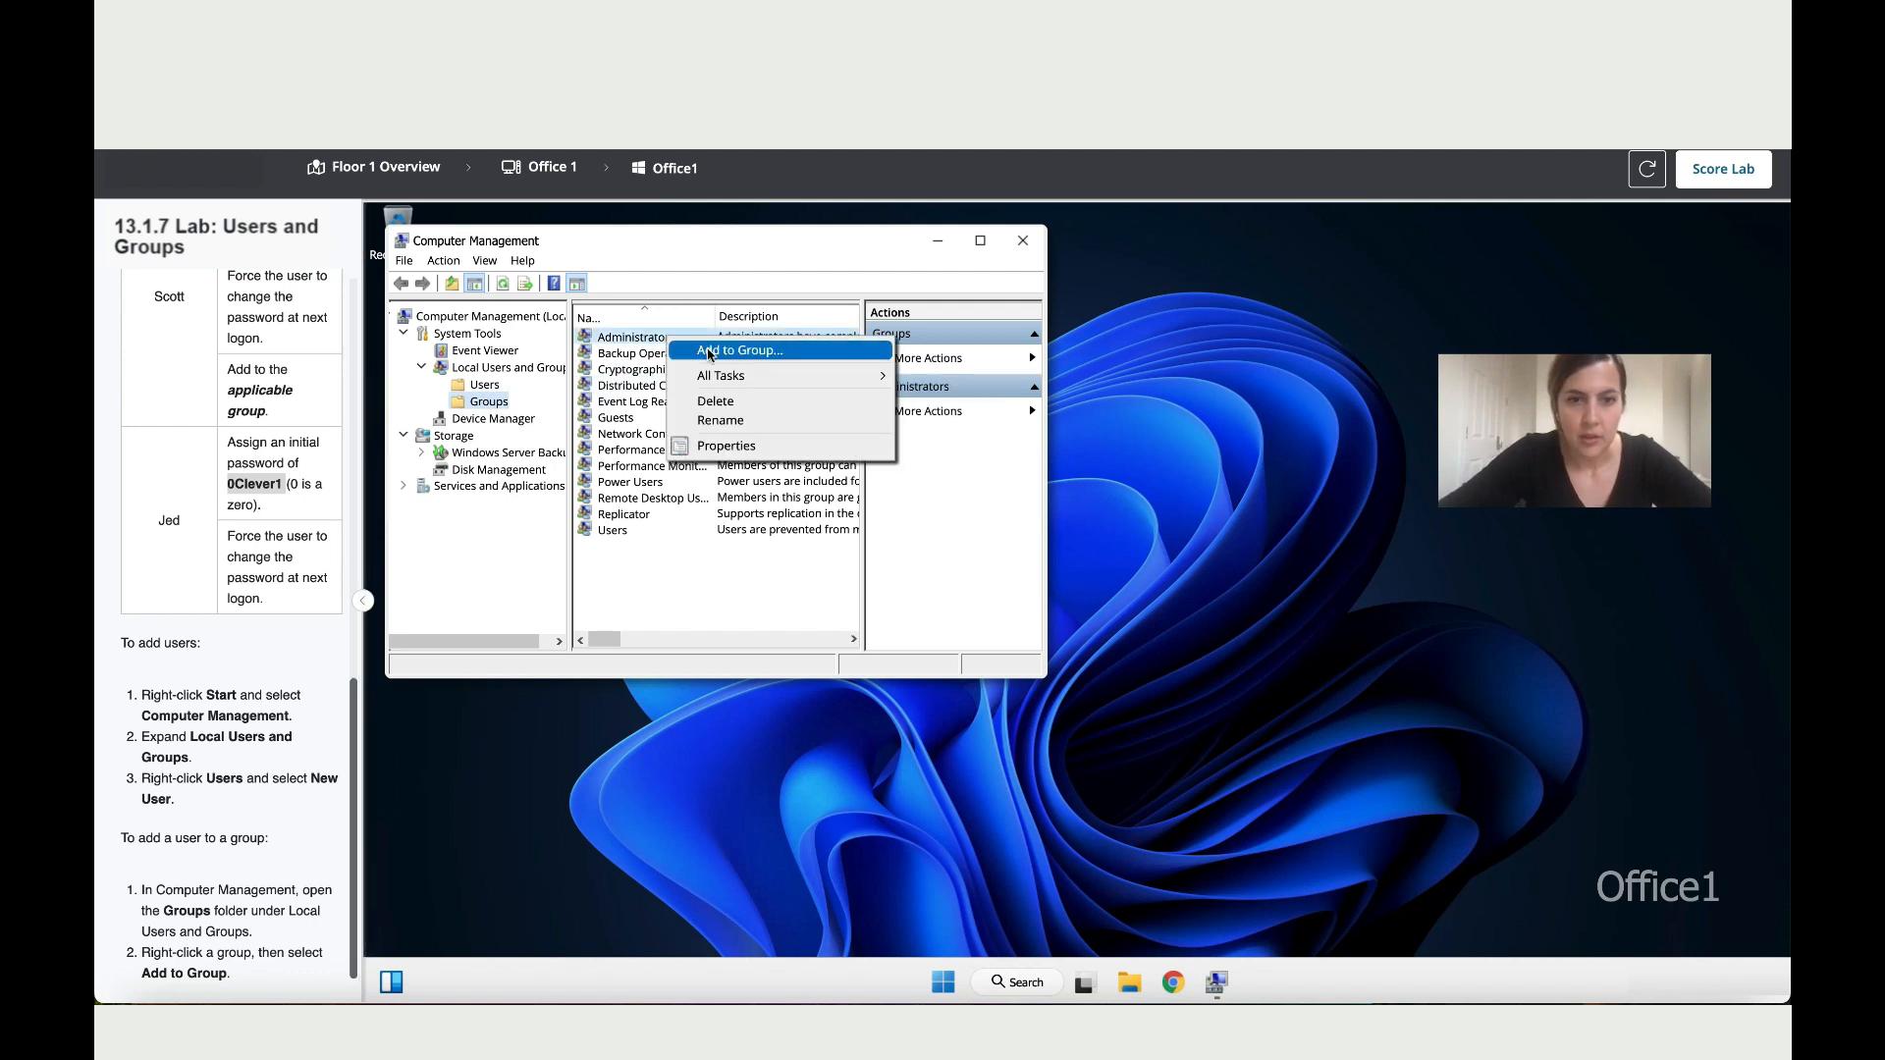
left_click(727, 446)
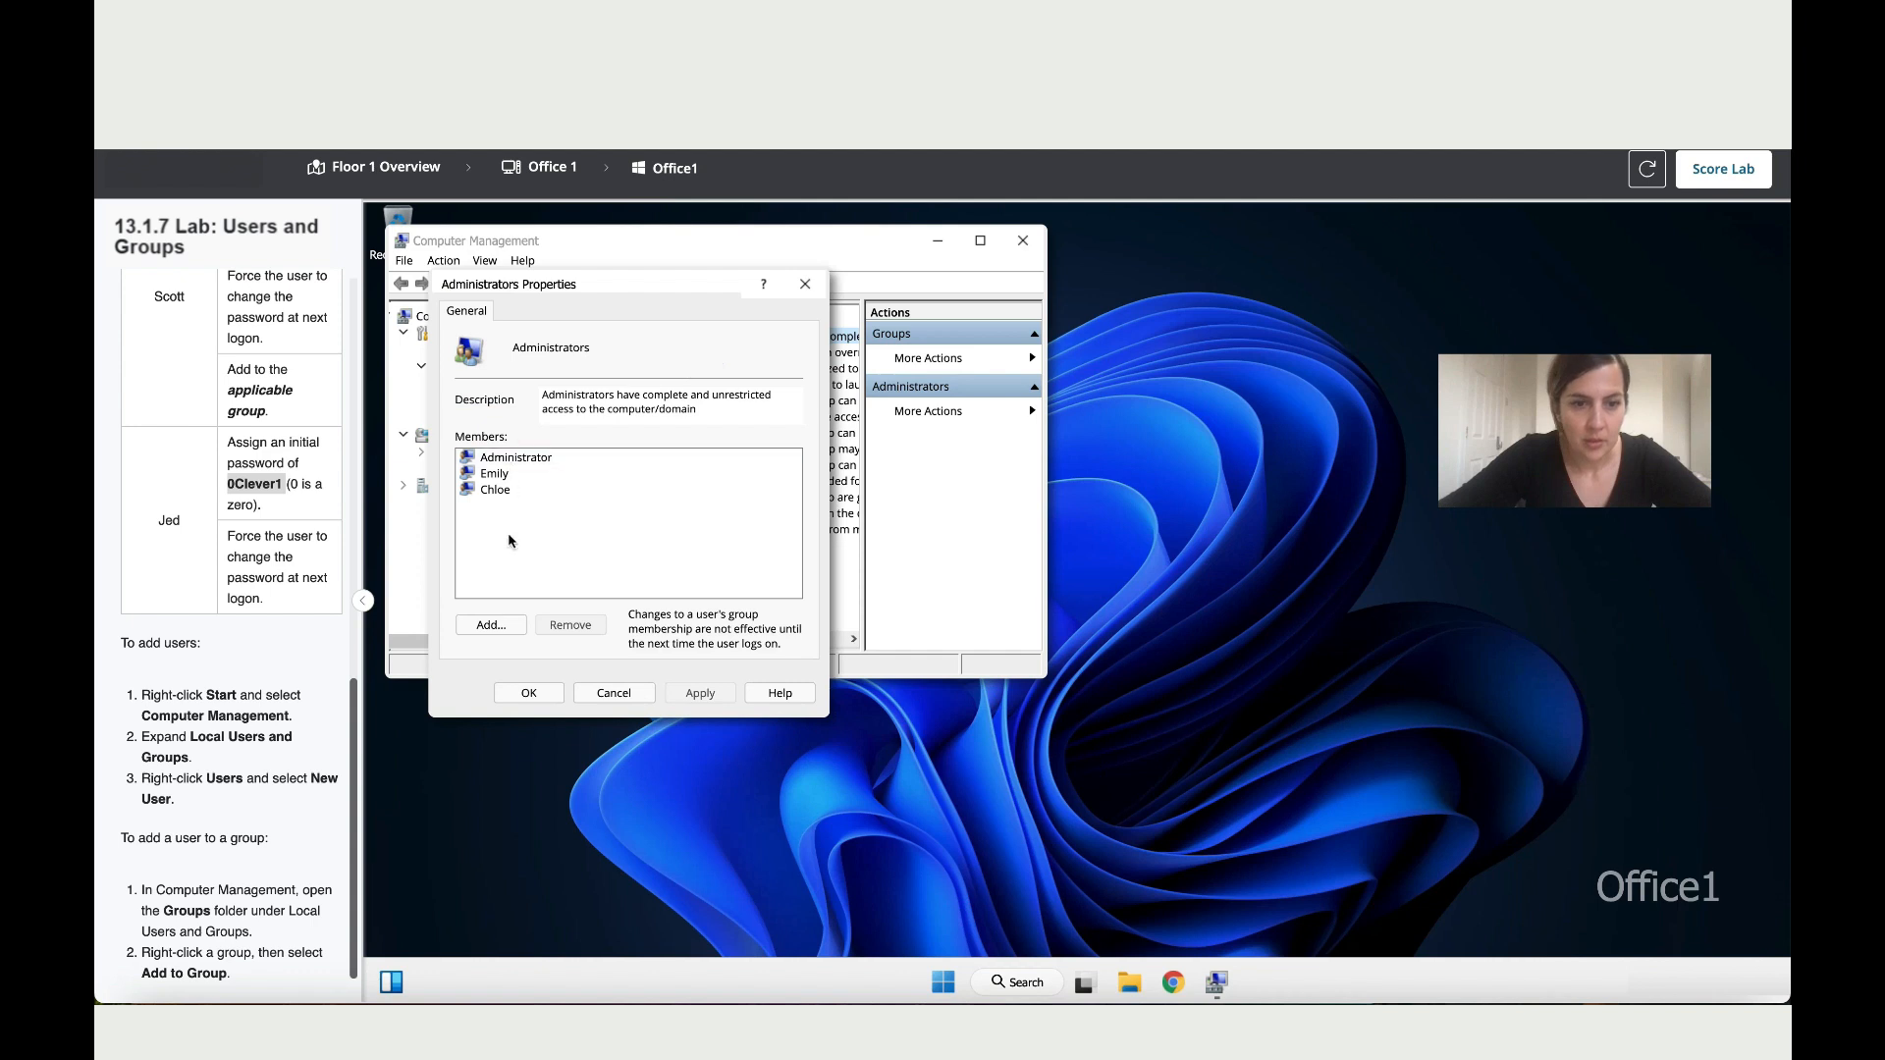
left_click(488, 625)
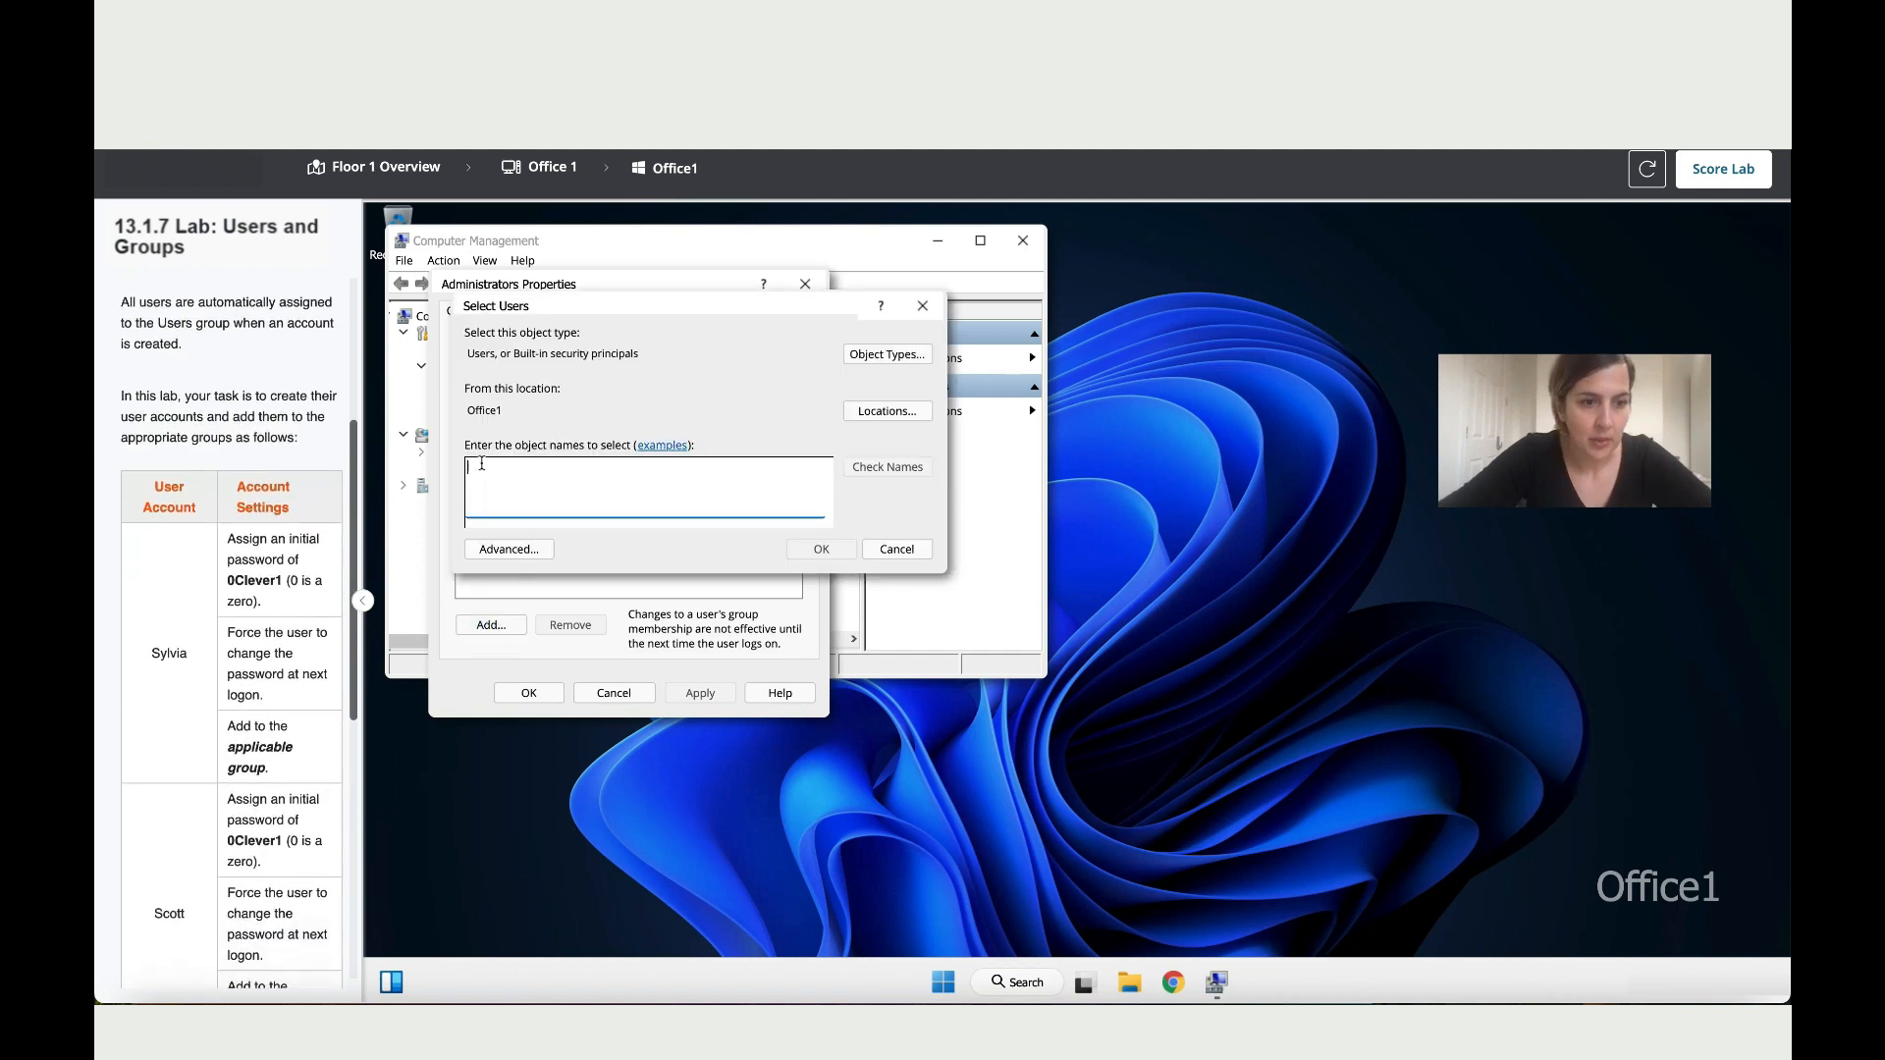
type("s")
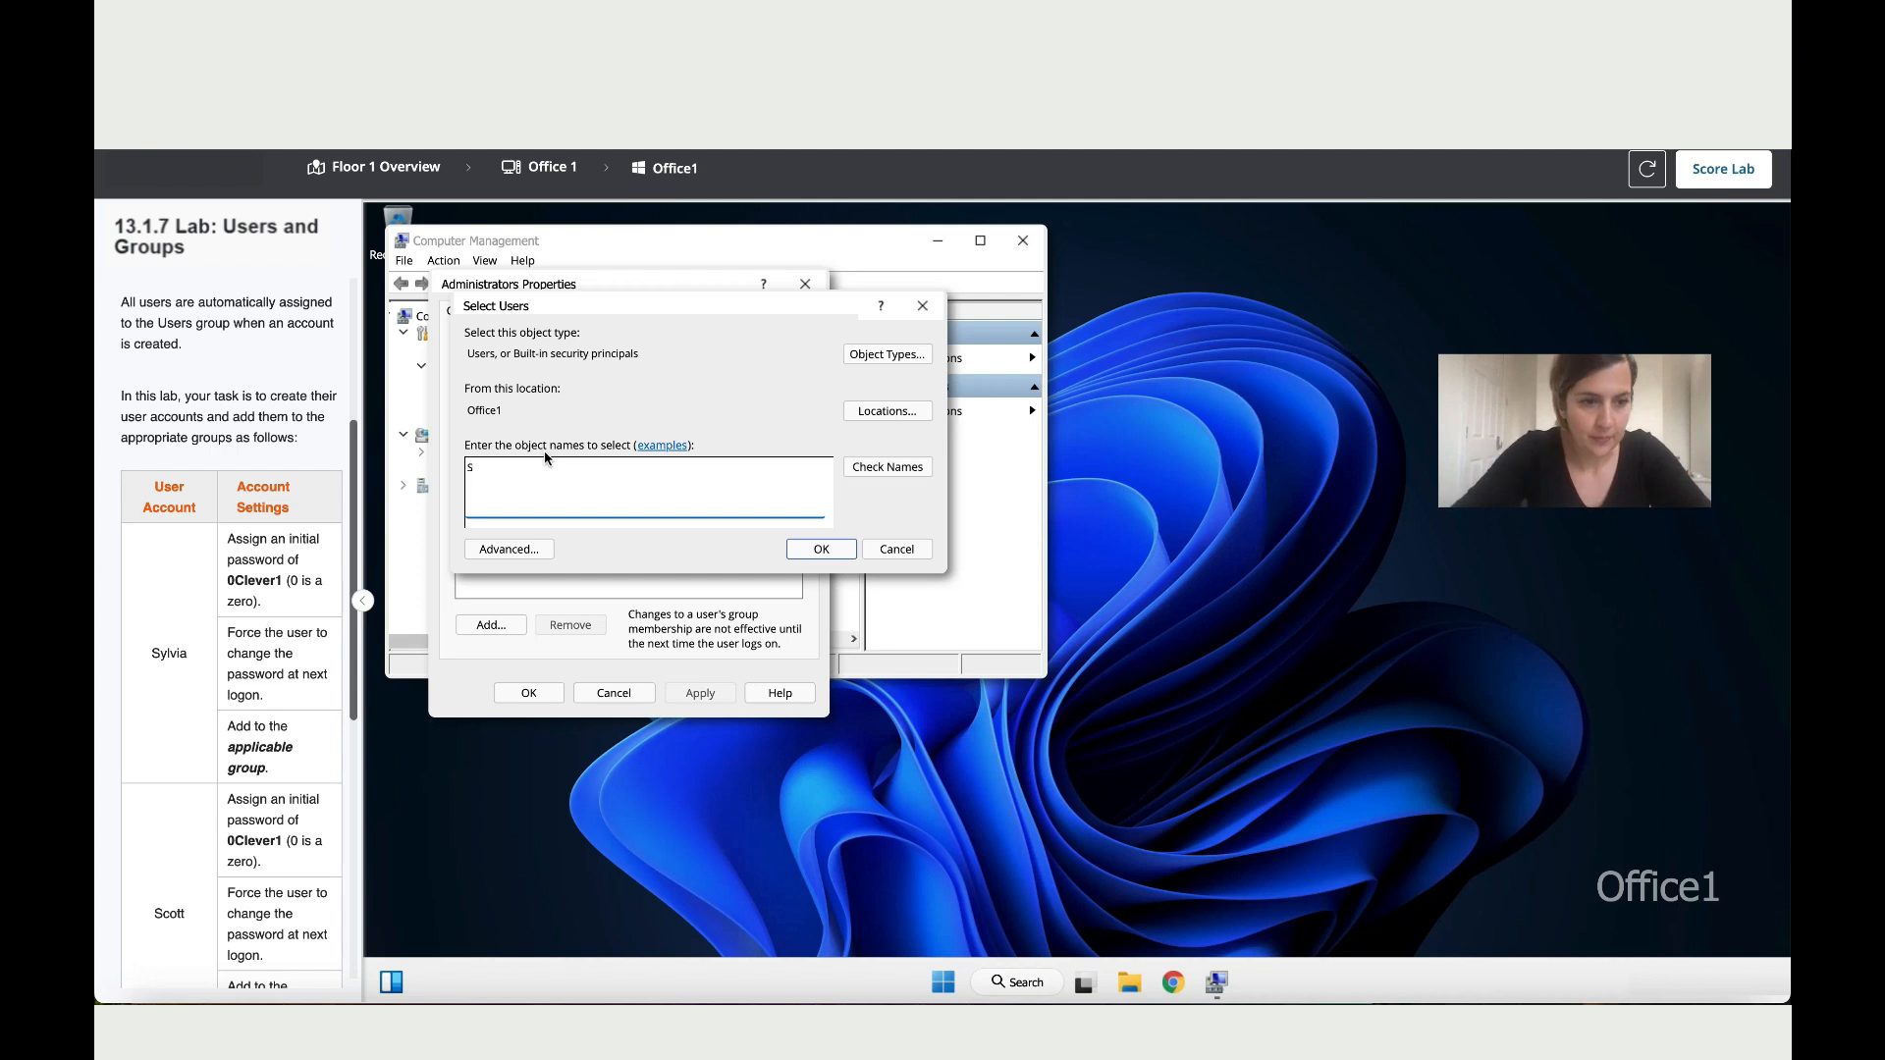
type("ylvia")
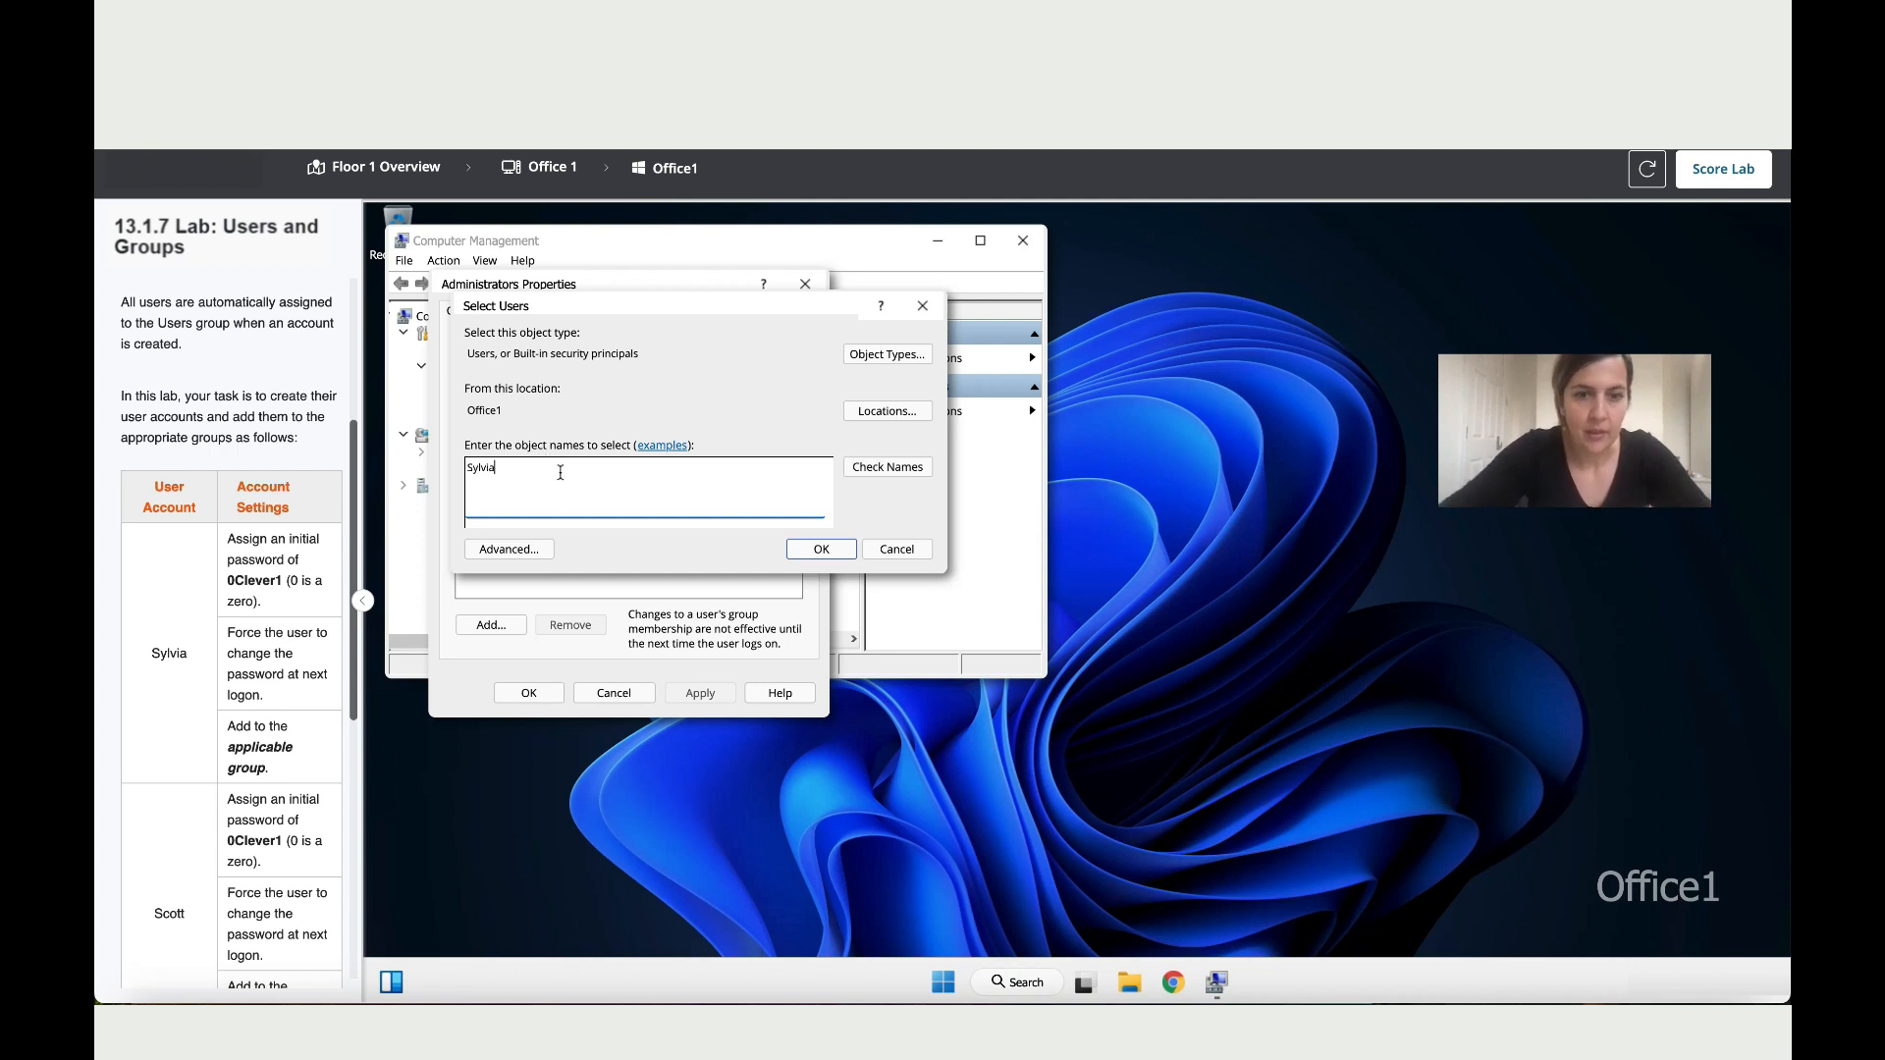
left_click(820, 548)
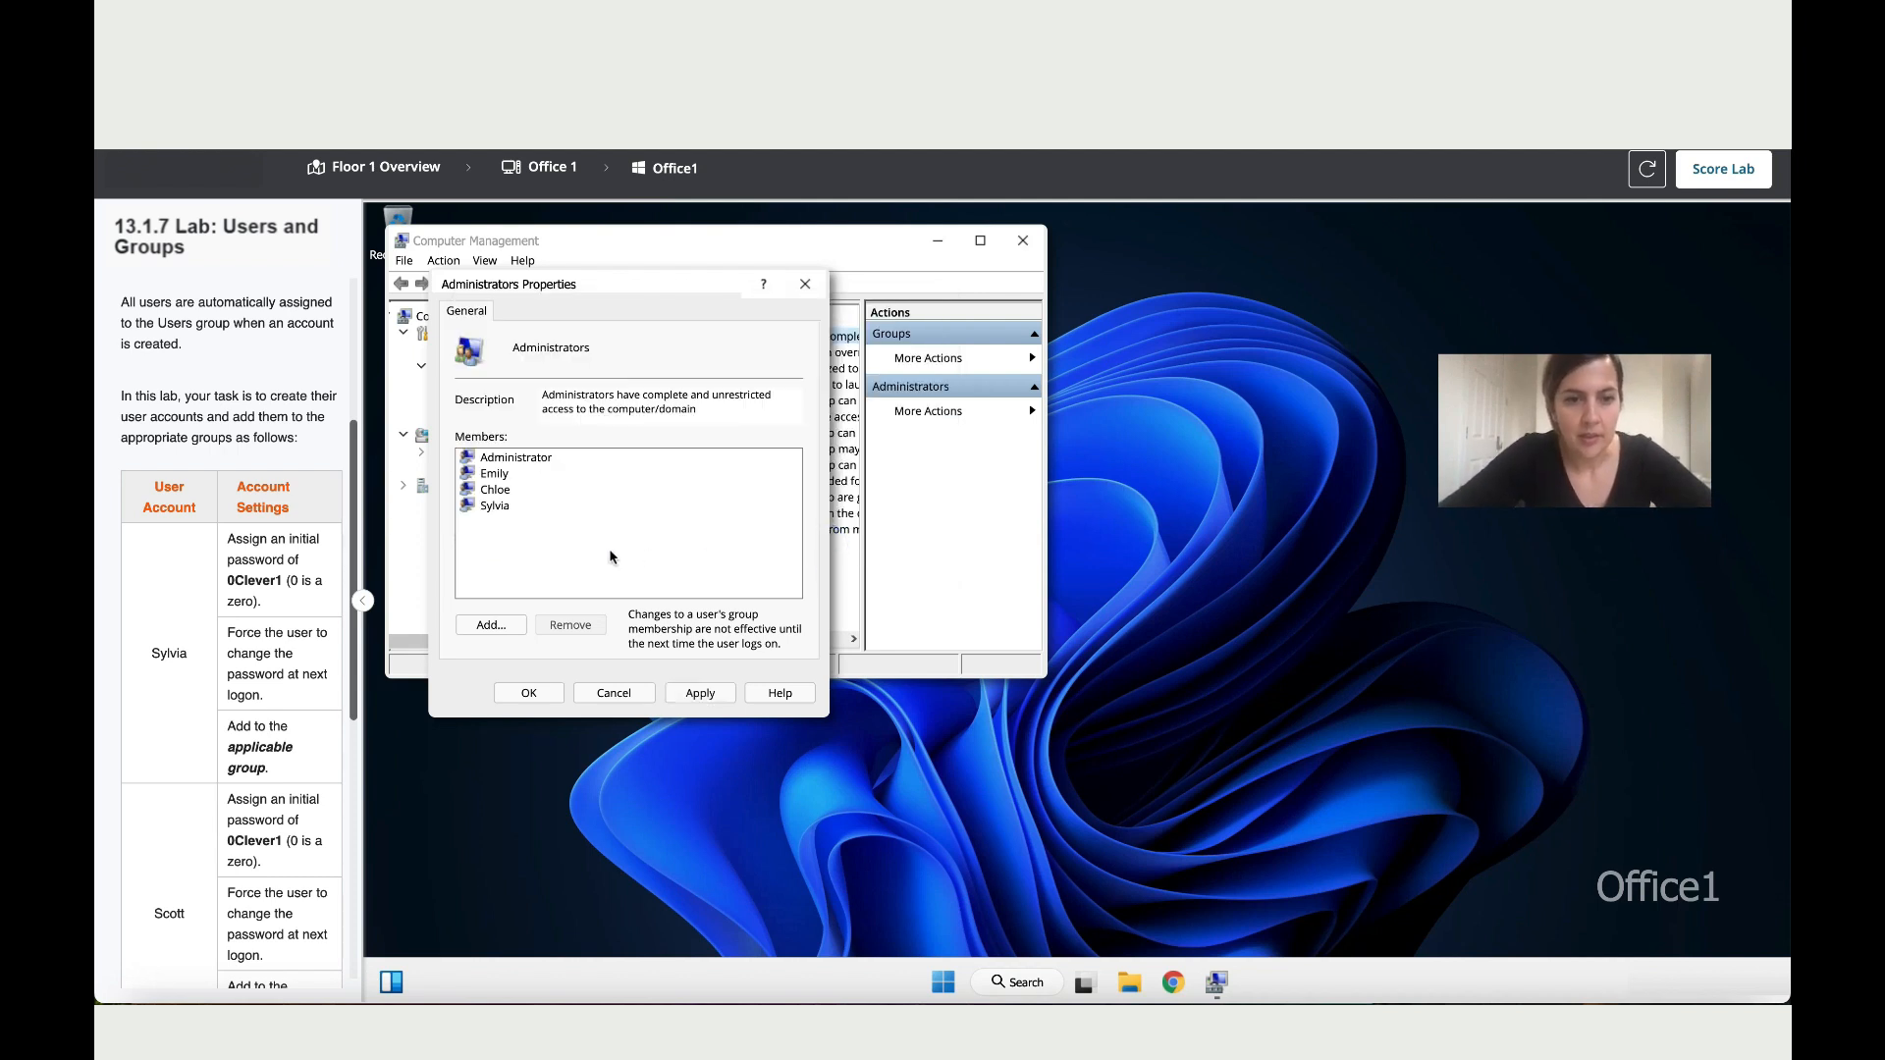
left_click(698, 693)
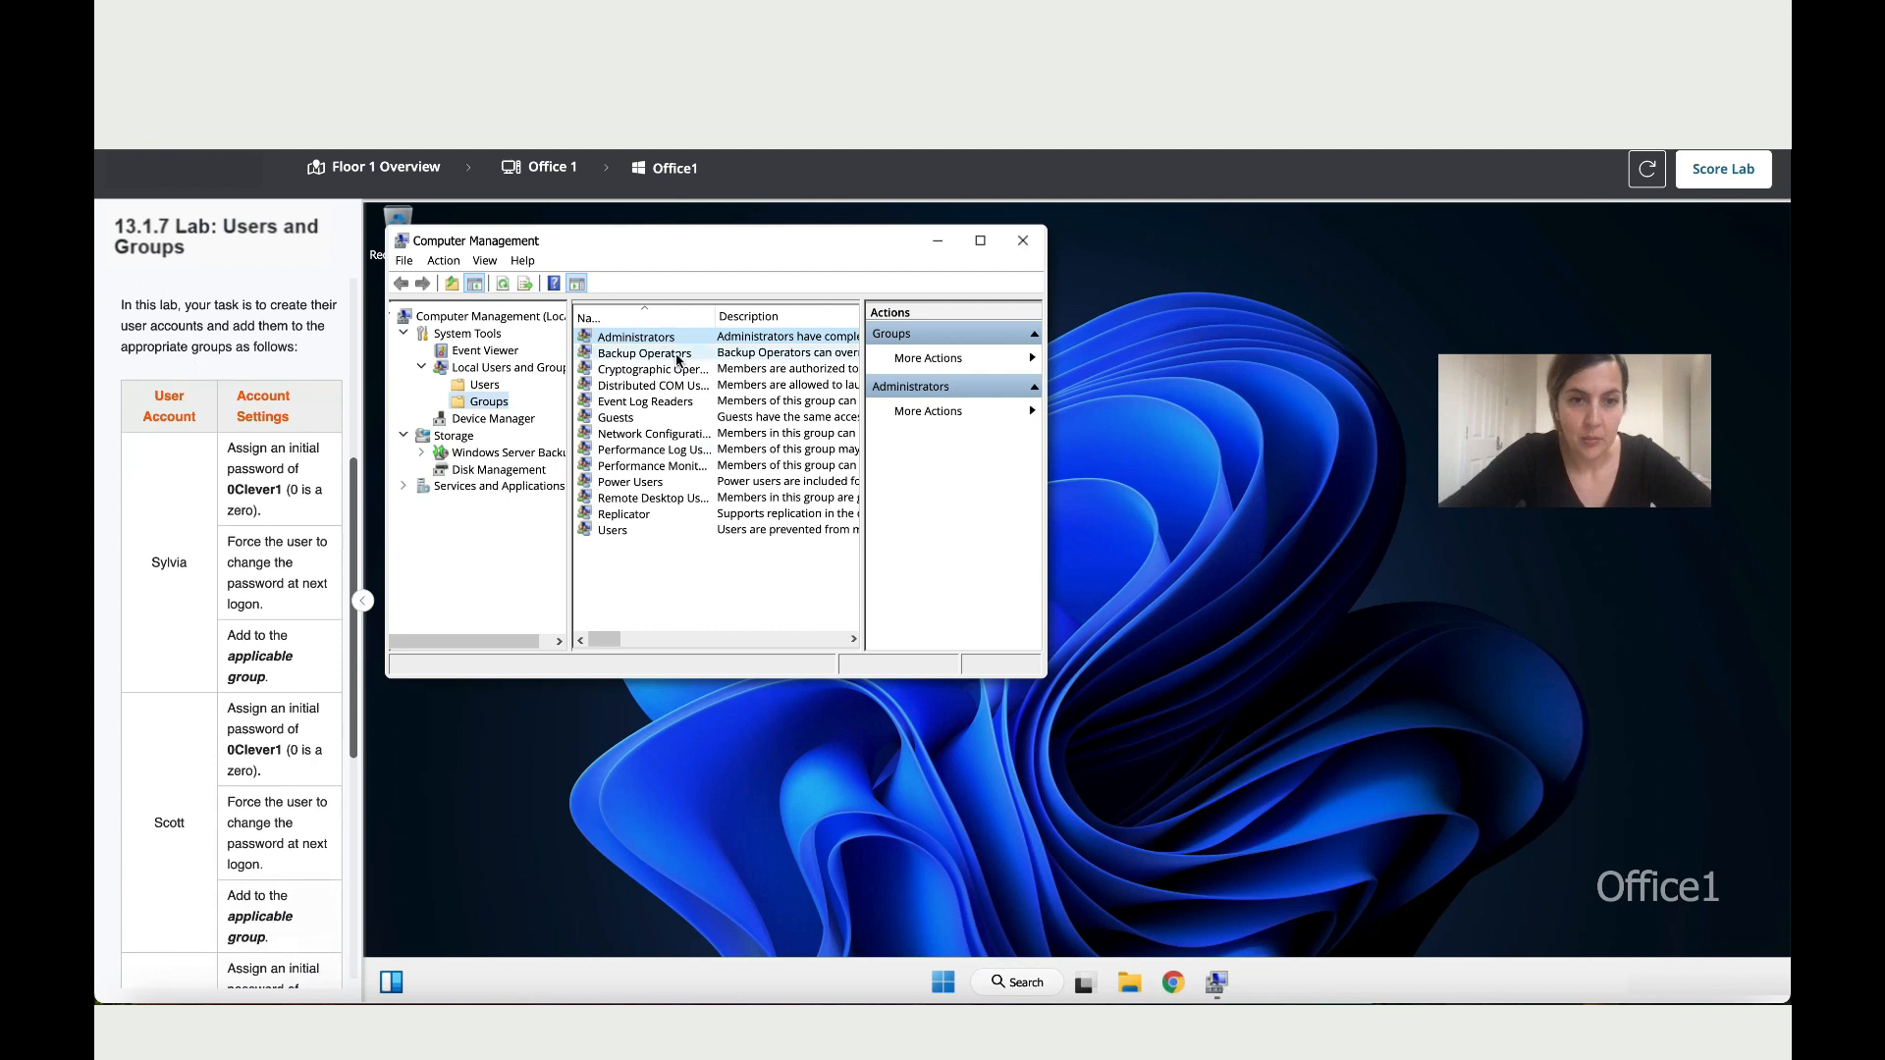
Step: Enter Scott as a new member in the Backup Operators properties and confirm
double_click(644, 353)
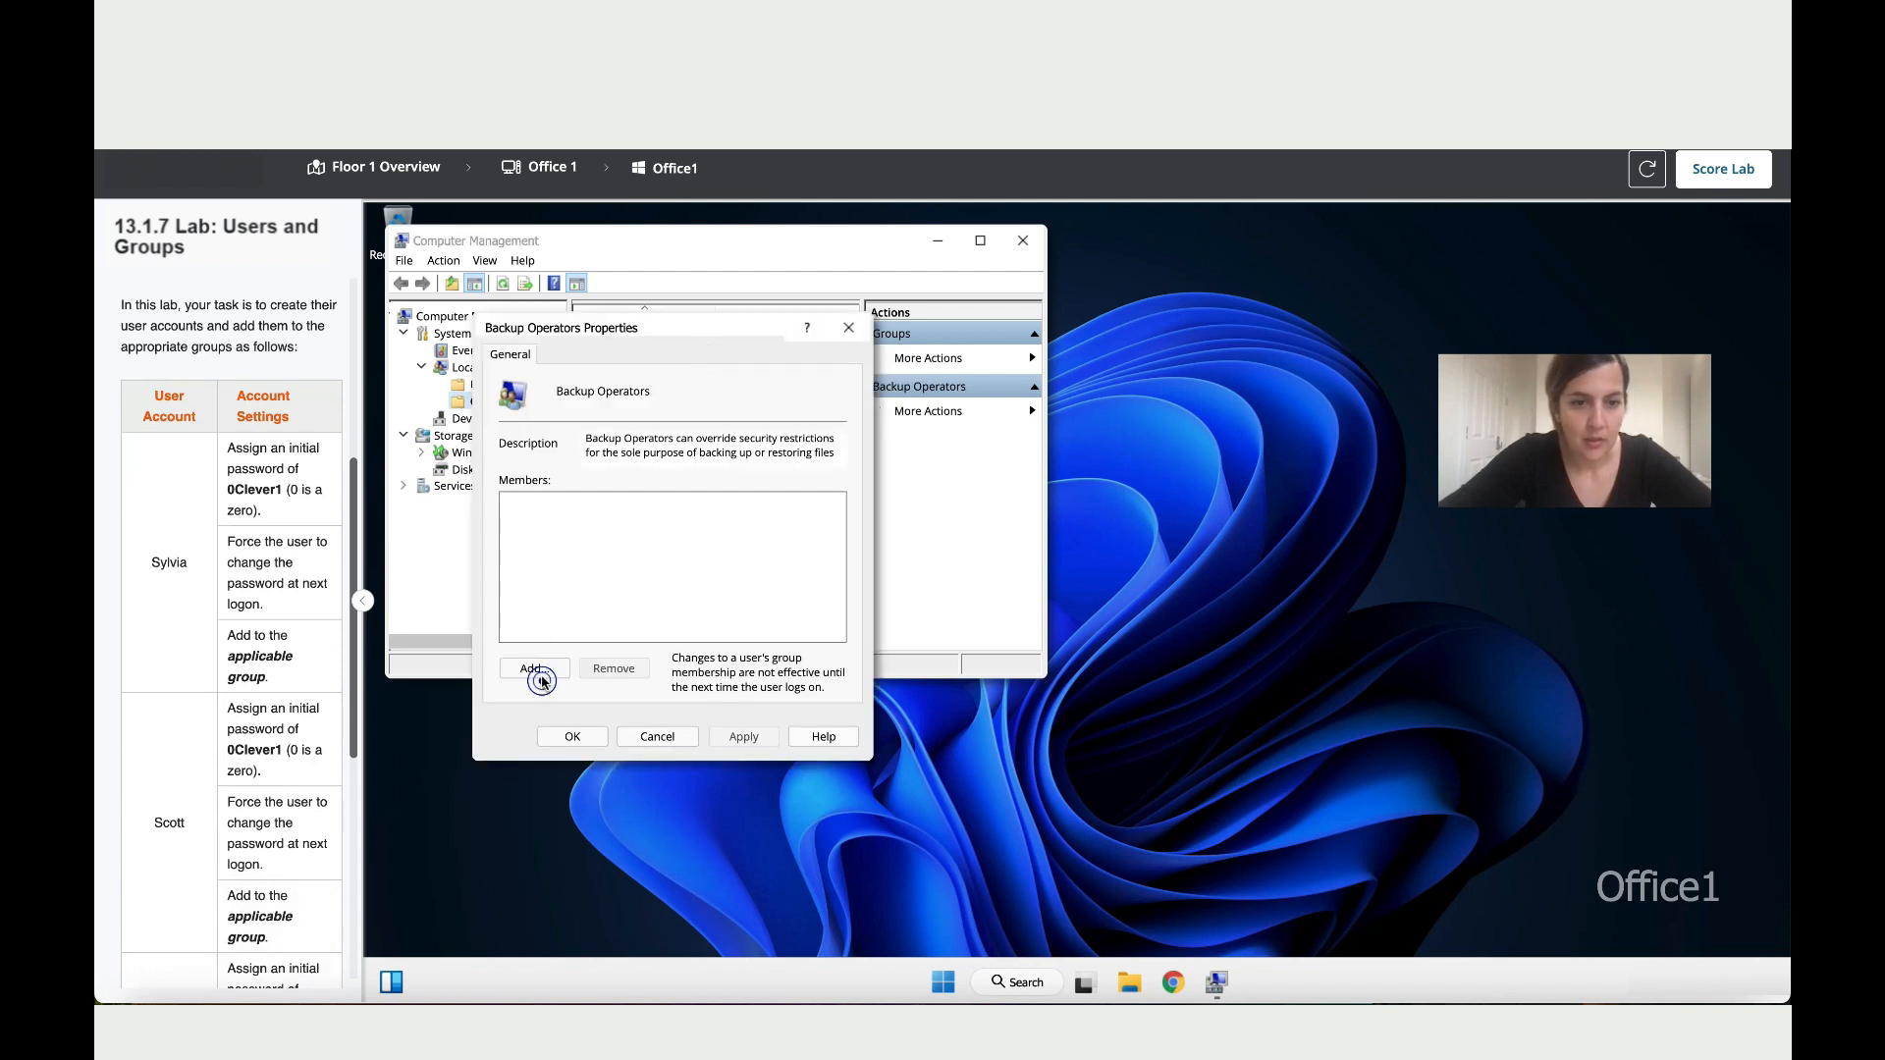
left_click(532, 669)
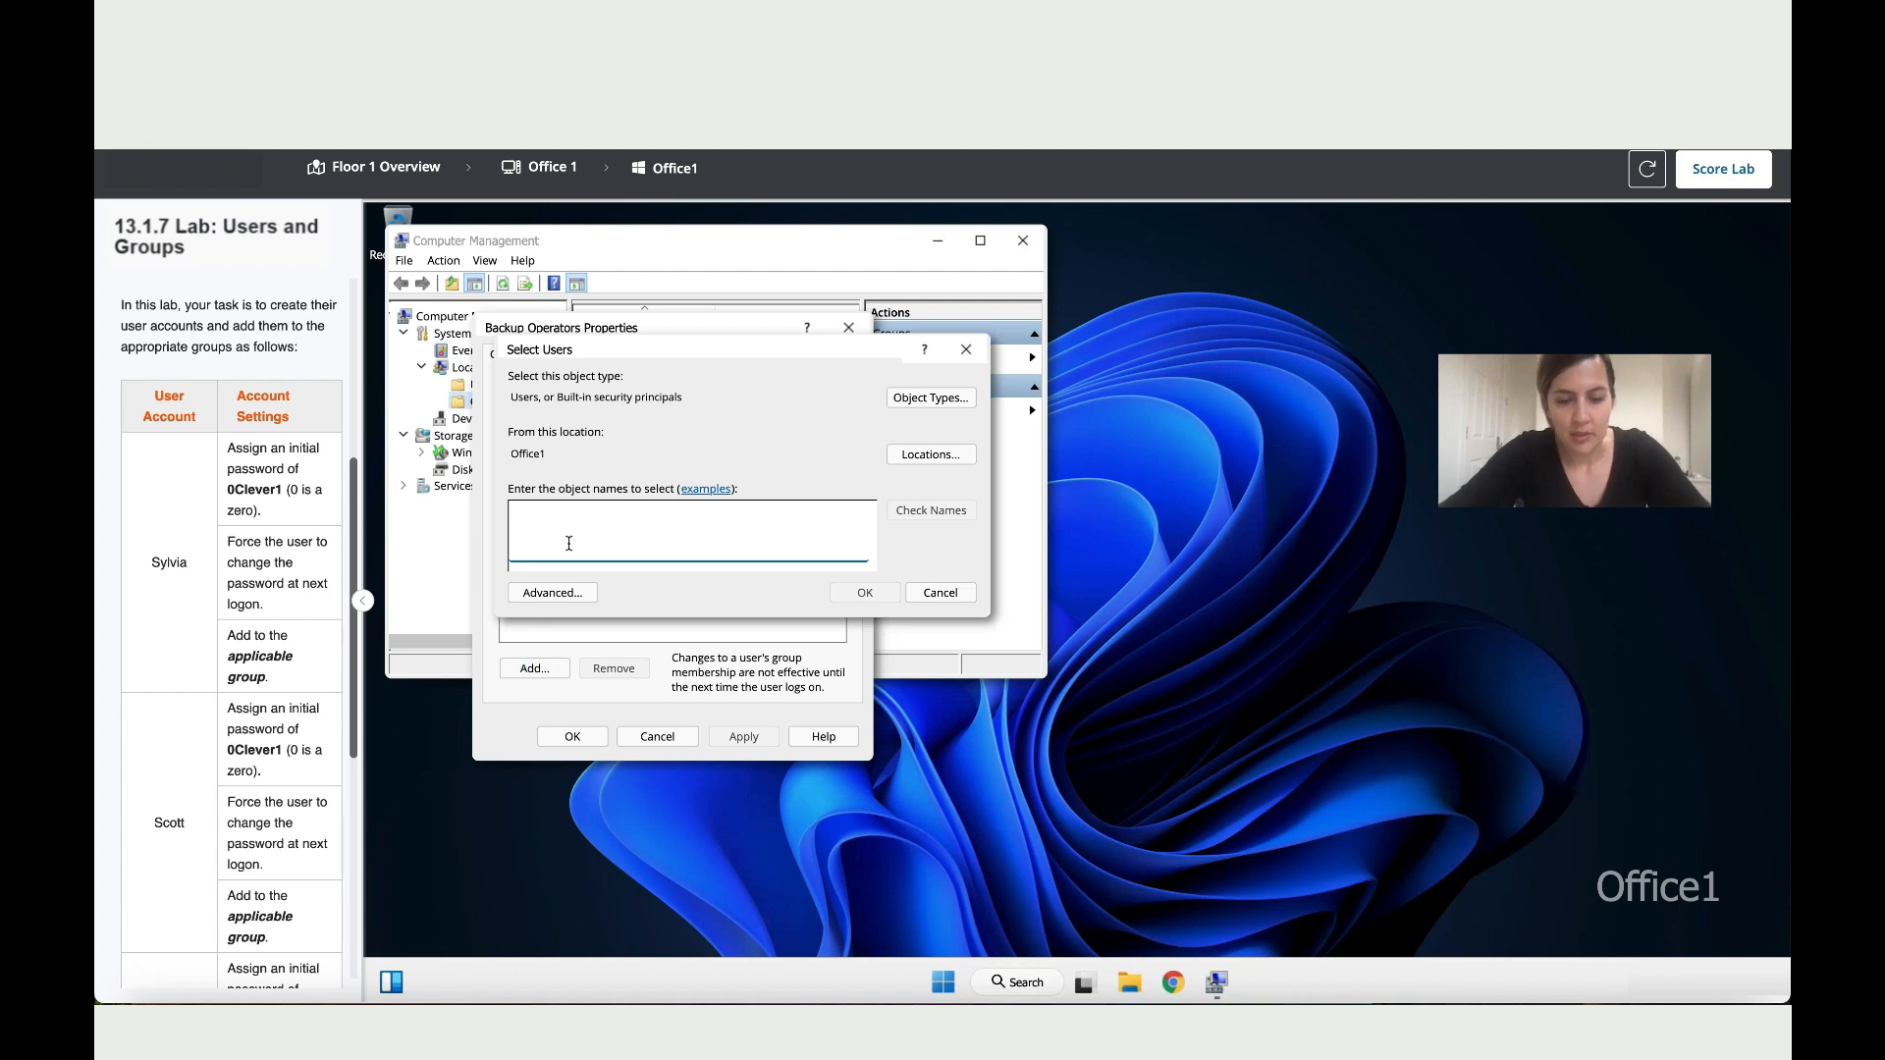
type("Scott")
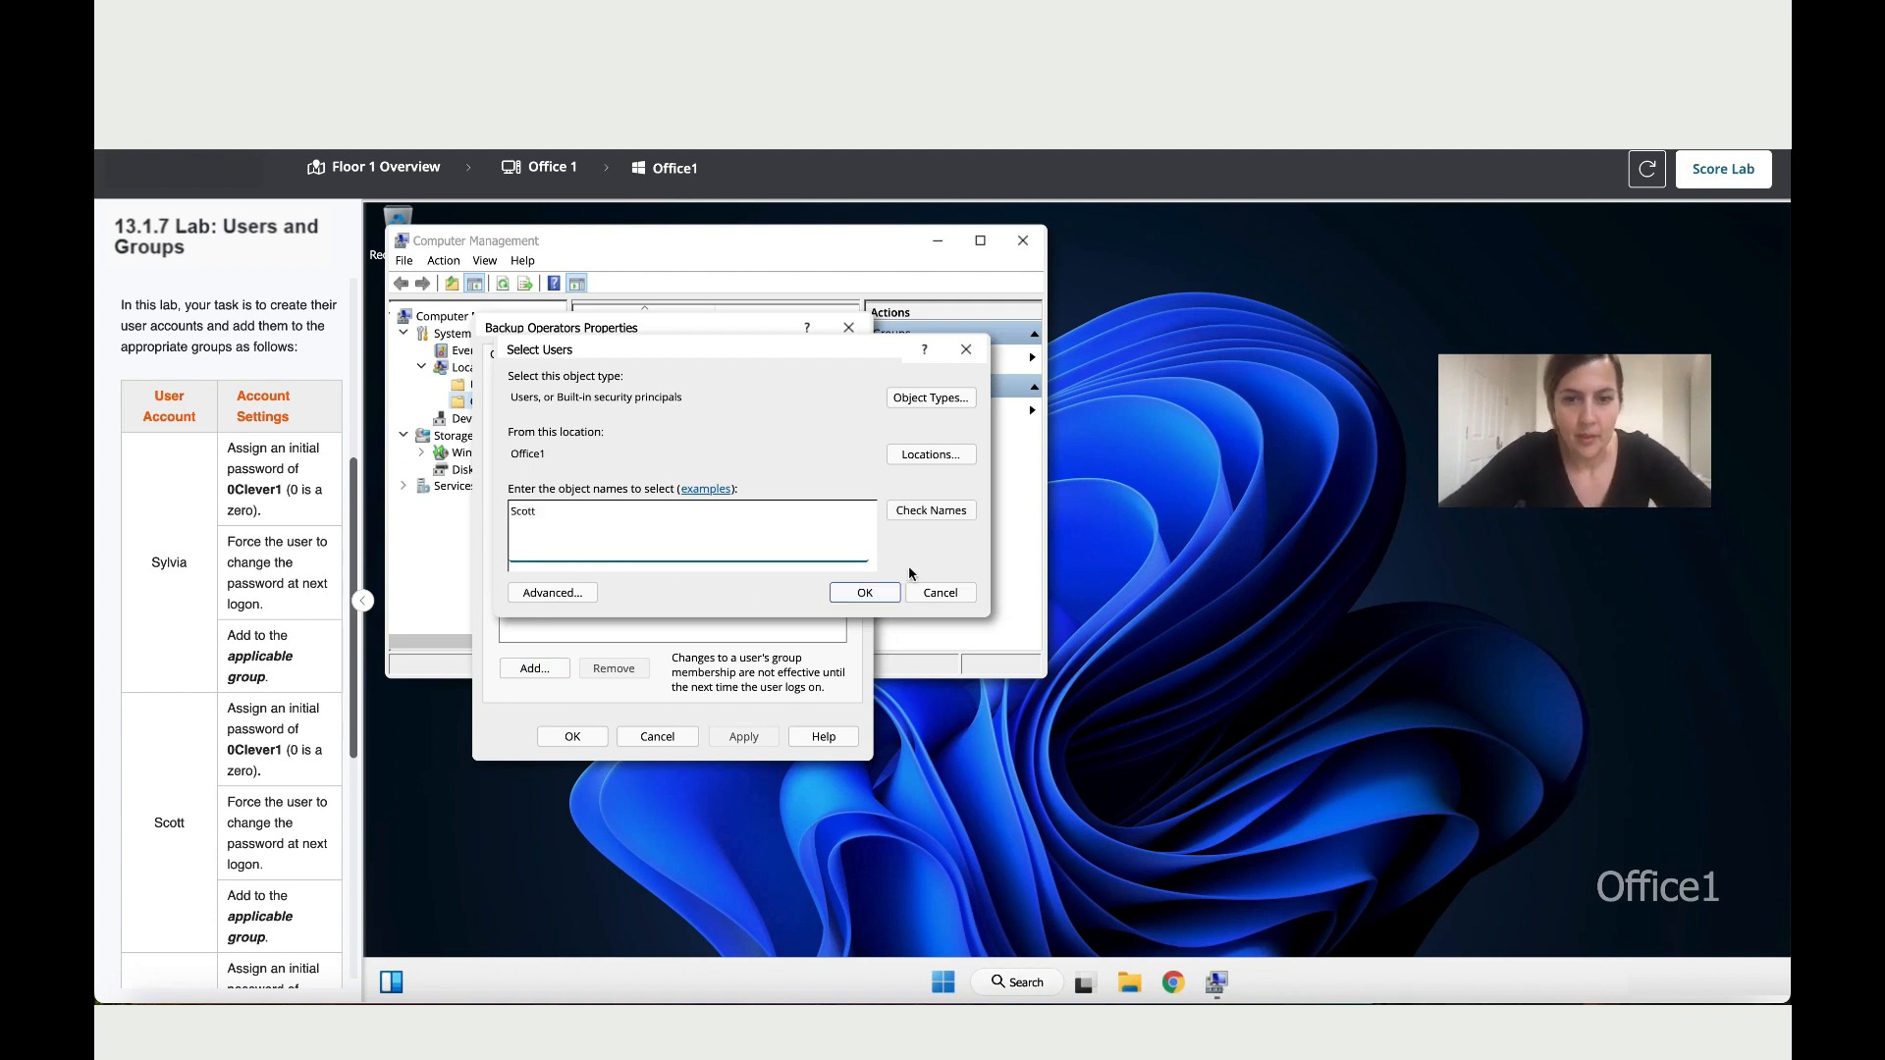
left_click(864, 591)
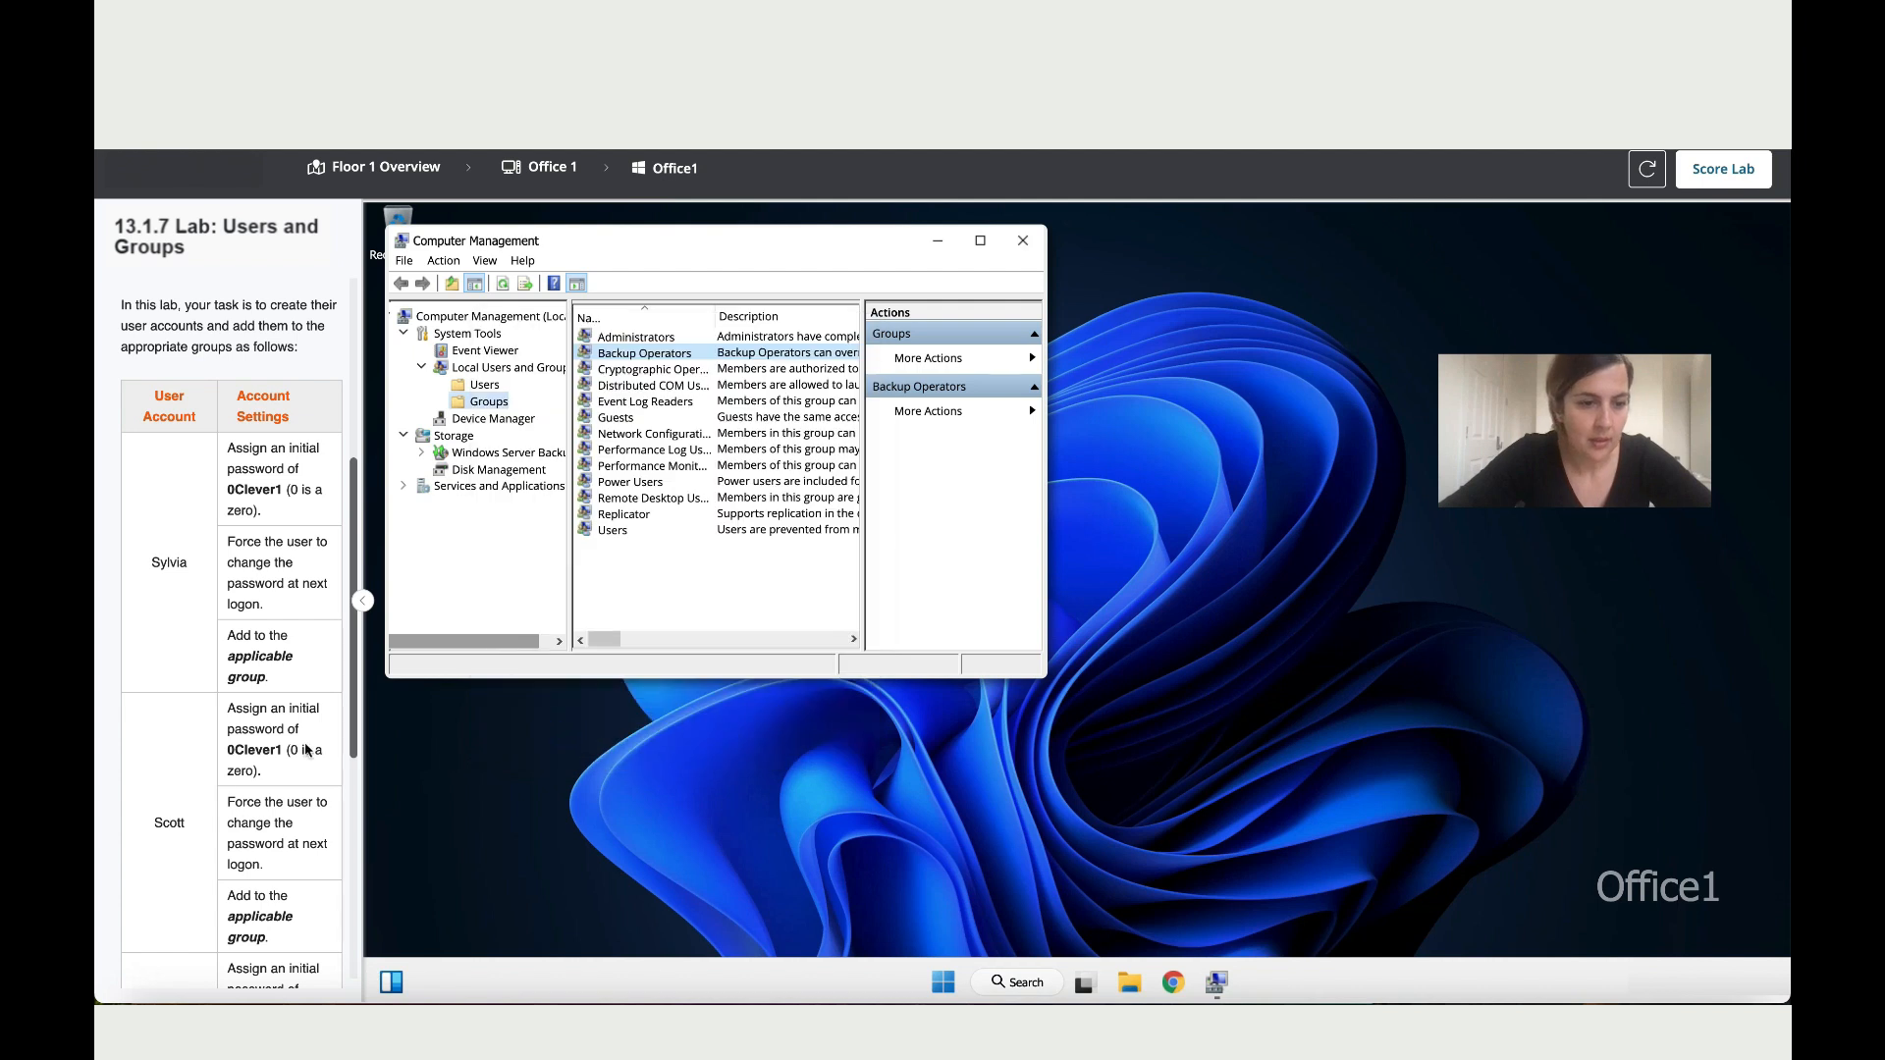
scroll("down", 3)
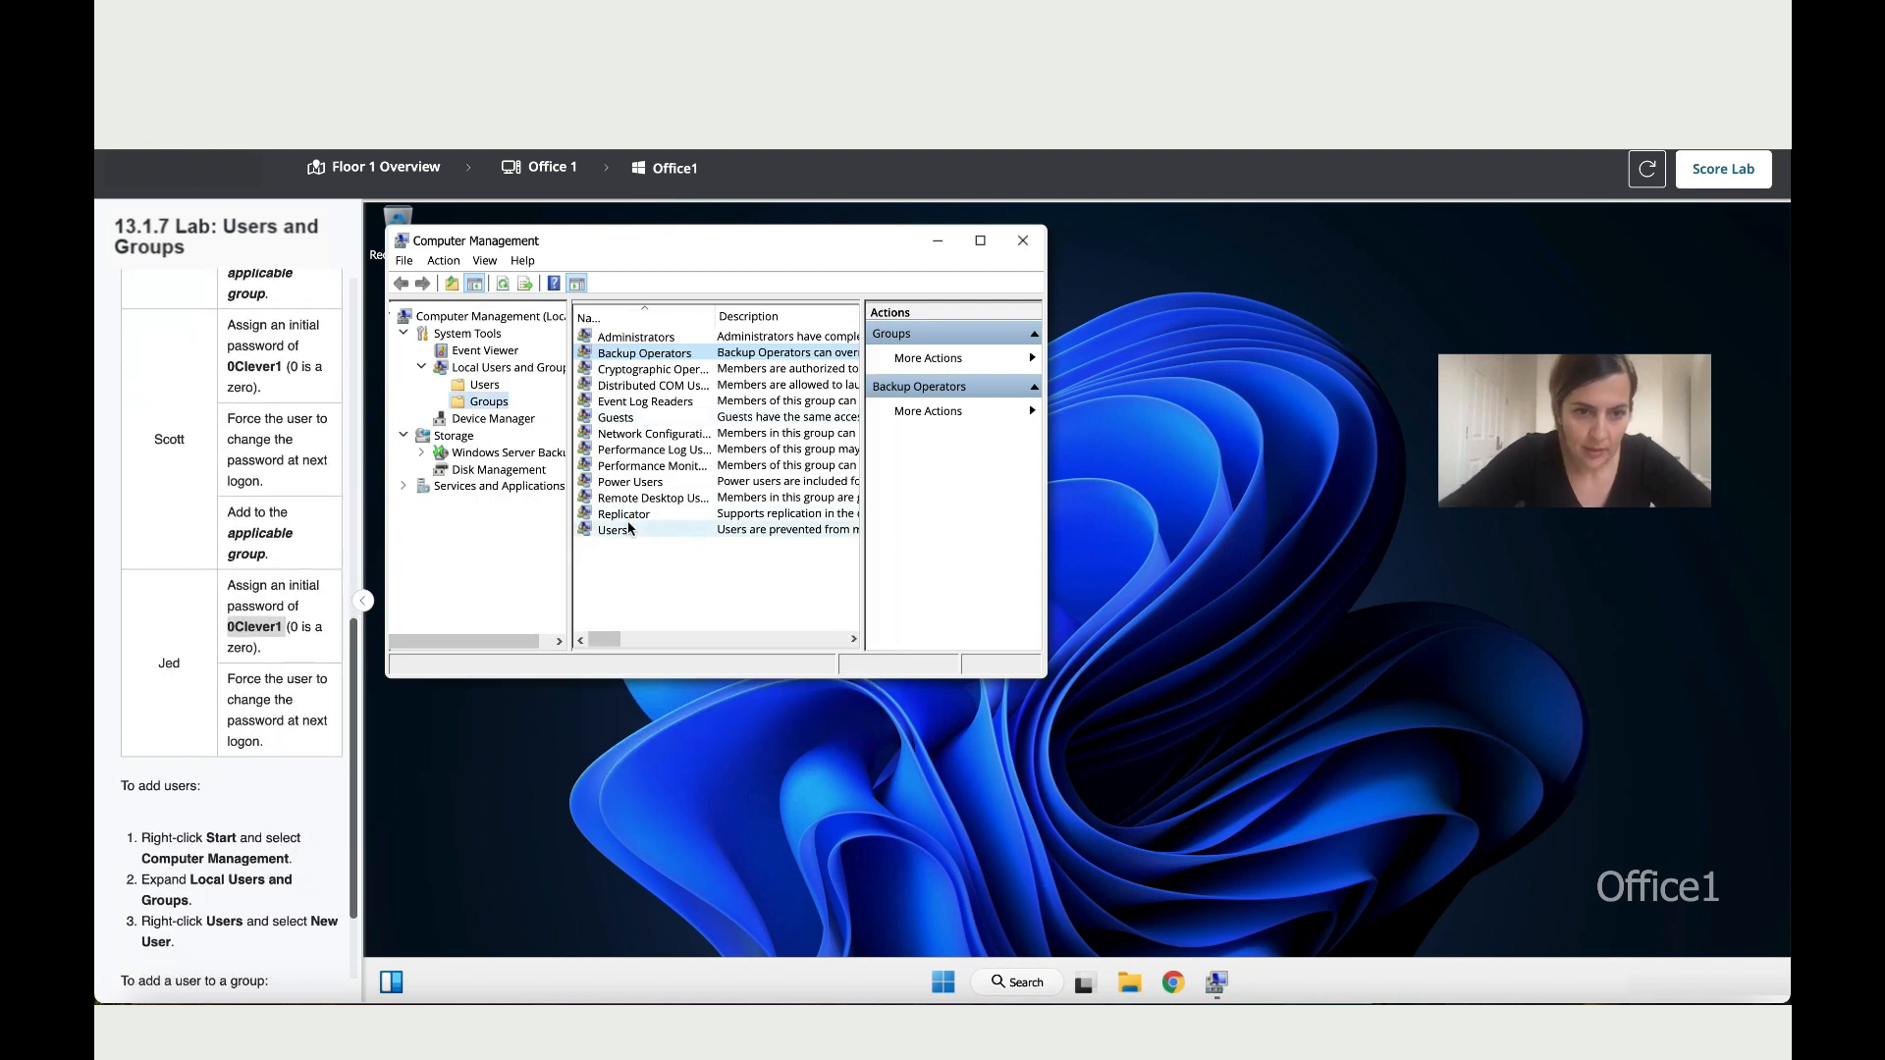
Step: Try adding Jed to Users and dismiss the notice that he's already listed
right_click(612, 530)
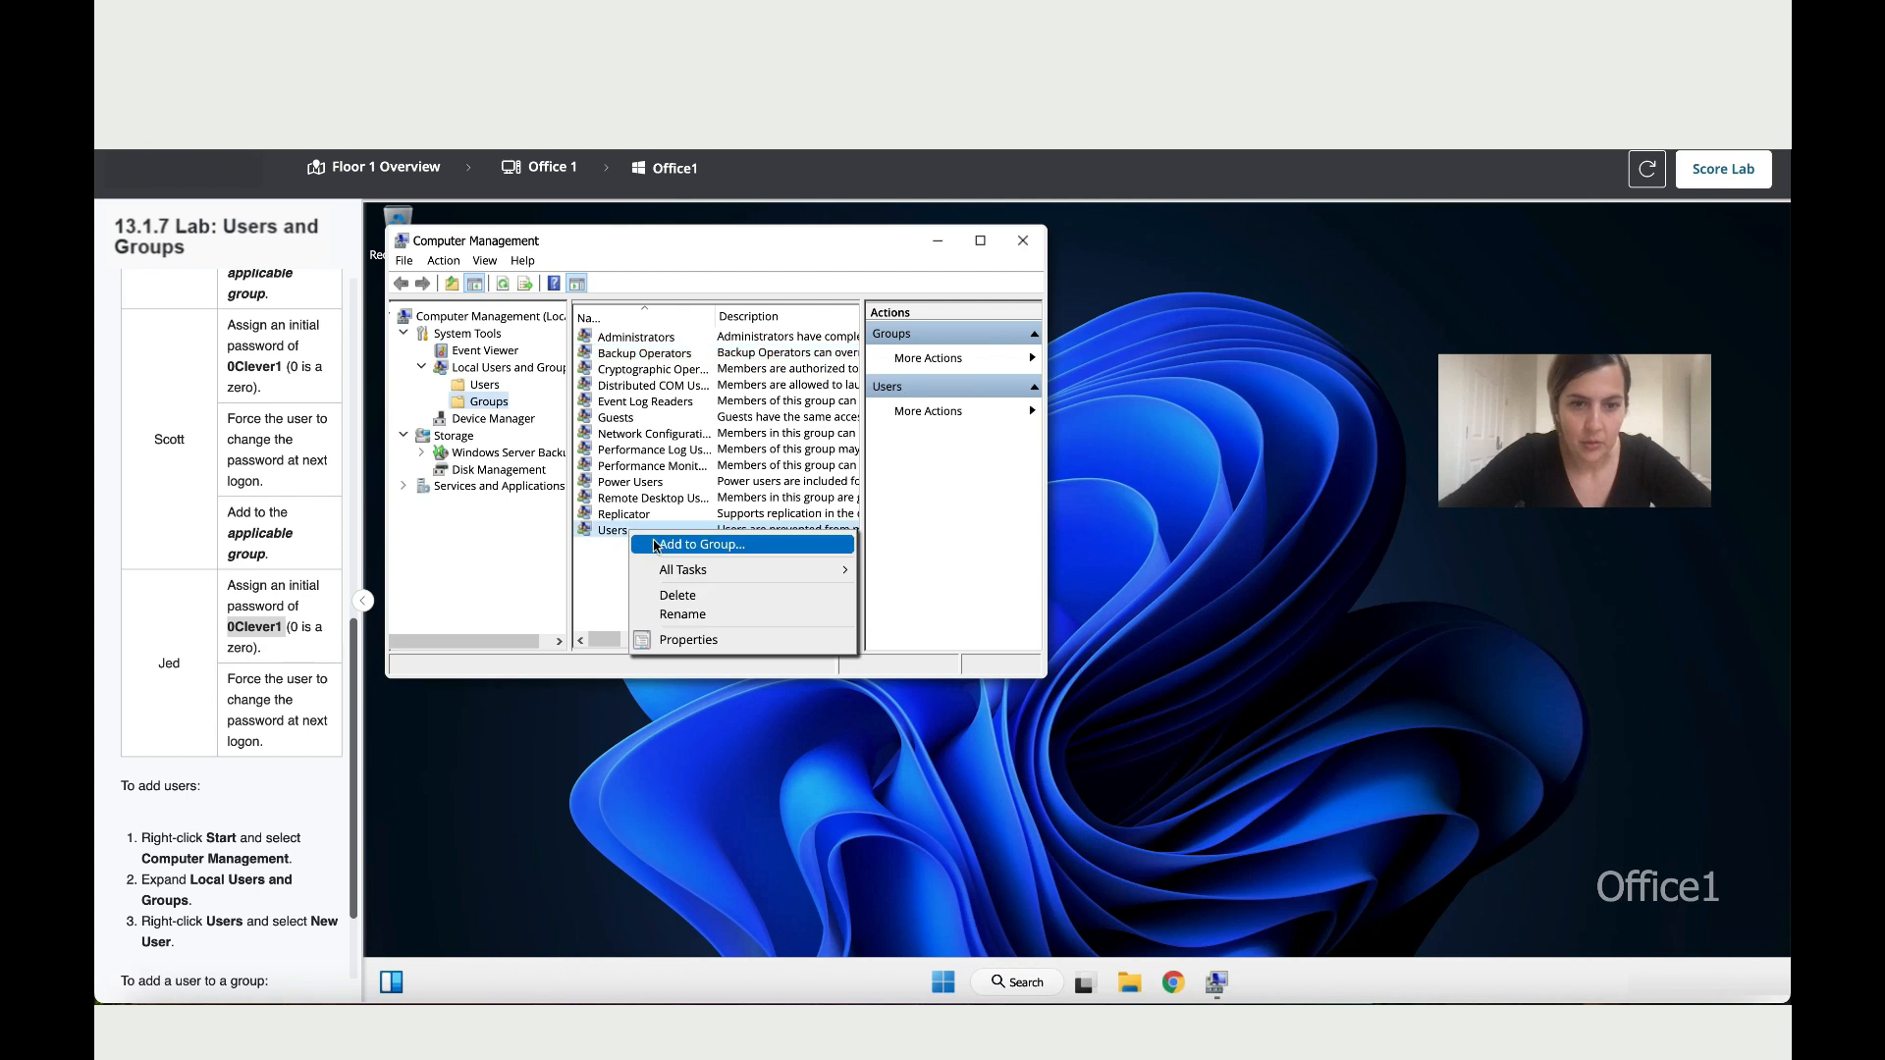
left_click(688, 638)
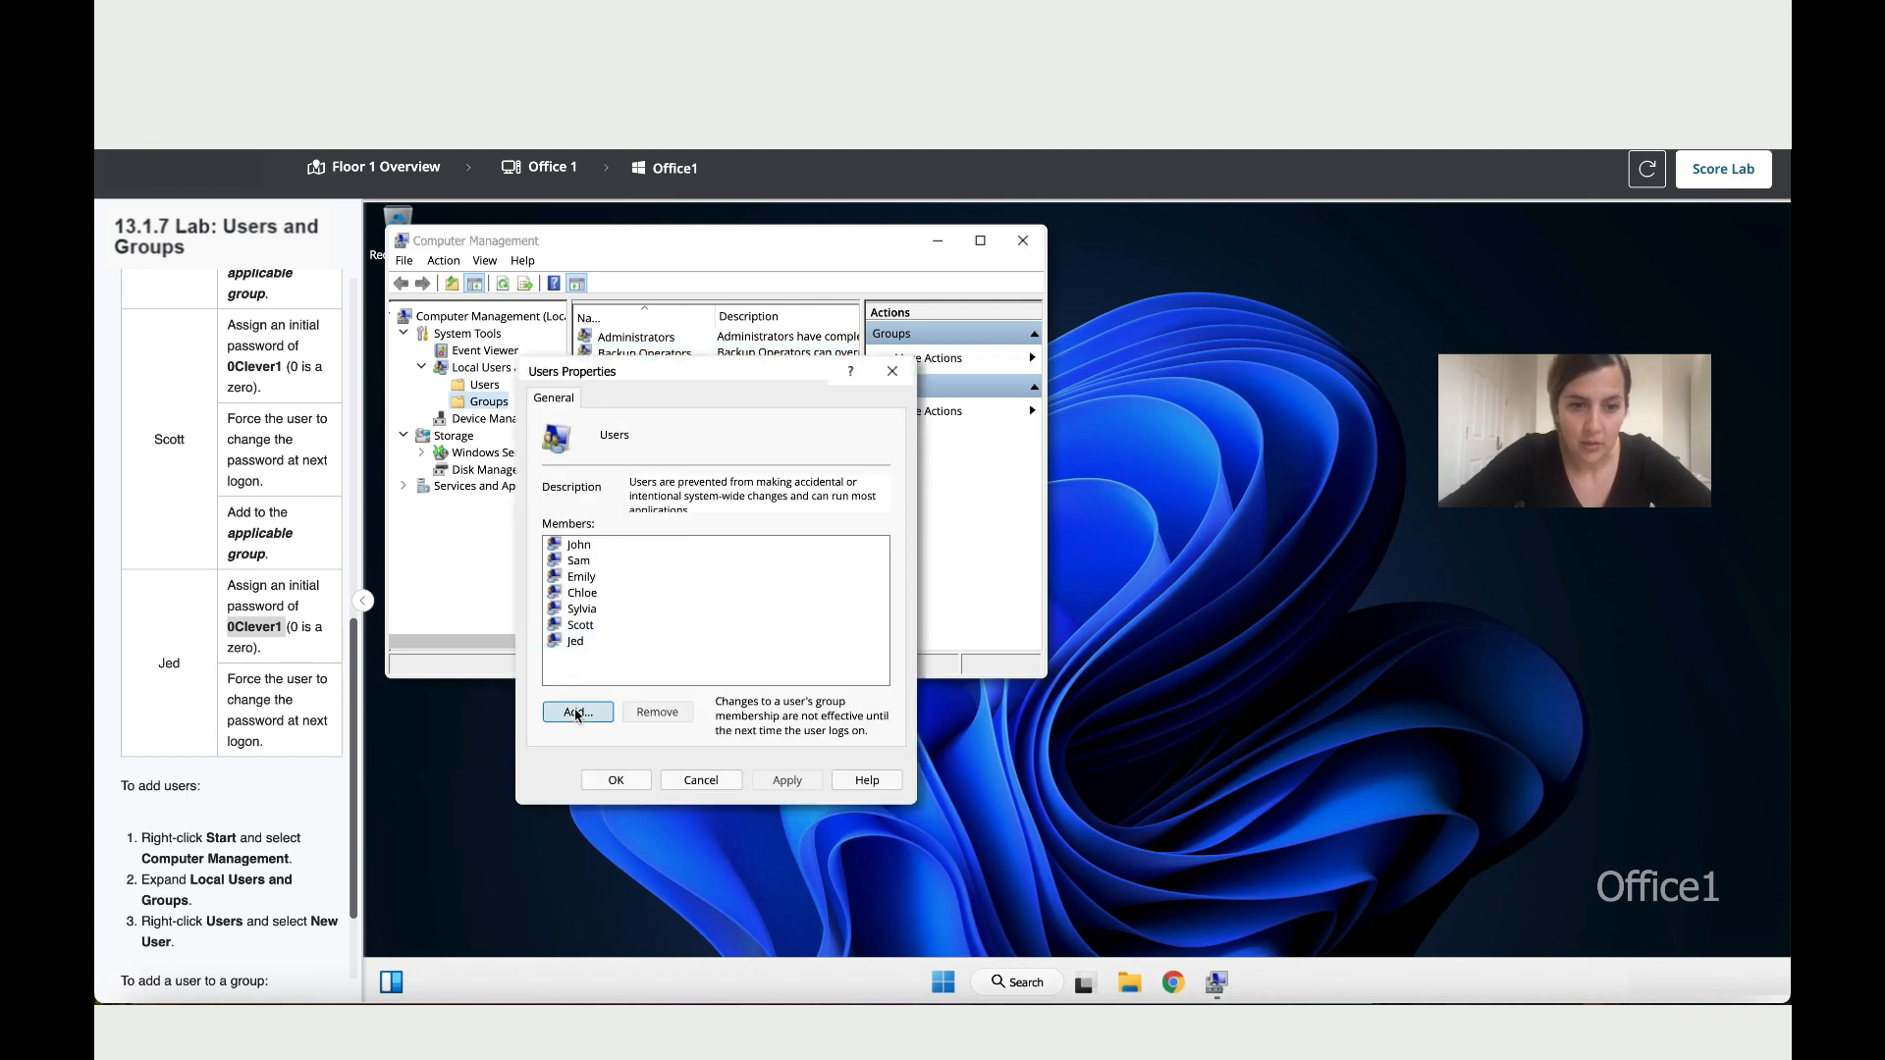
left_click(578, 712)
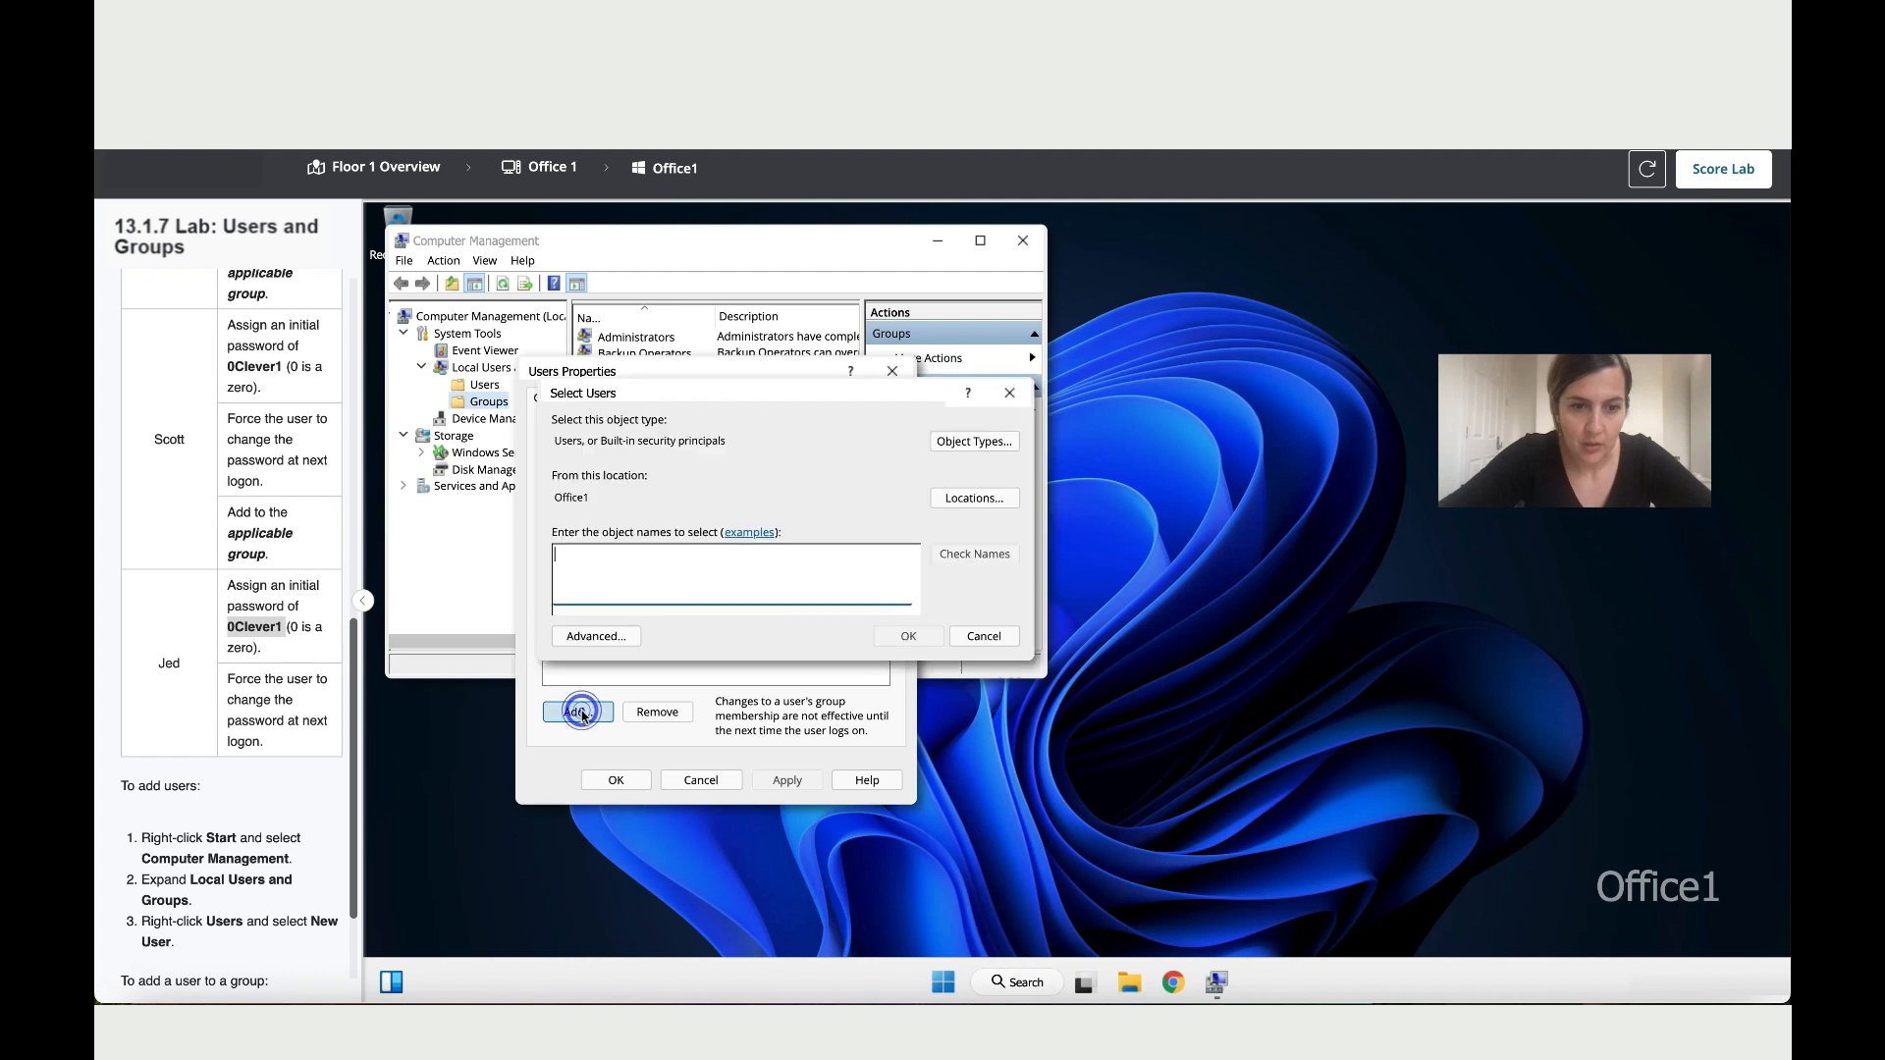
type("Jed")
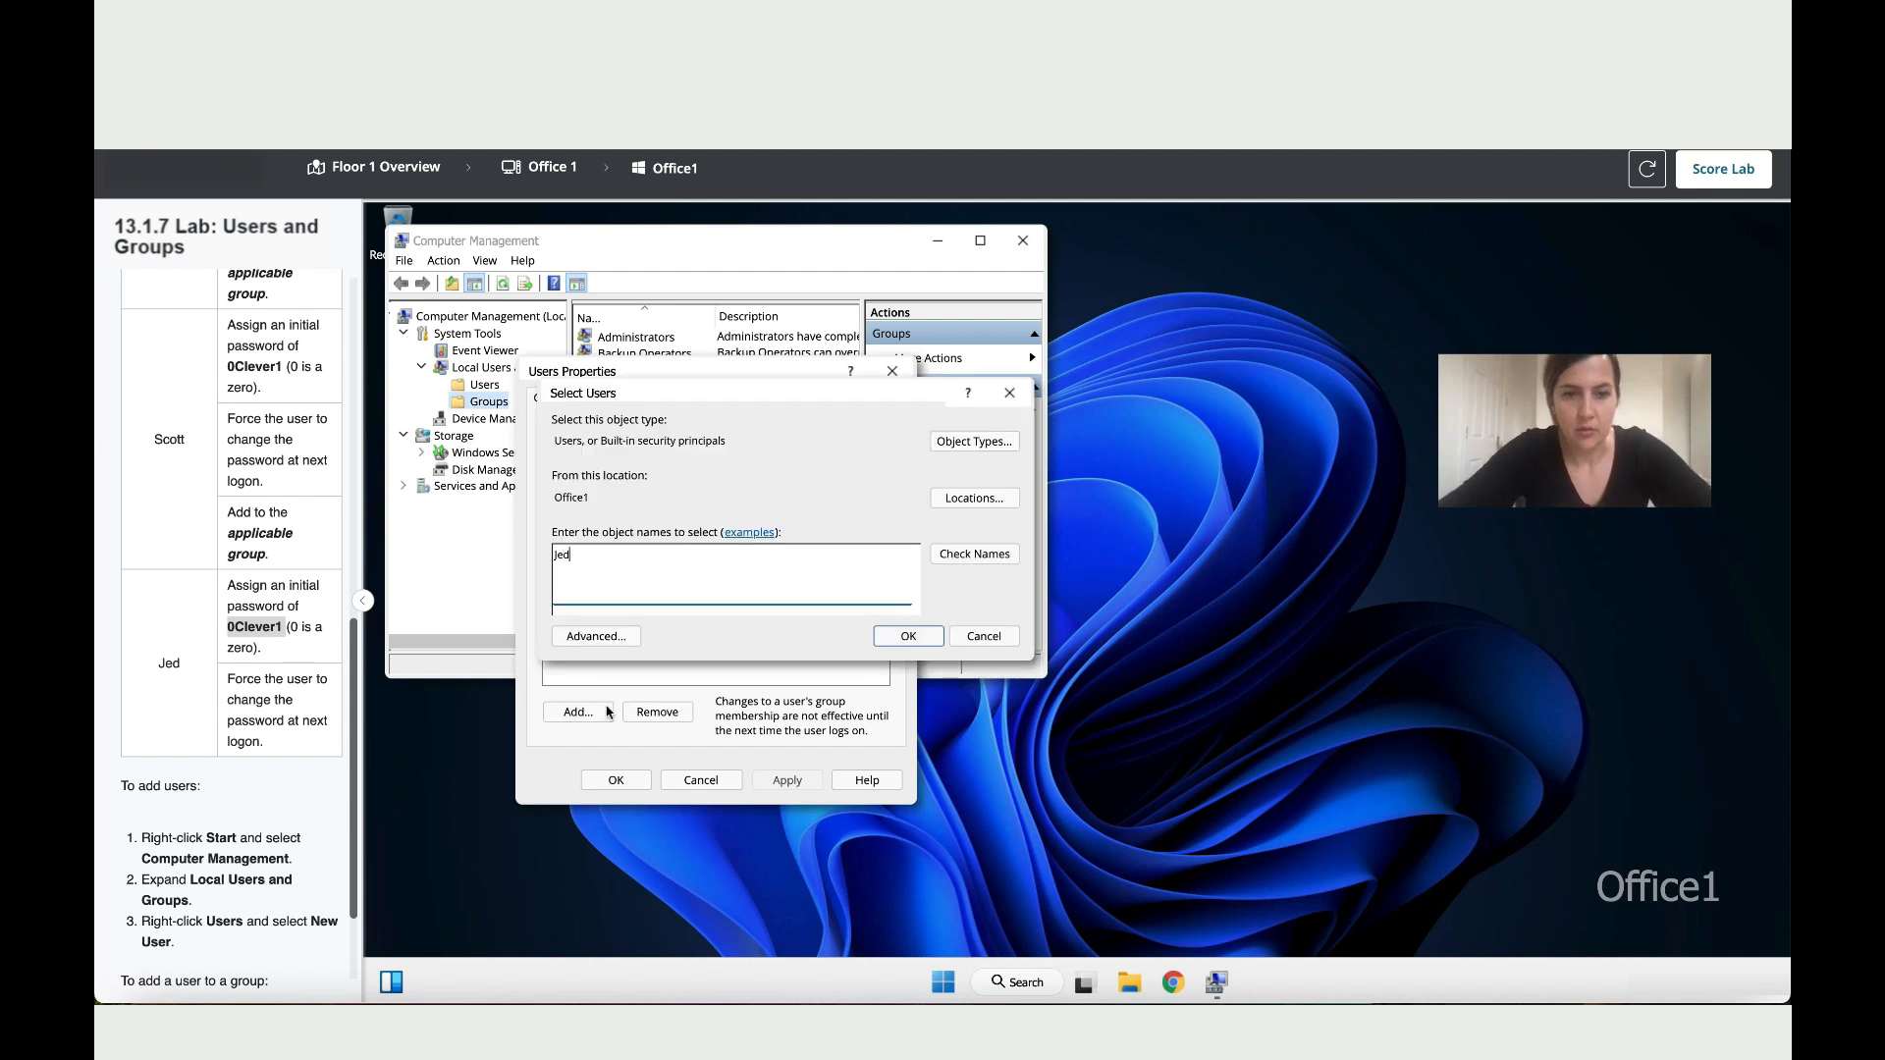
left_click(908, 636)
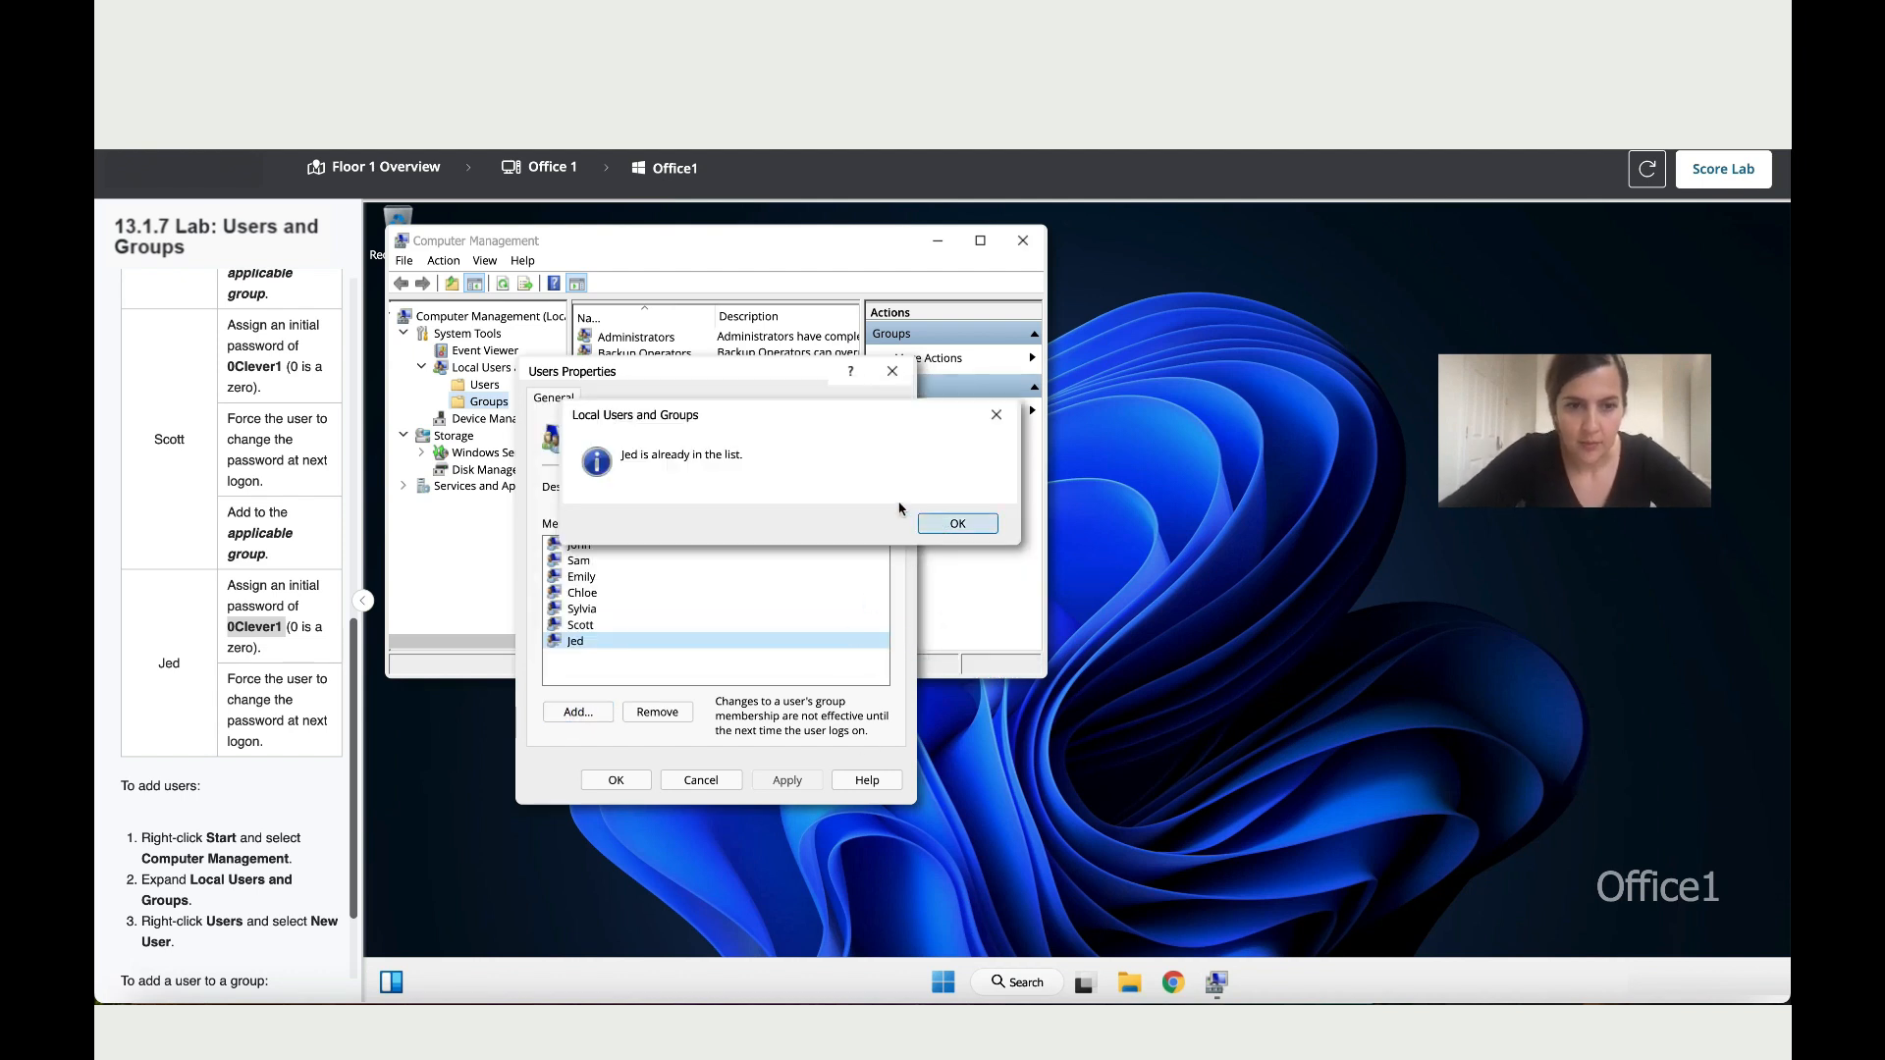
left_click(958, 523)
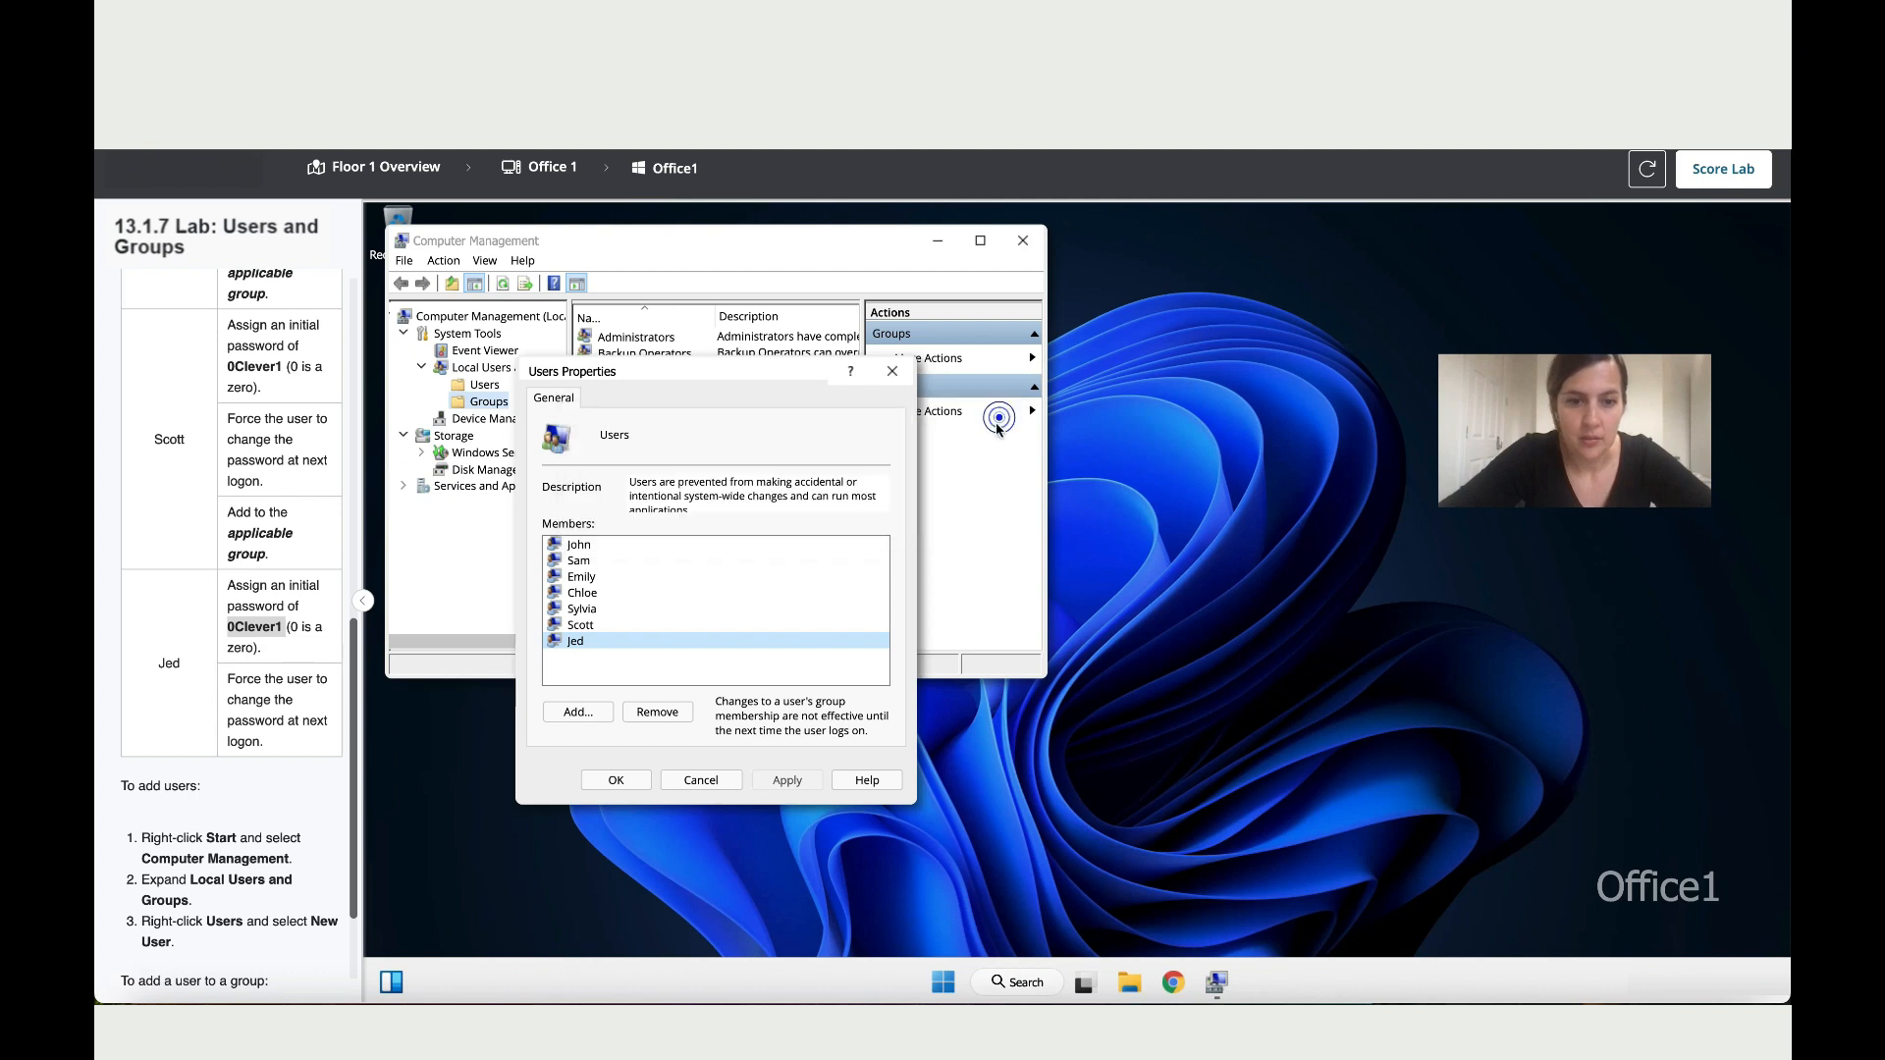